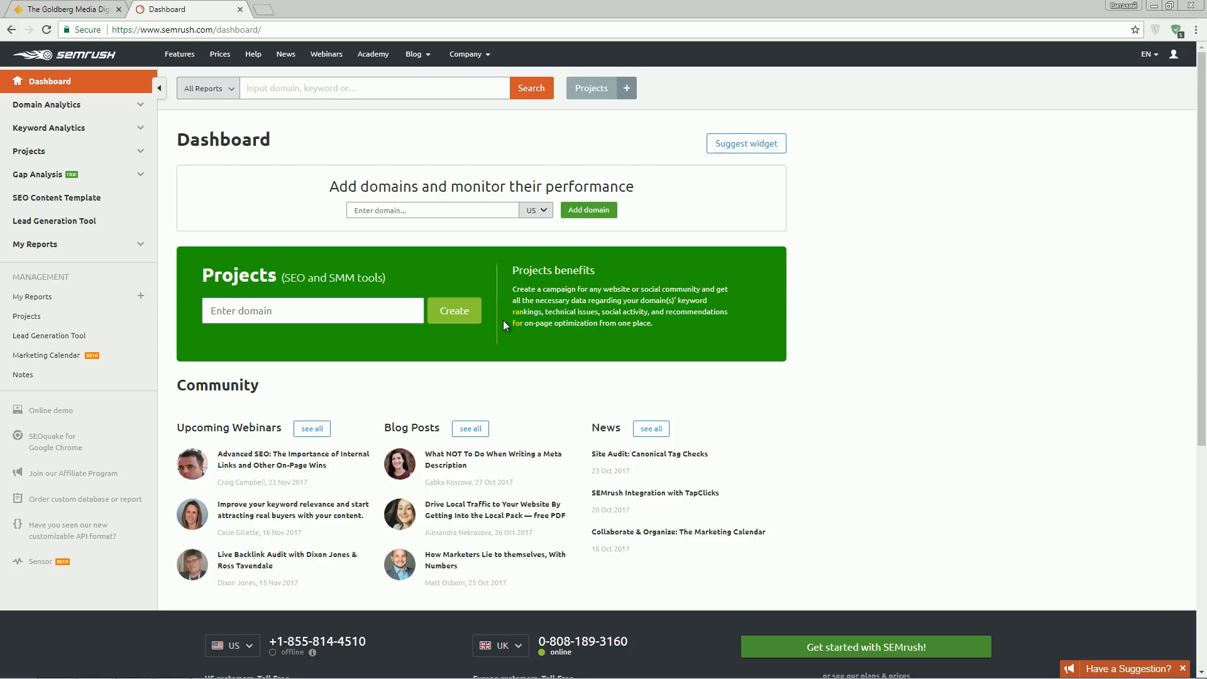
mouse_move(173, 147)
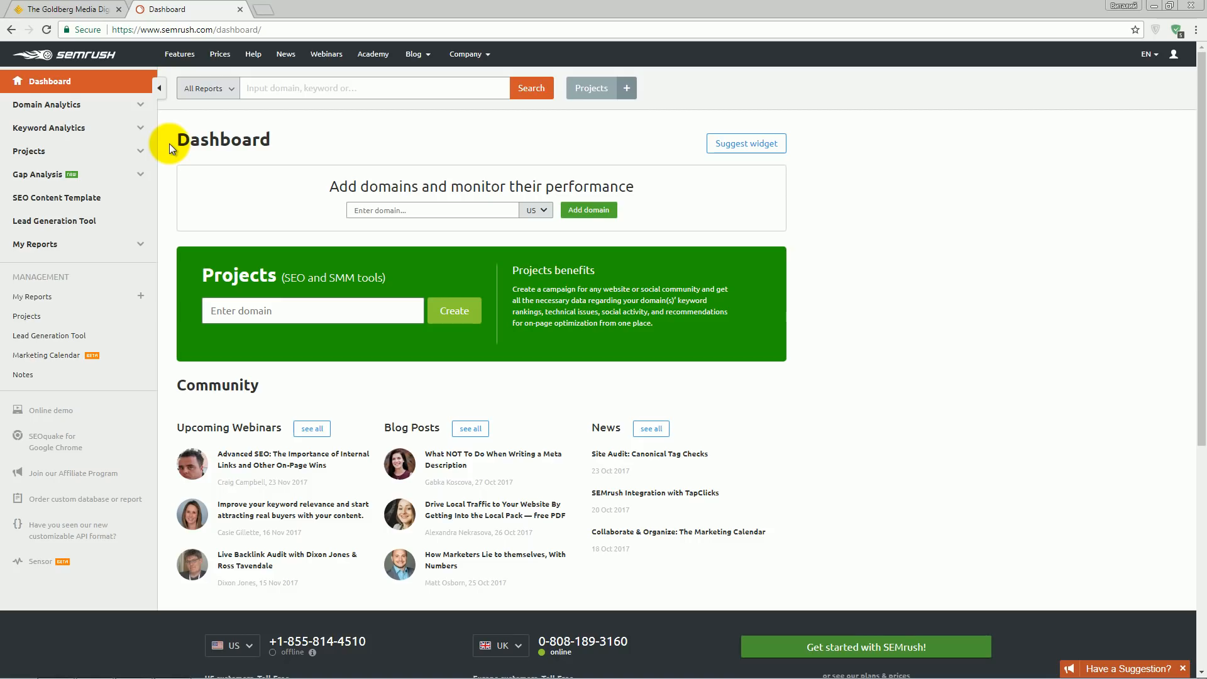
mouse_move(46, 104)
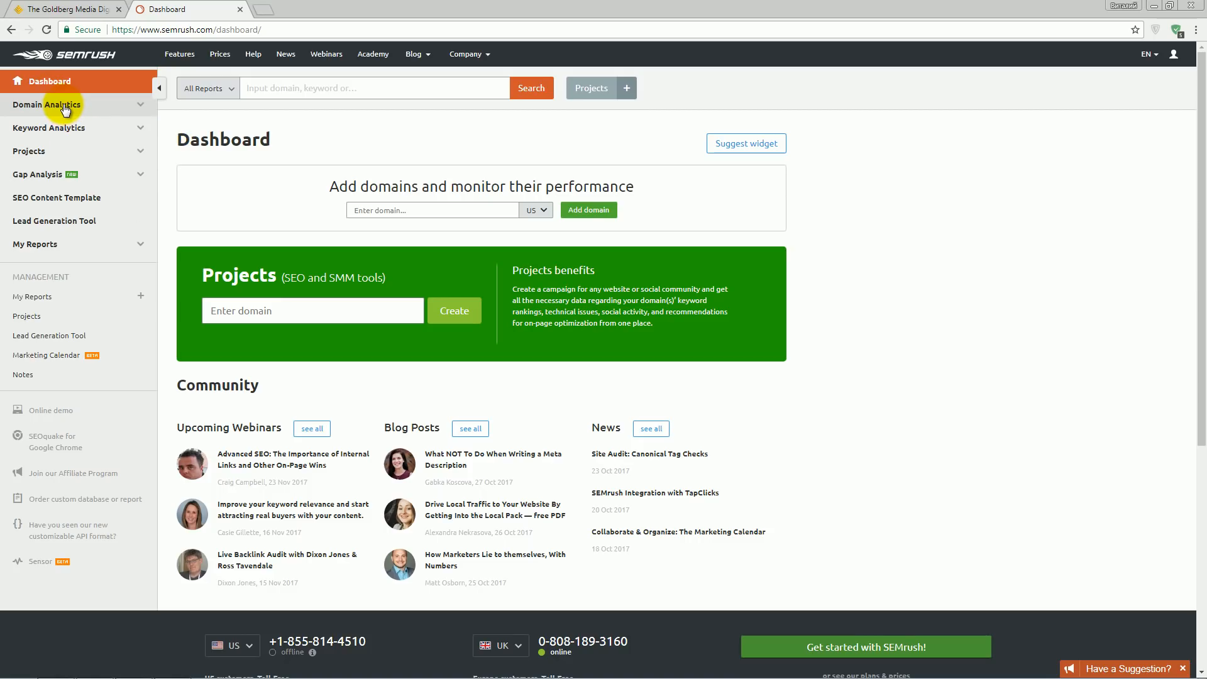
- Expand Domain Analytics and Keyword Analytics in the sidebar and choose Keyword Overview
click(47, 104)
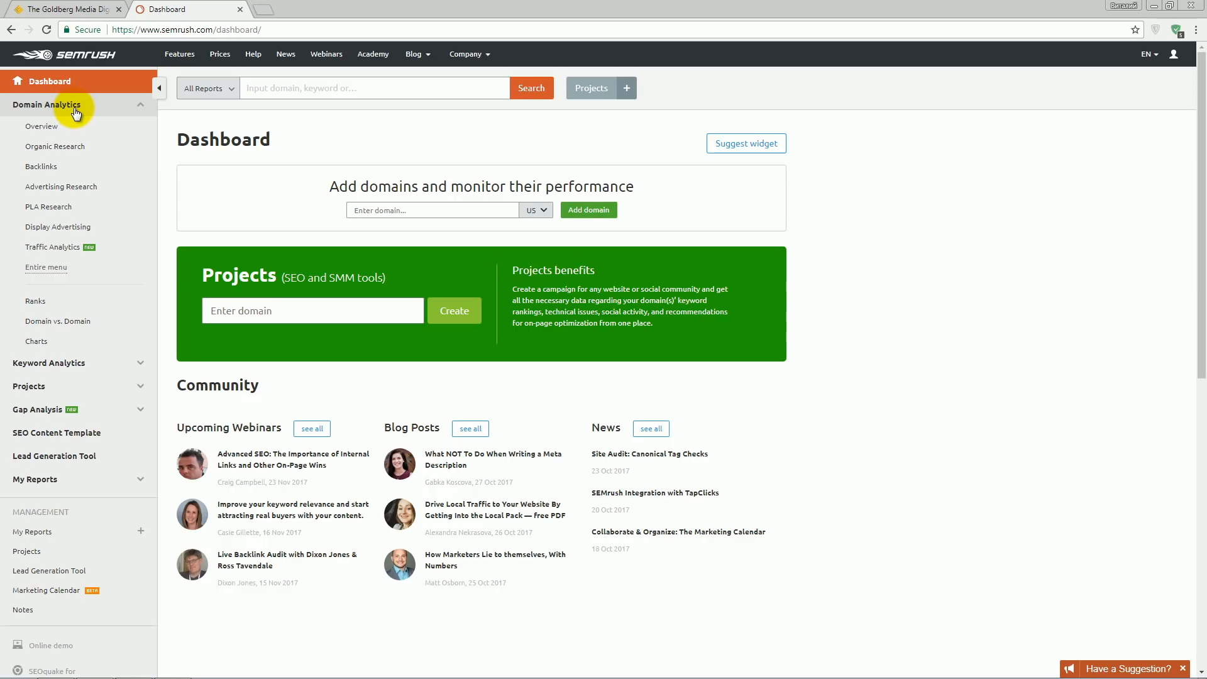
mouse_move(83, 366)
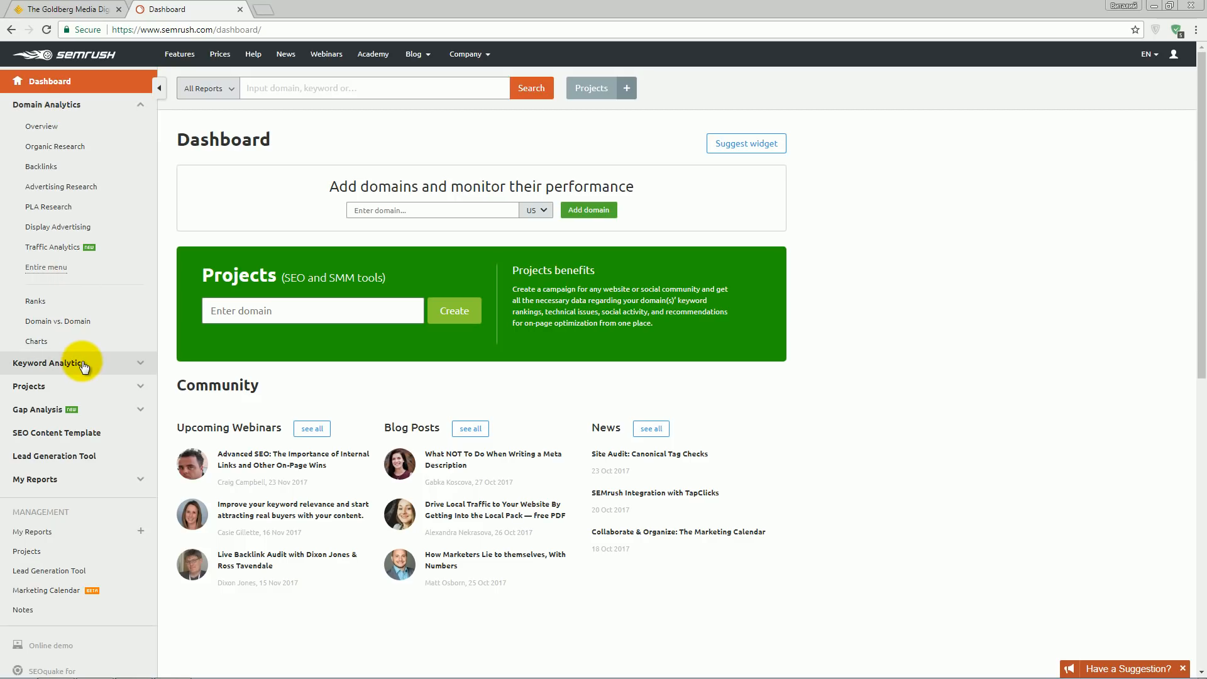
click(55, 362)
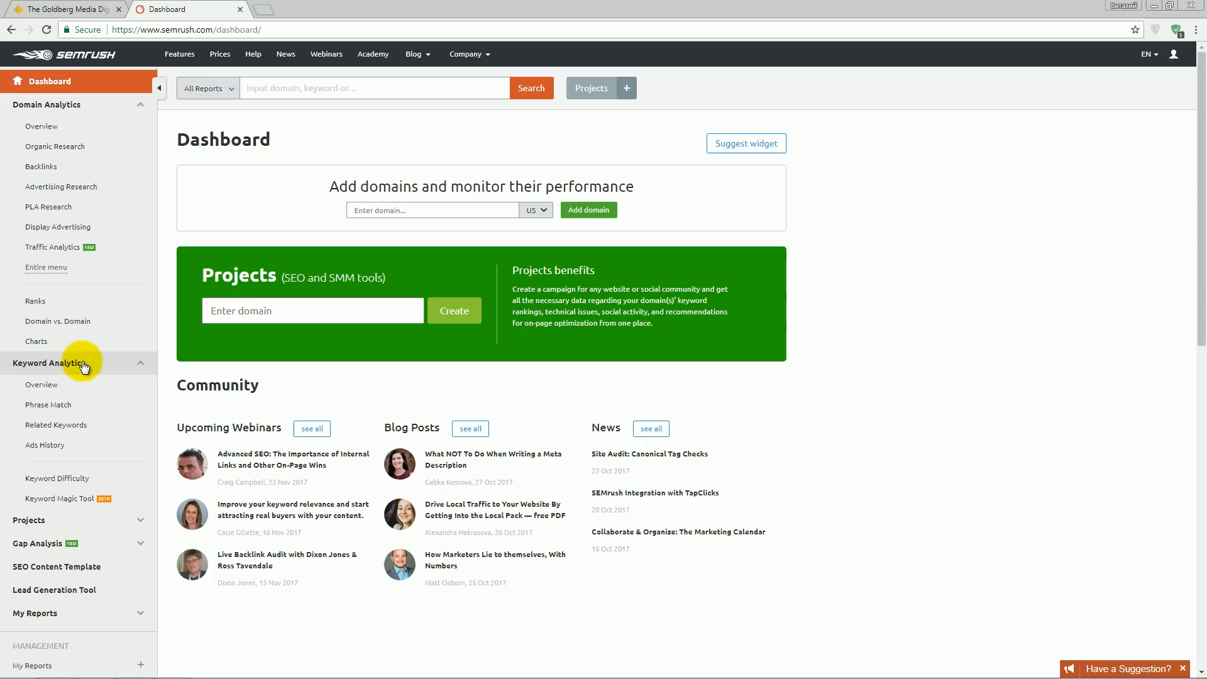
mouse_move(51, 395)
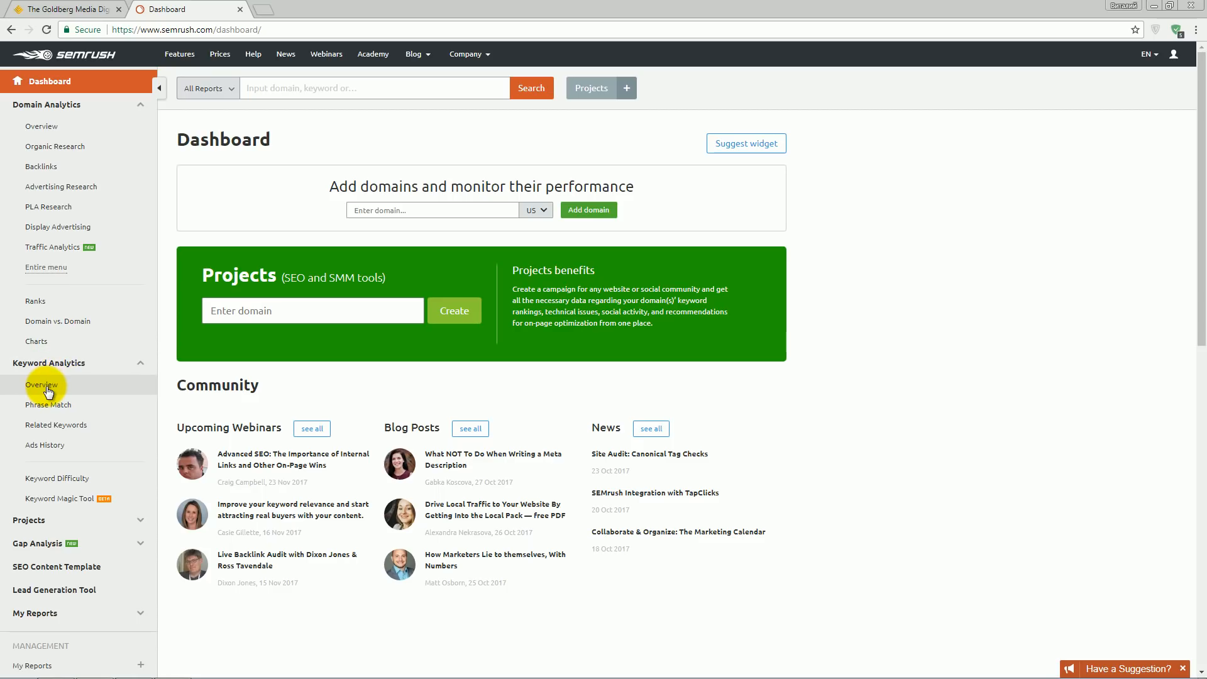
click(41, 385)
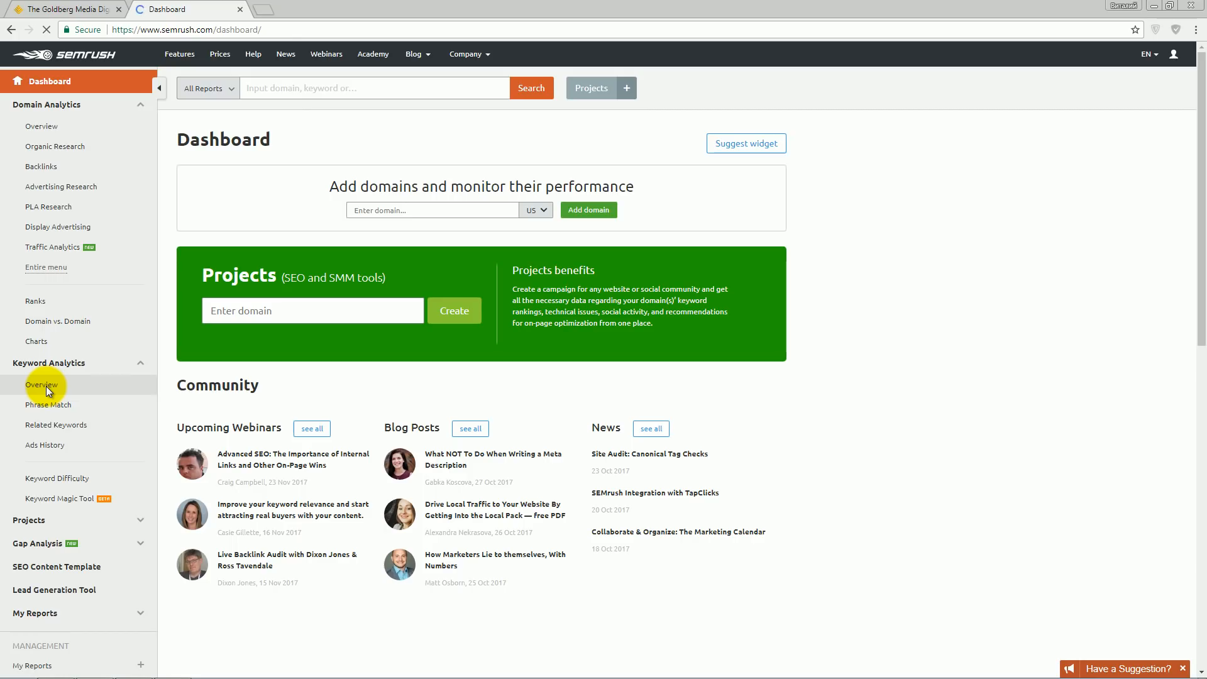
- Load the empty Keyword Overview page and activate the search field for a query
click(42, 385)
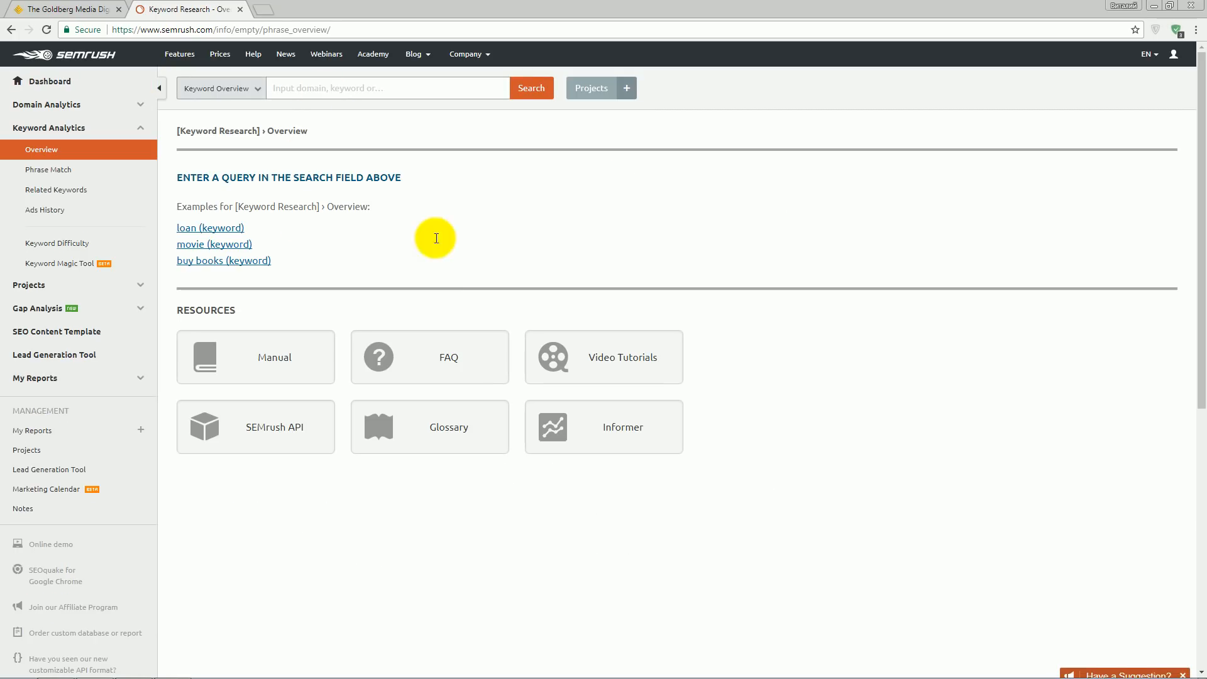
mouse_move(454, 270)
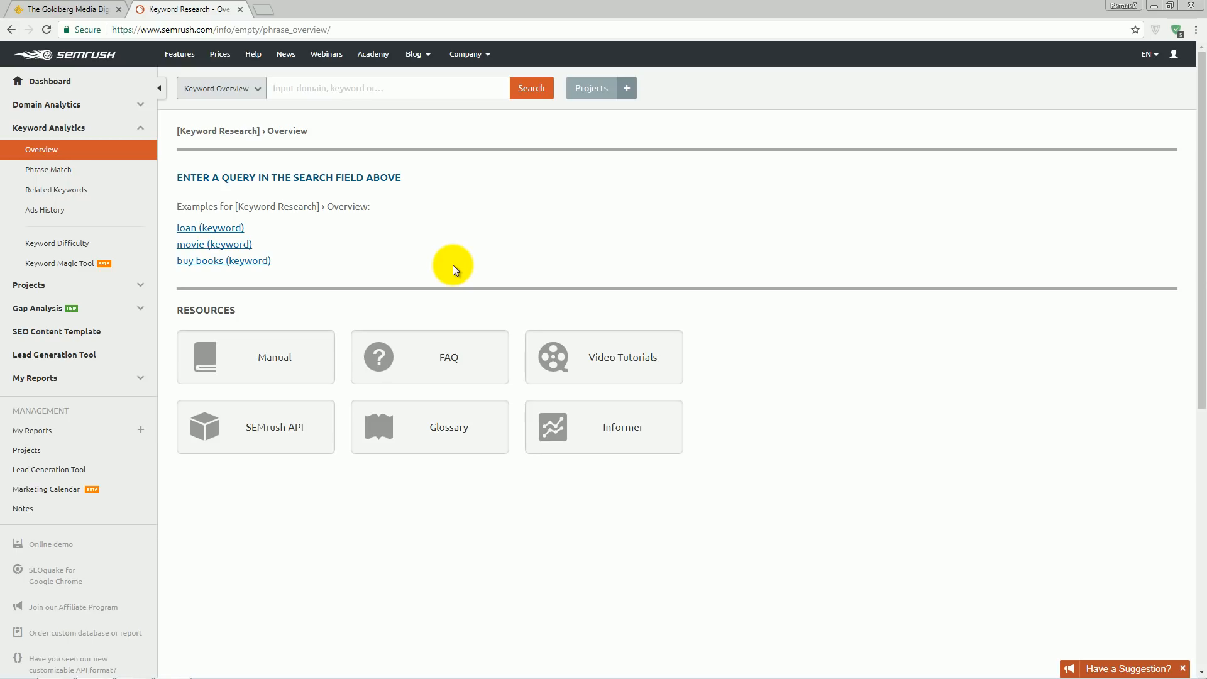
mouse_move(442, 182)
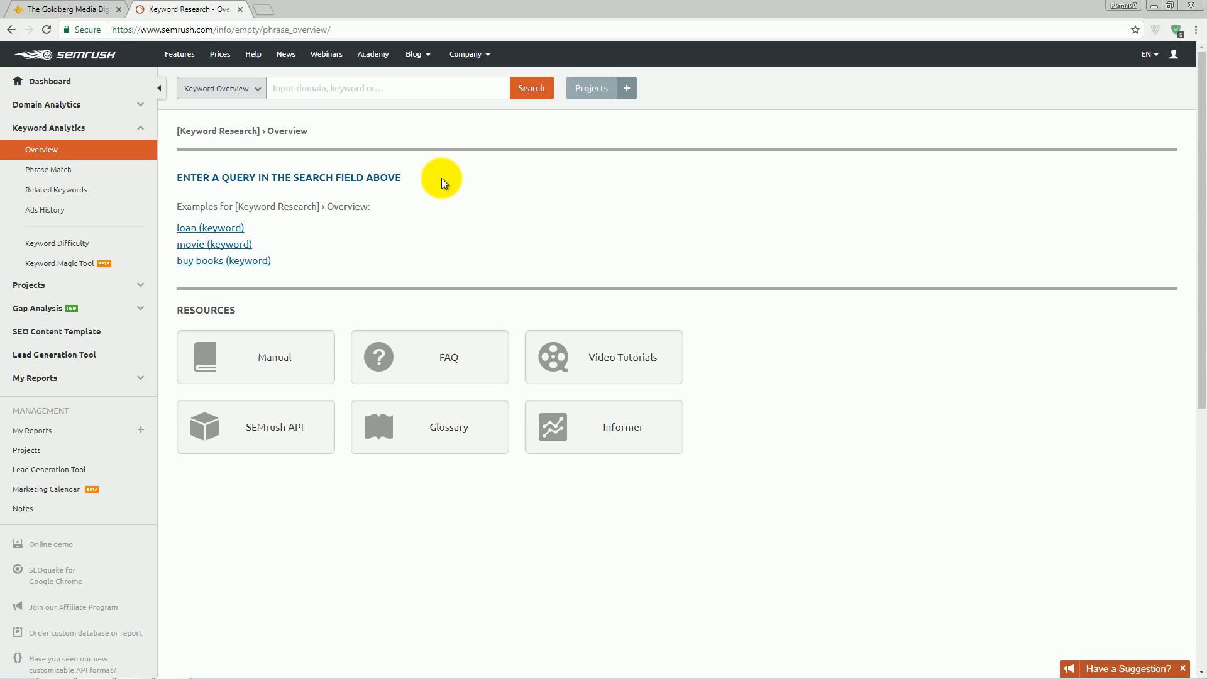
click(385, 88)
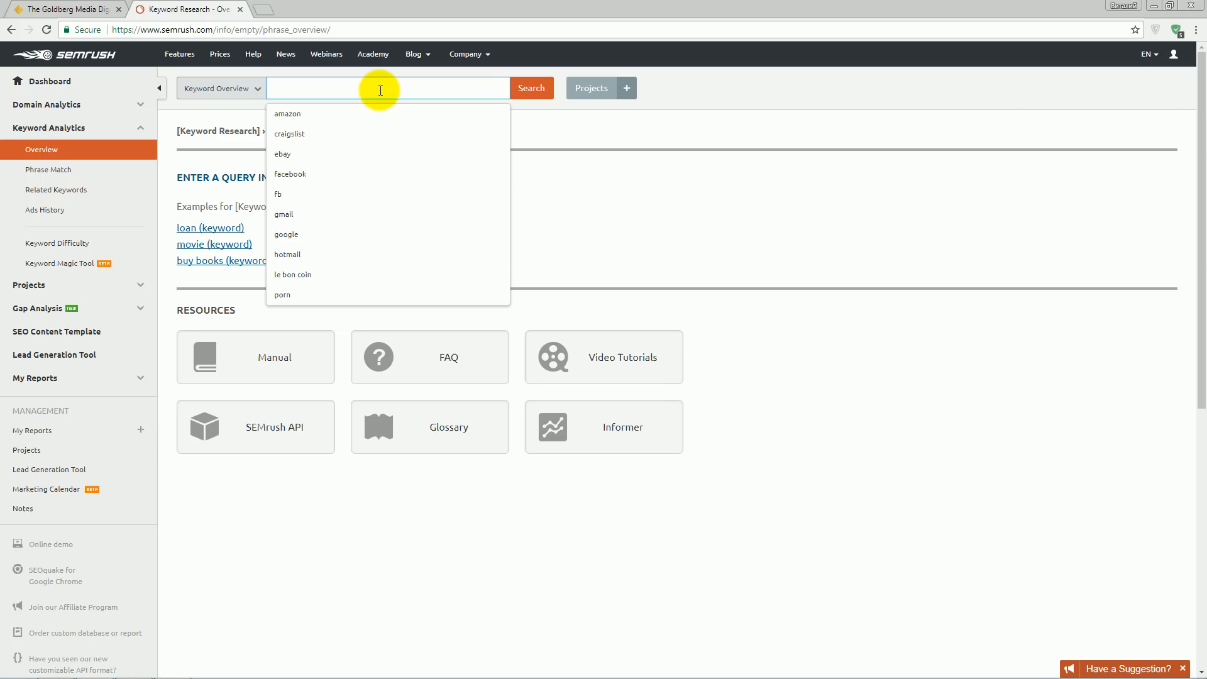
- Search 'wedding photographer miami' in Keyword Overview and review volume, CPC, trend and phrase matches
click(530, 88)
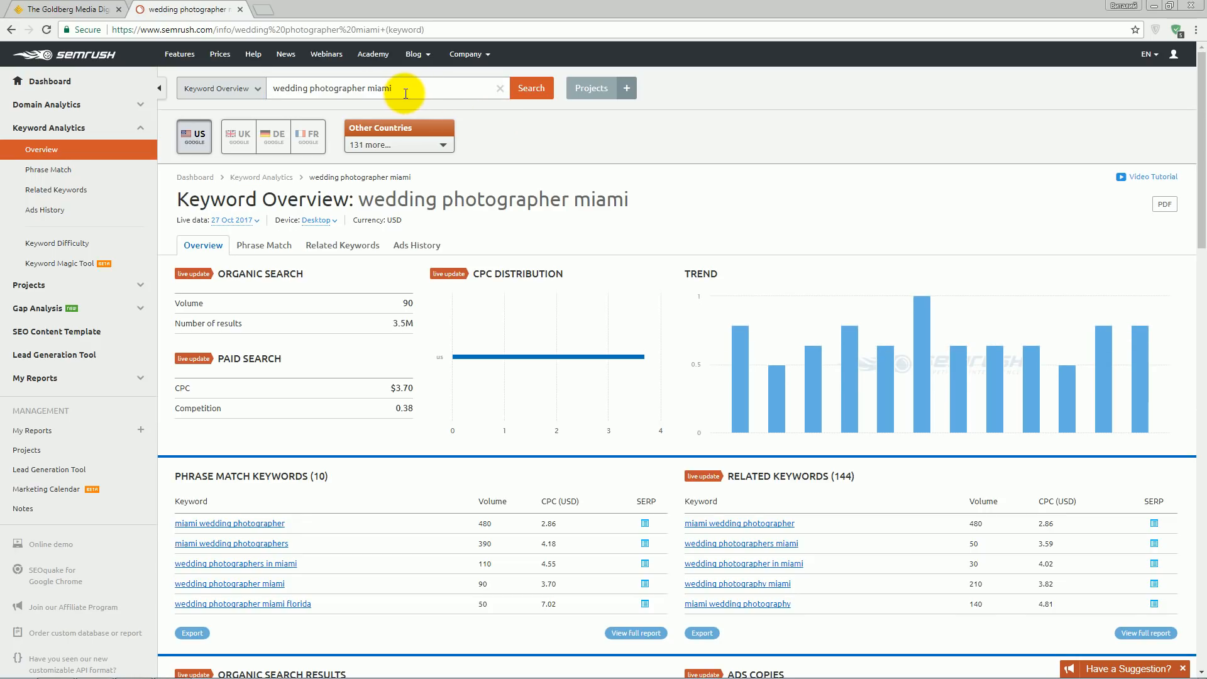
scroll(down, 3)
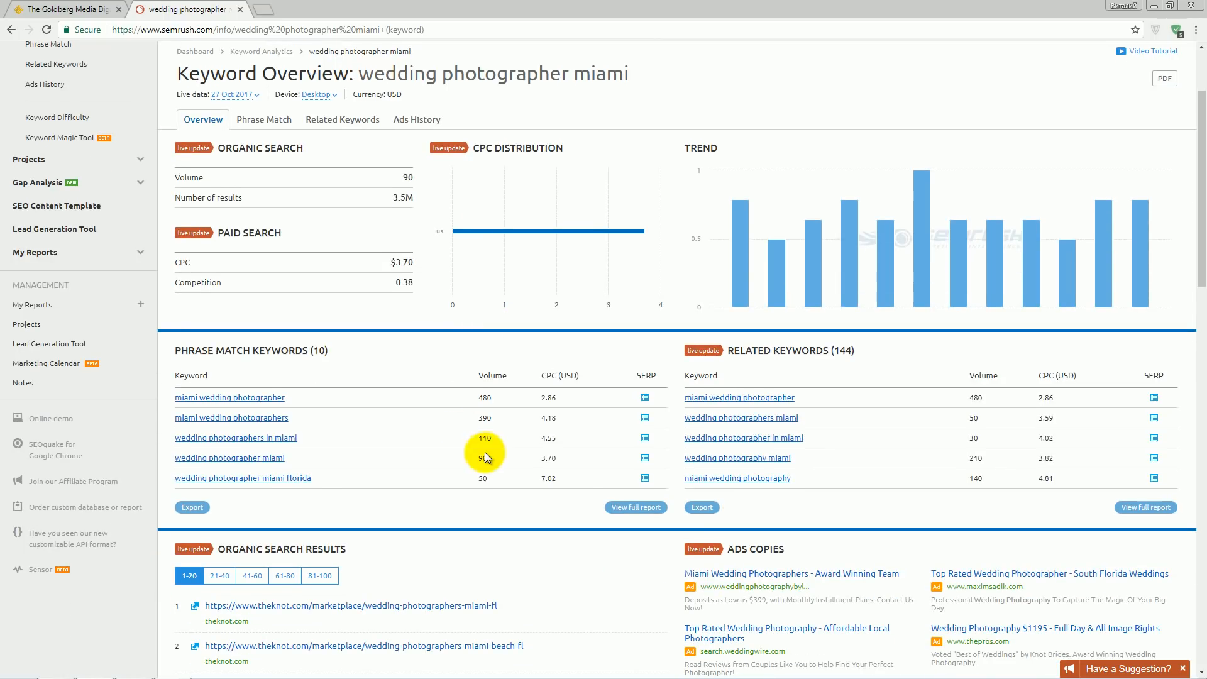
mouse_move(199, 369)
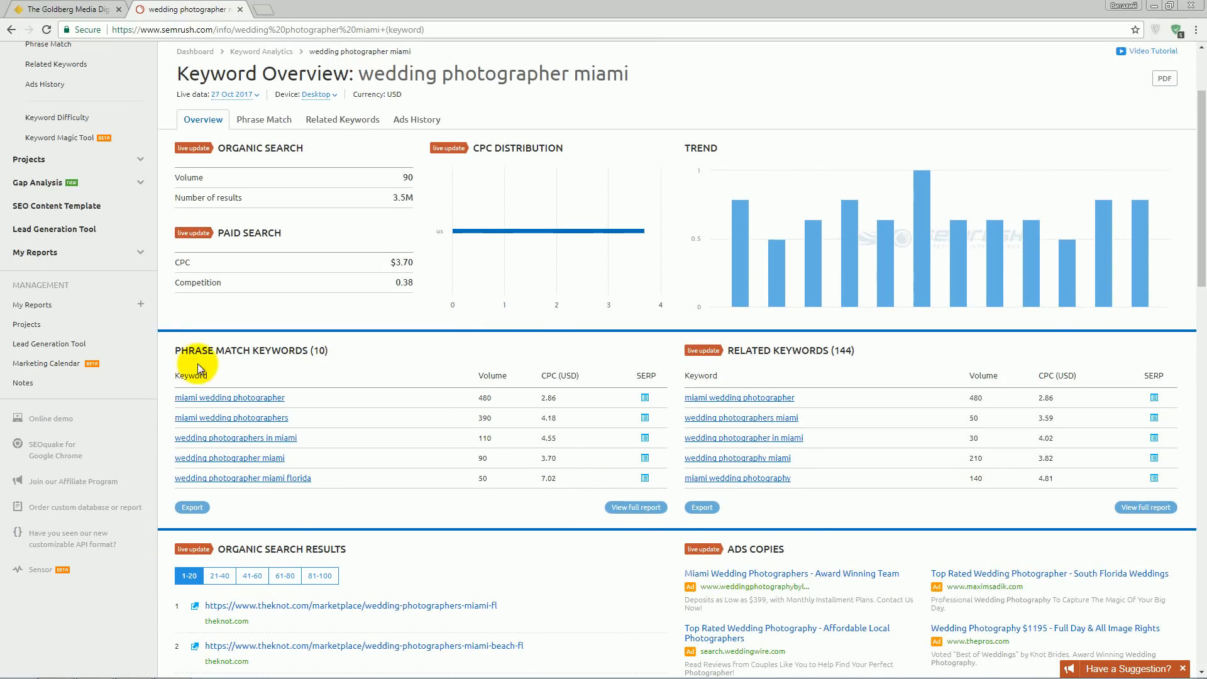
scroll(down, 3)
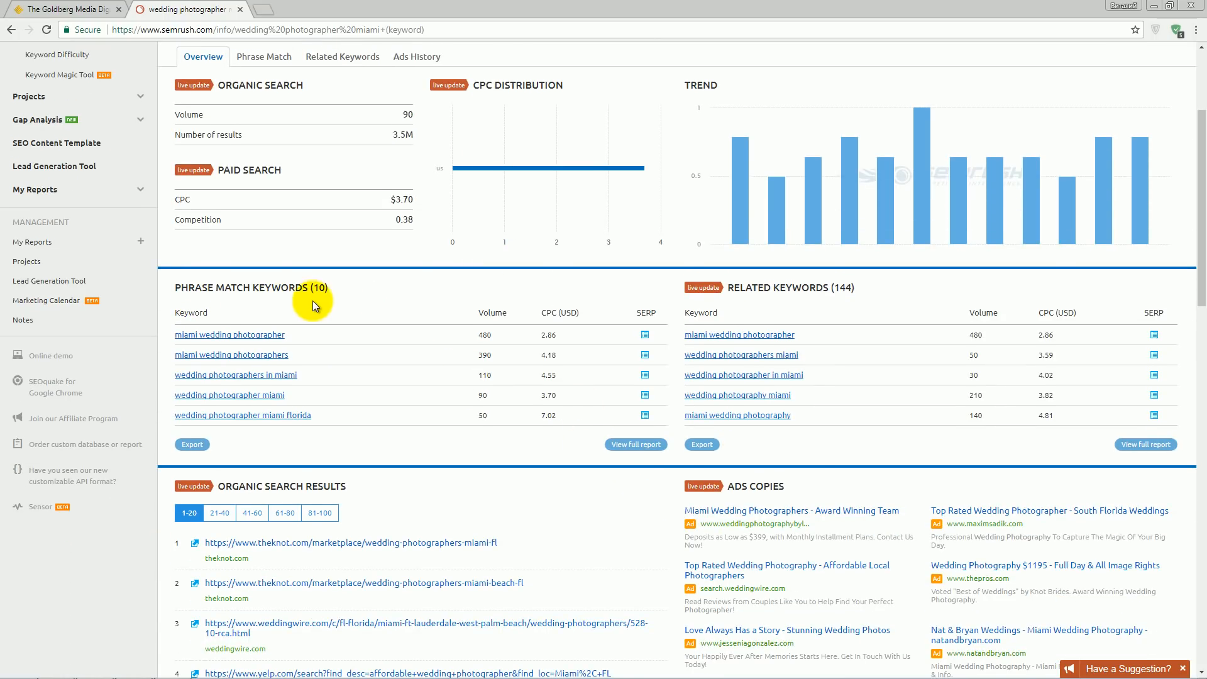
mouse_move(285, 300)
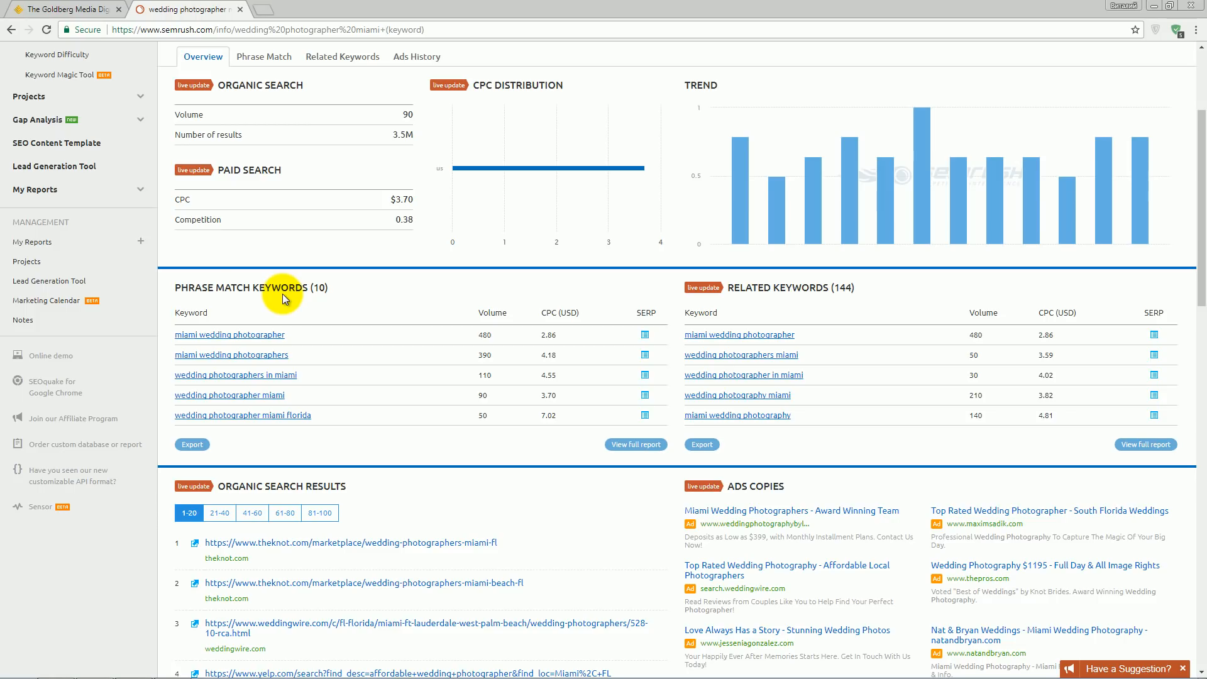
mouse_move(776, 338)
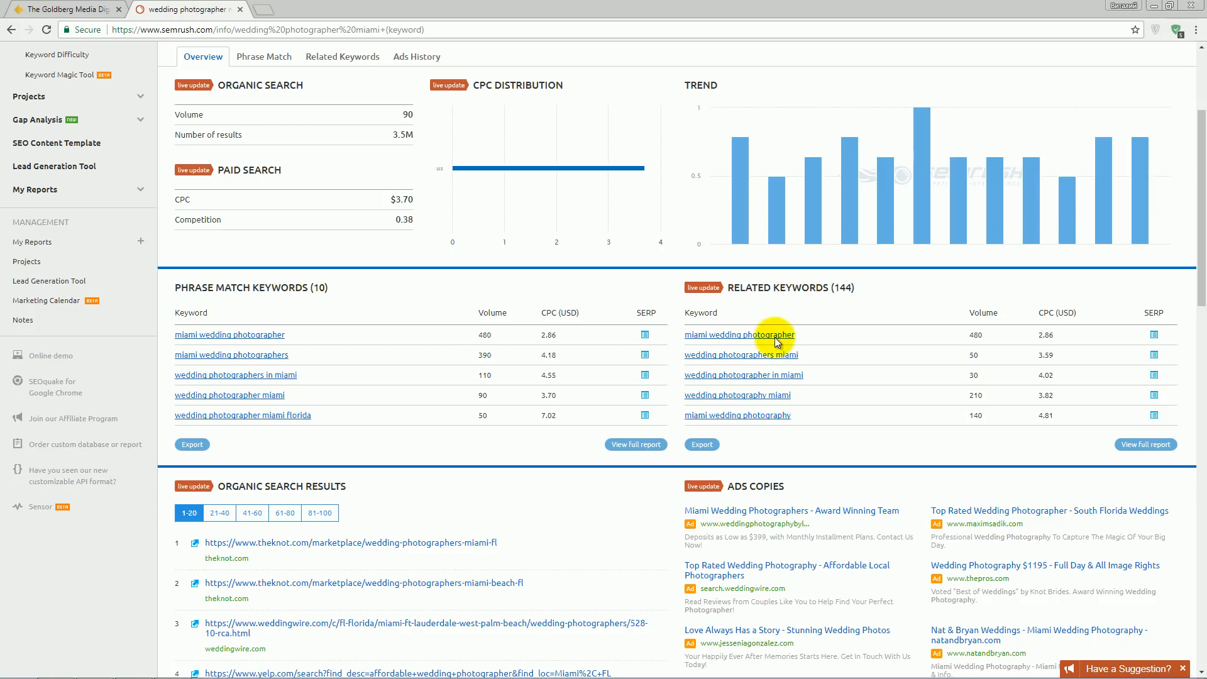
mouse_move(808, 297)
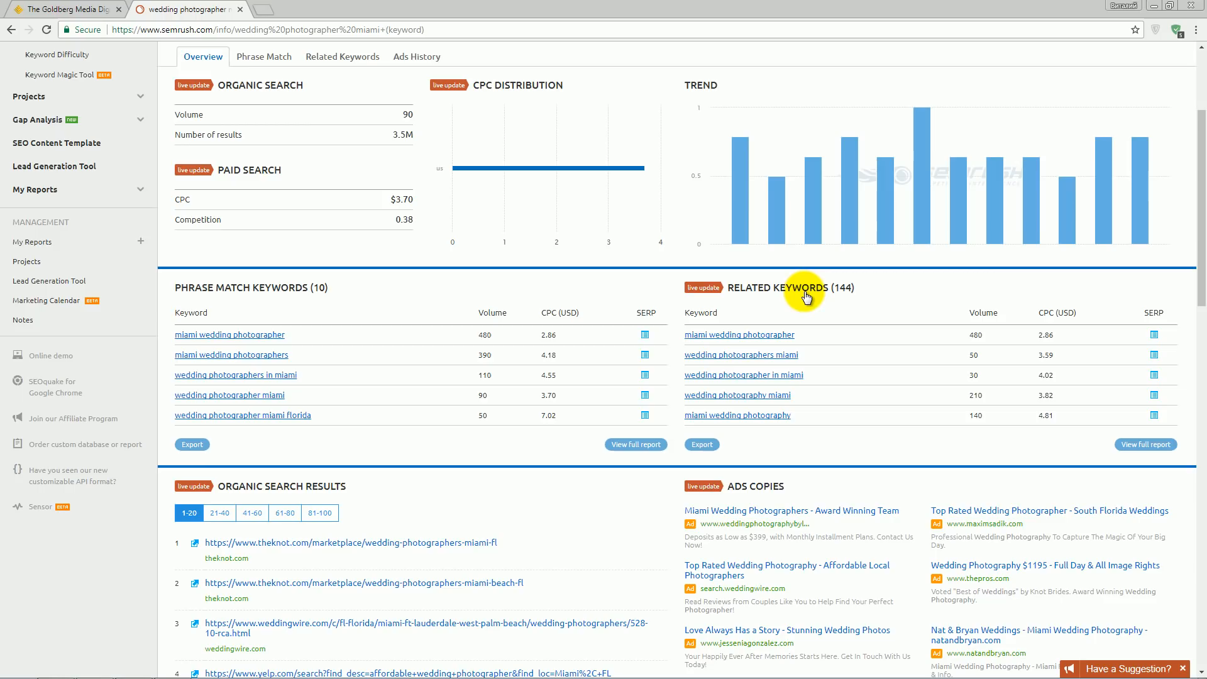
mouse_move(234, 338)
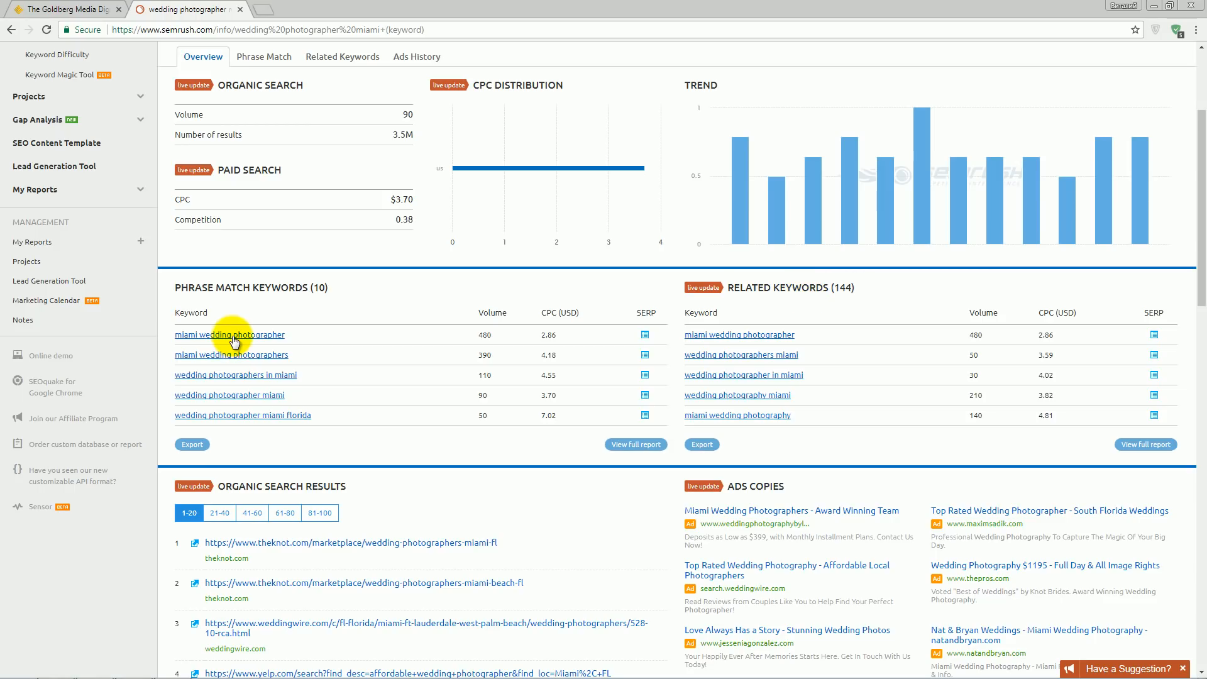
mouse_move(271, 341)
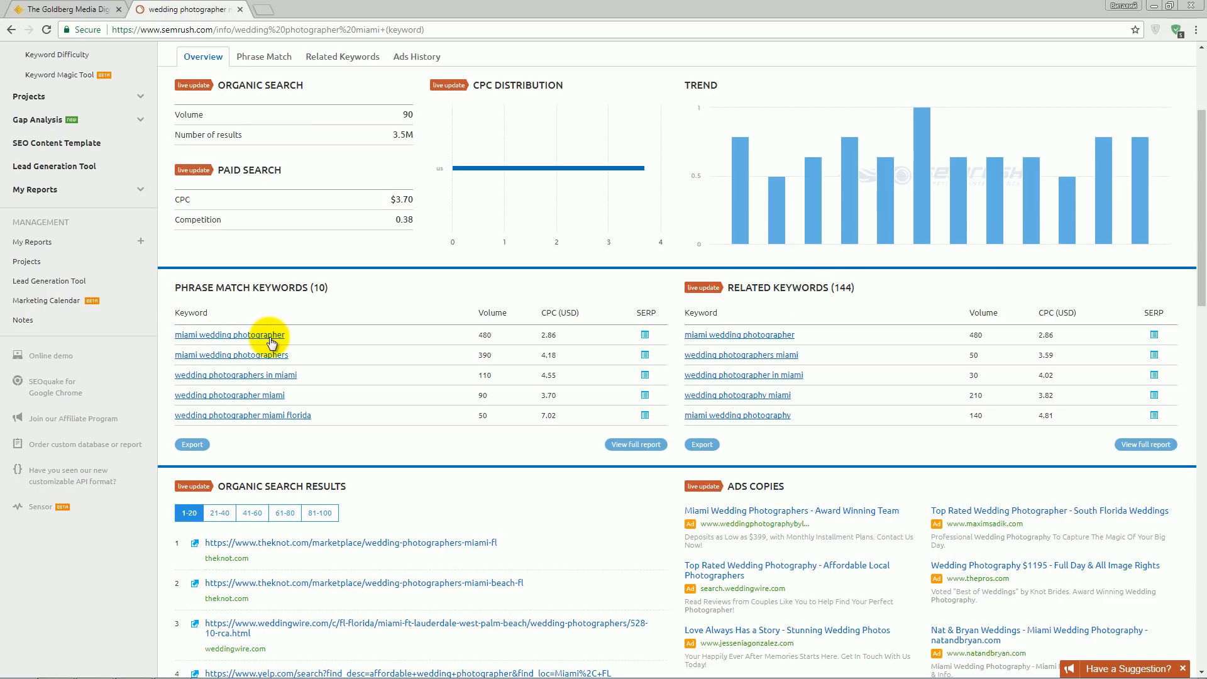
mouse_move(786, 343)
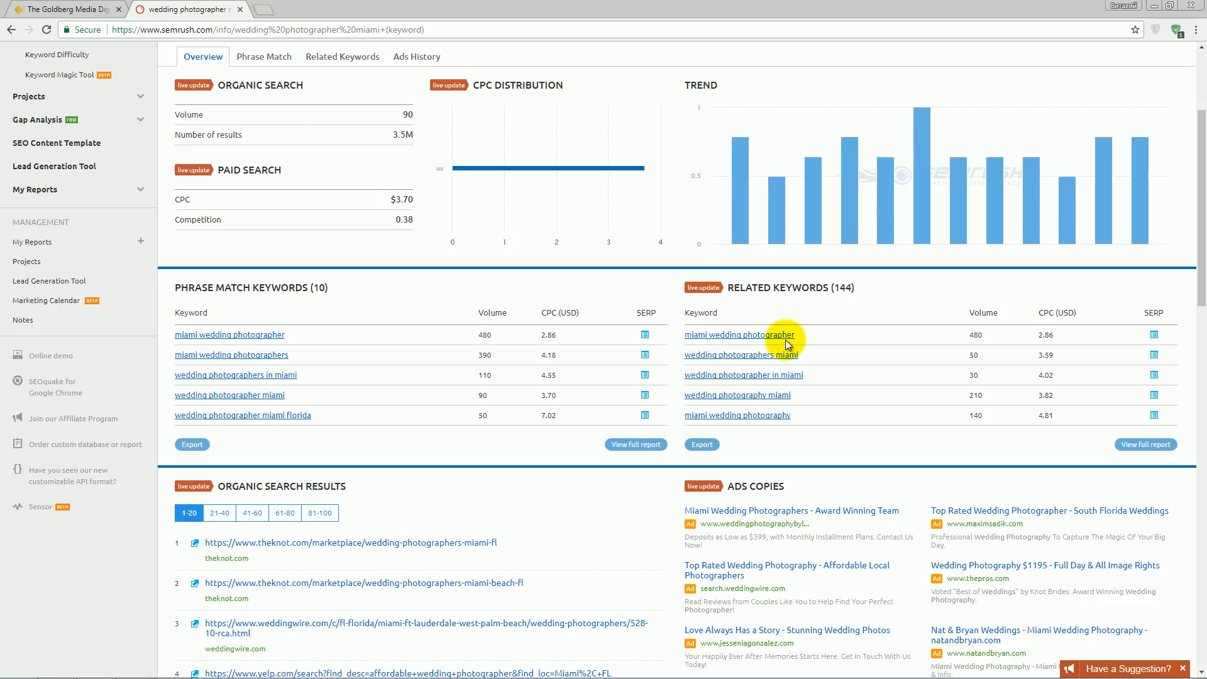
mouse_move(801, 406)
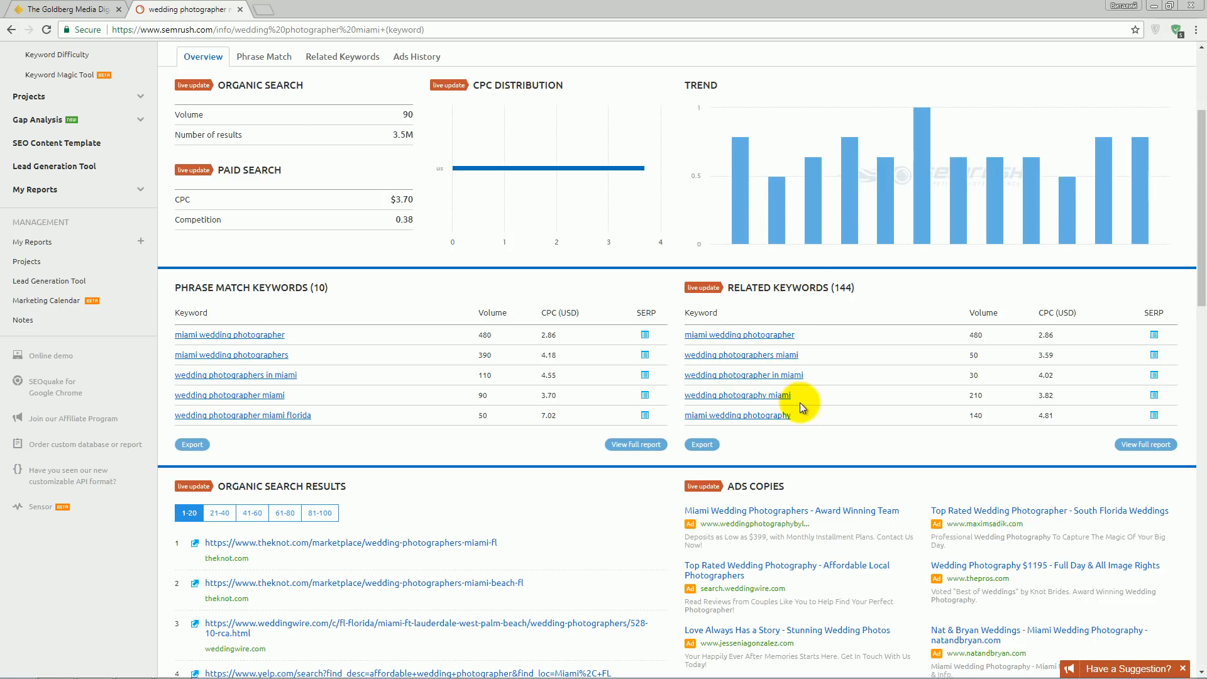
mouse_move(778, 437)
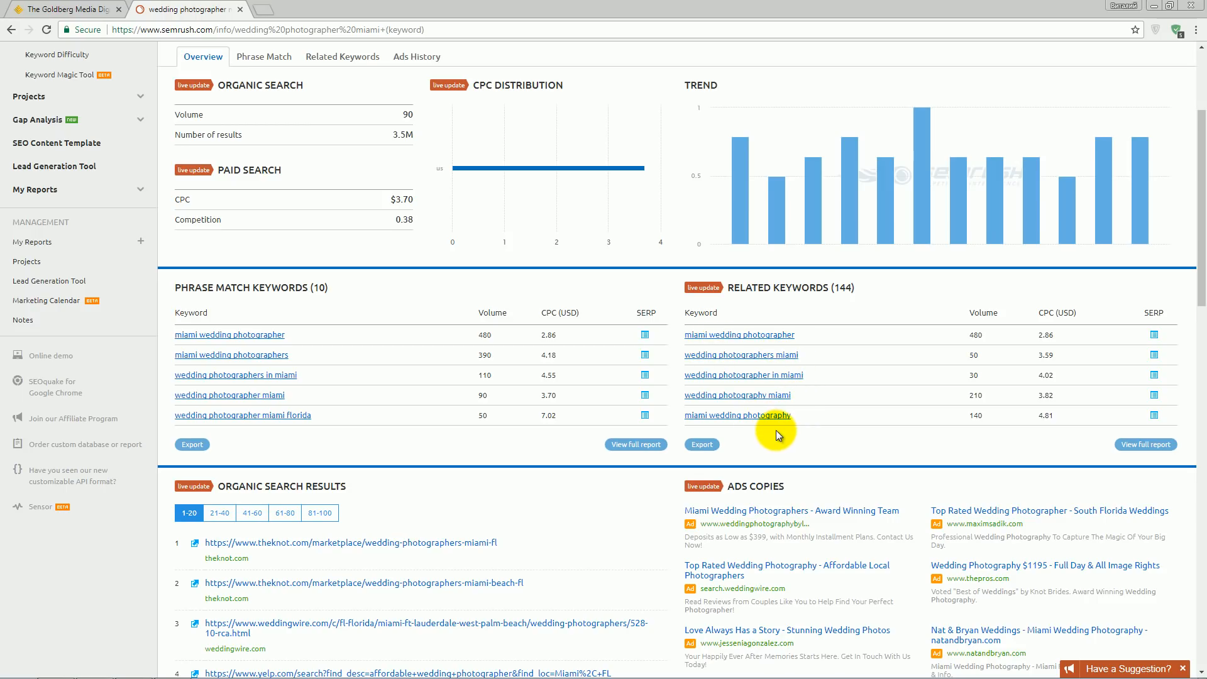
mouse_move(780, 400)
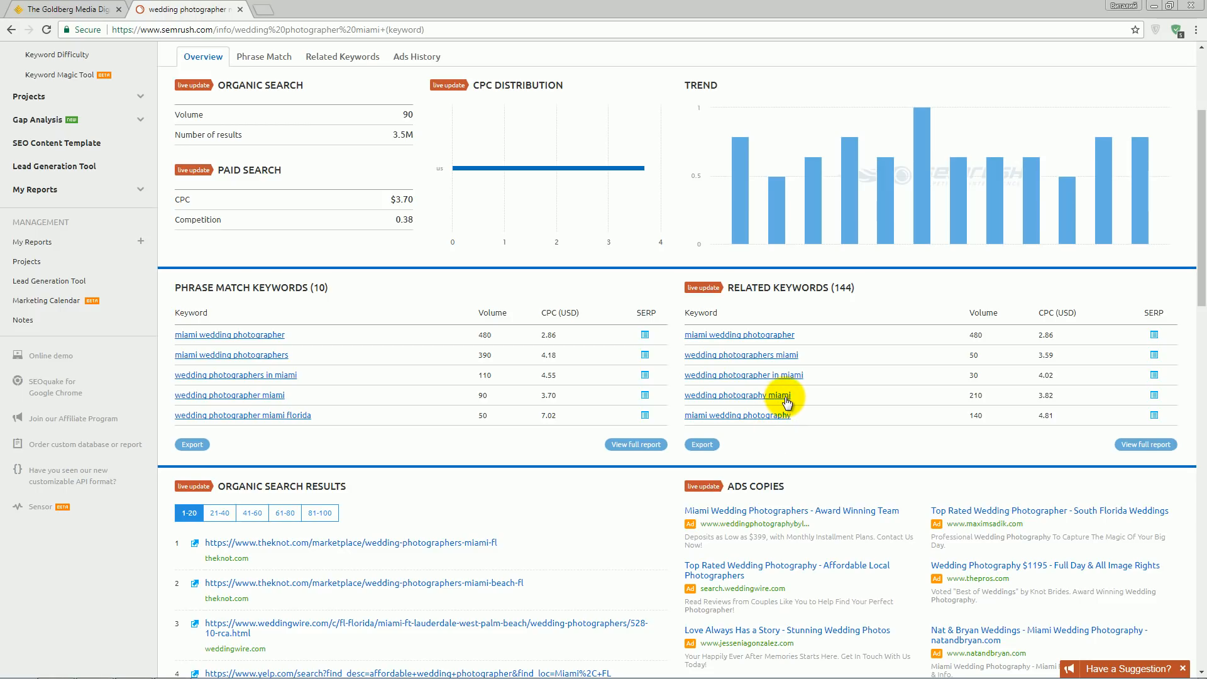
mouse_move(423, 426)
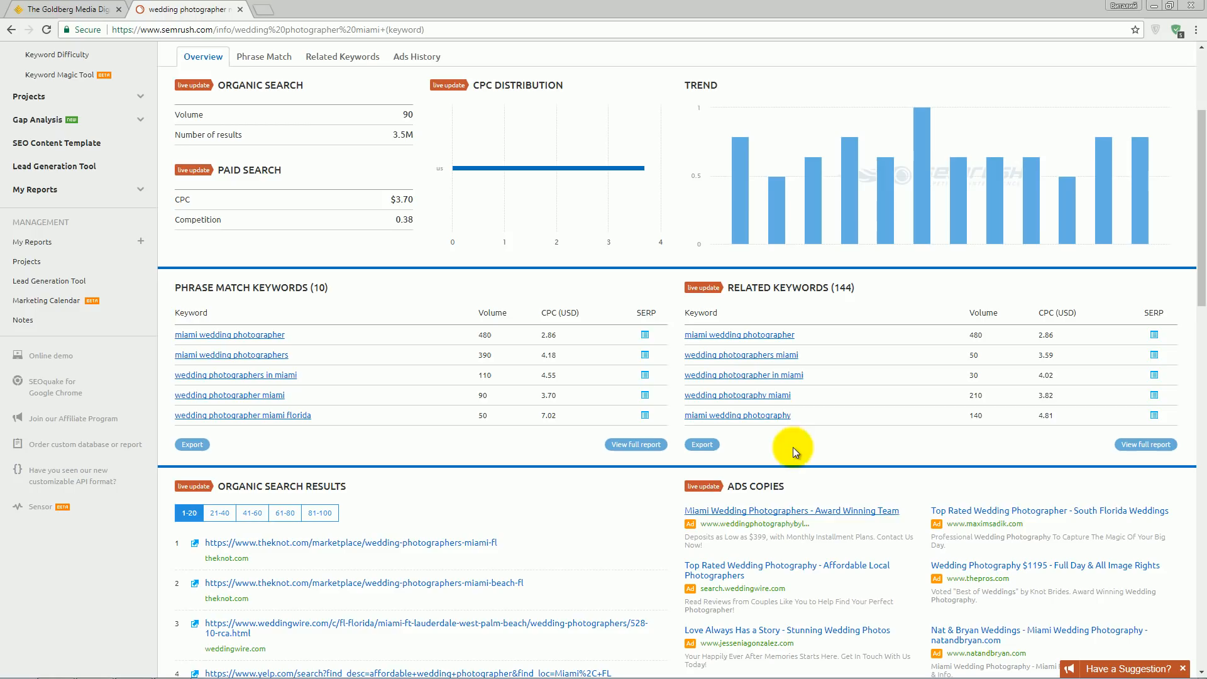
mouse_move(754, 388)
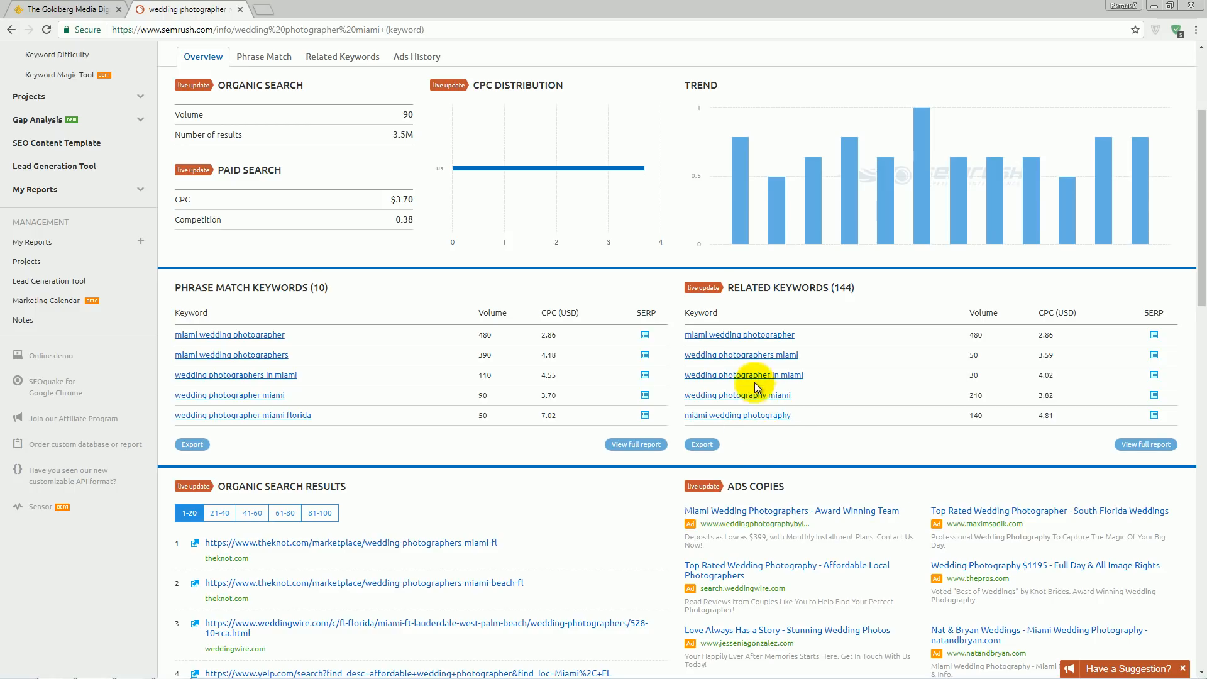
mouse_move(546, 430)
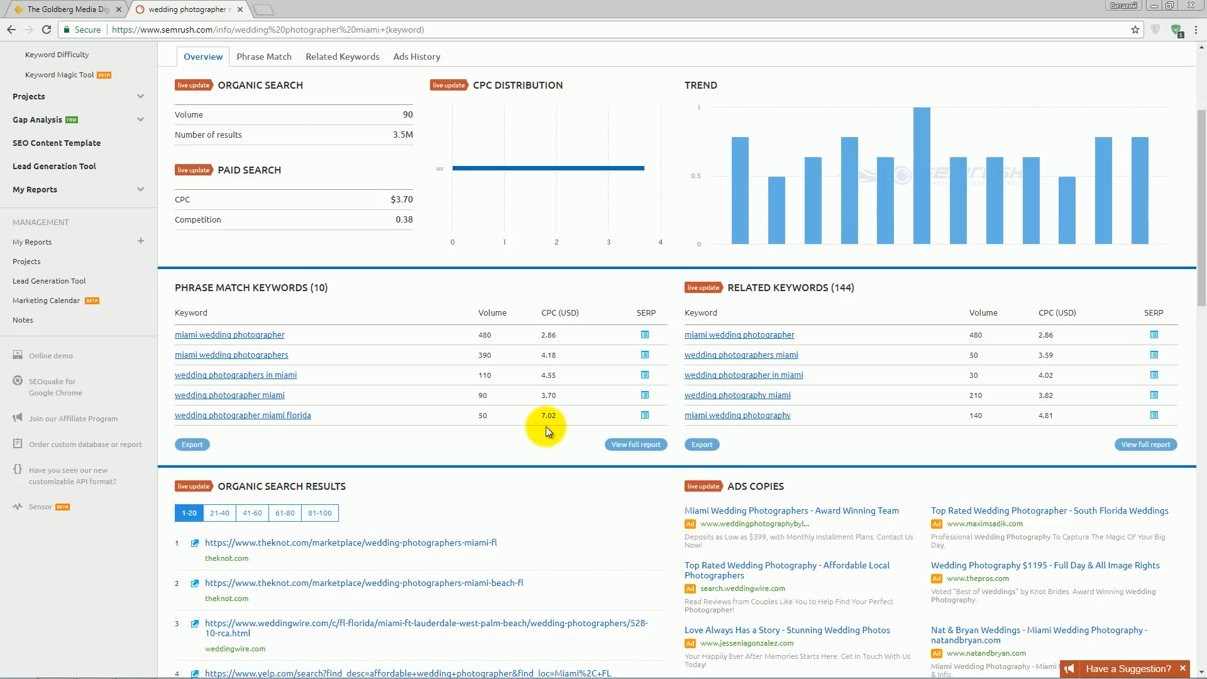
mouse_move(636, 444)
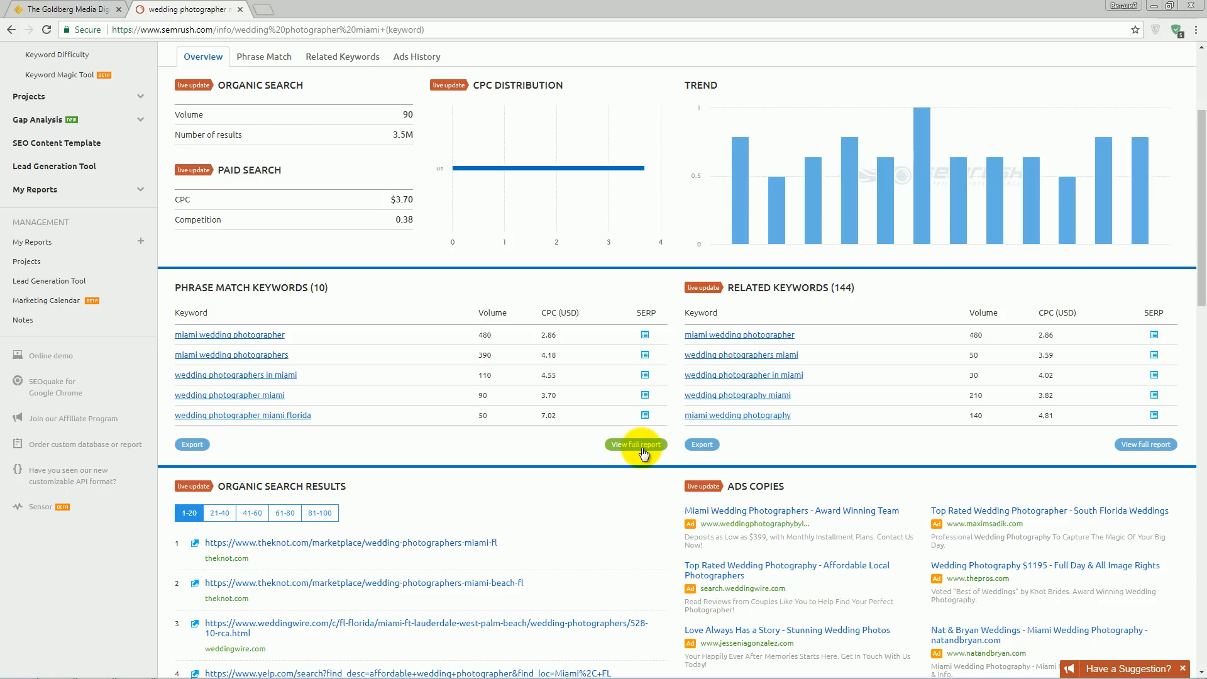
mouse_move(1143, 460)
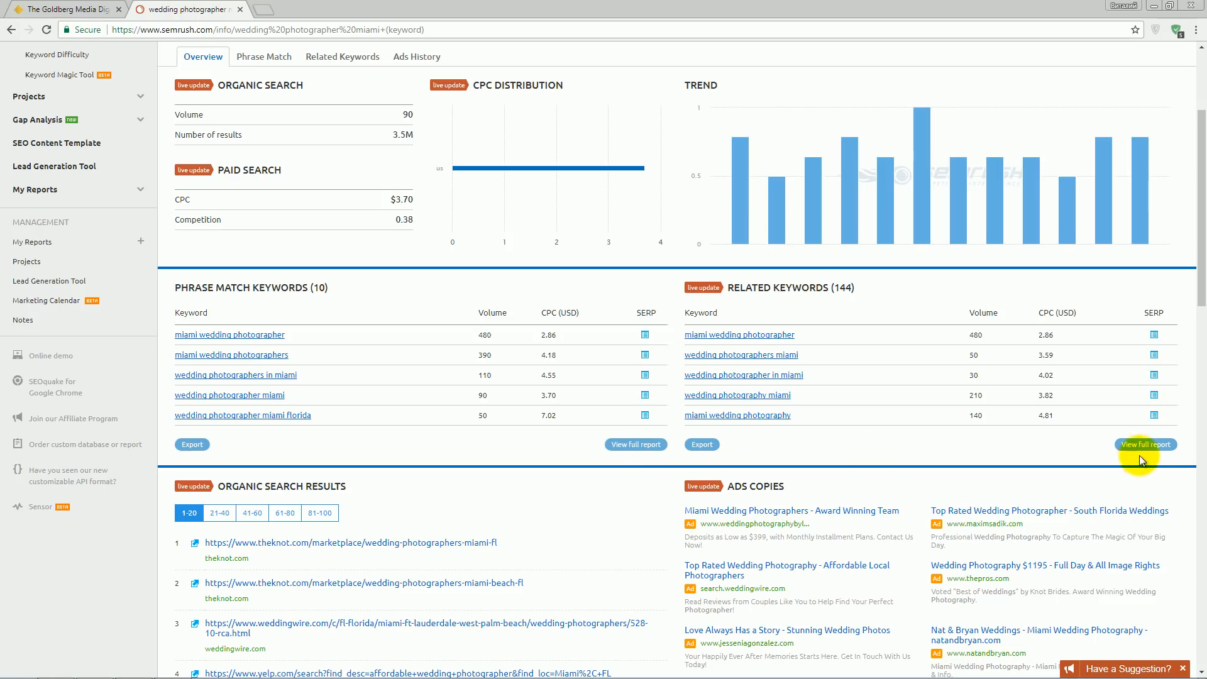
mouse_move(634, 444)
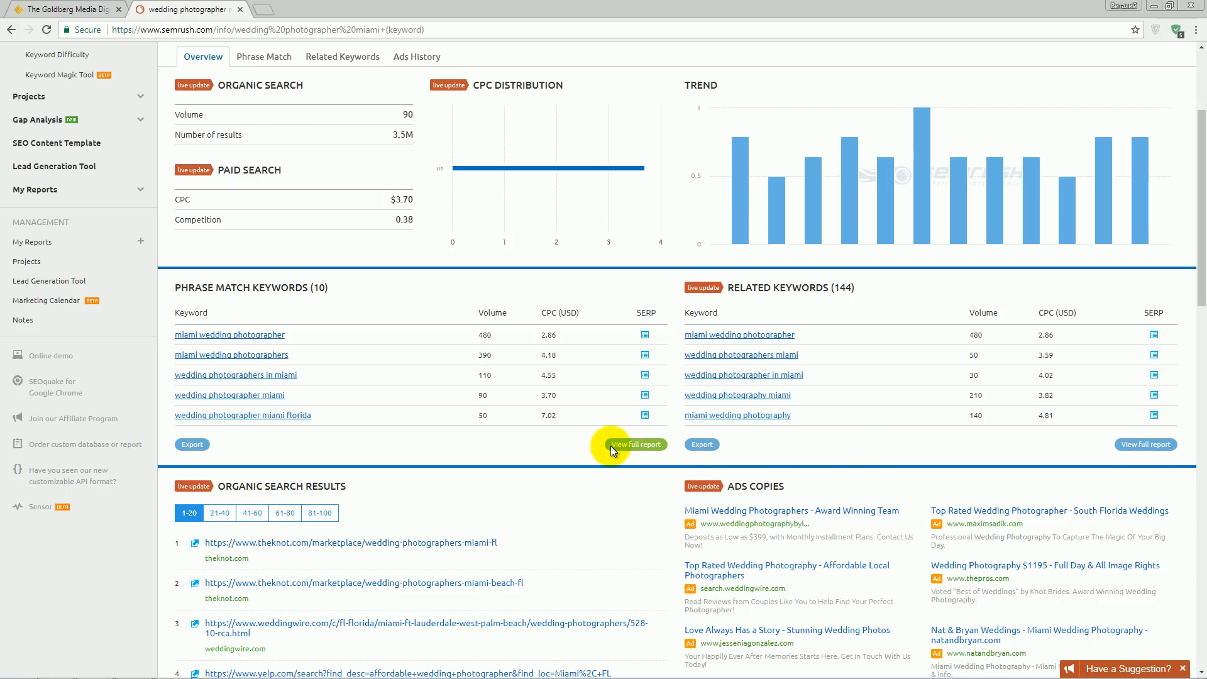
mouse_move(643, 479)
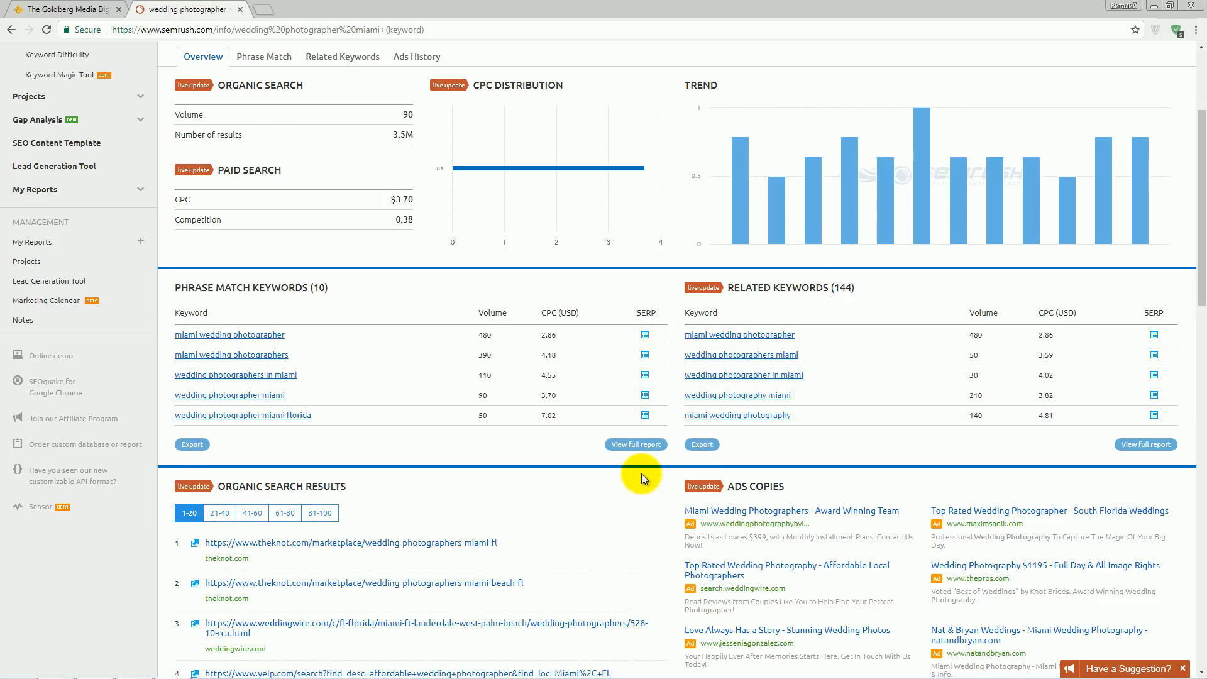
scroll(down, 3)
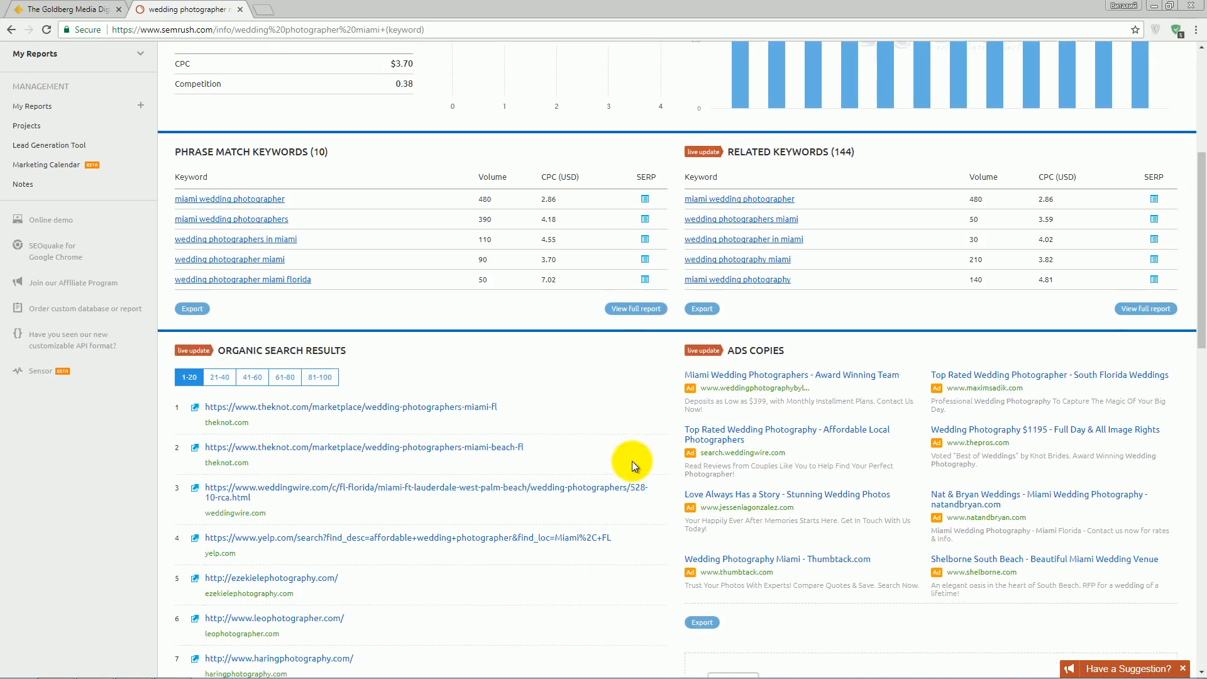
scroll(down, 3)
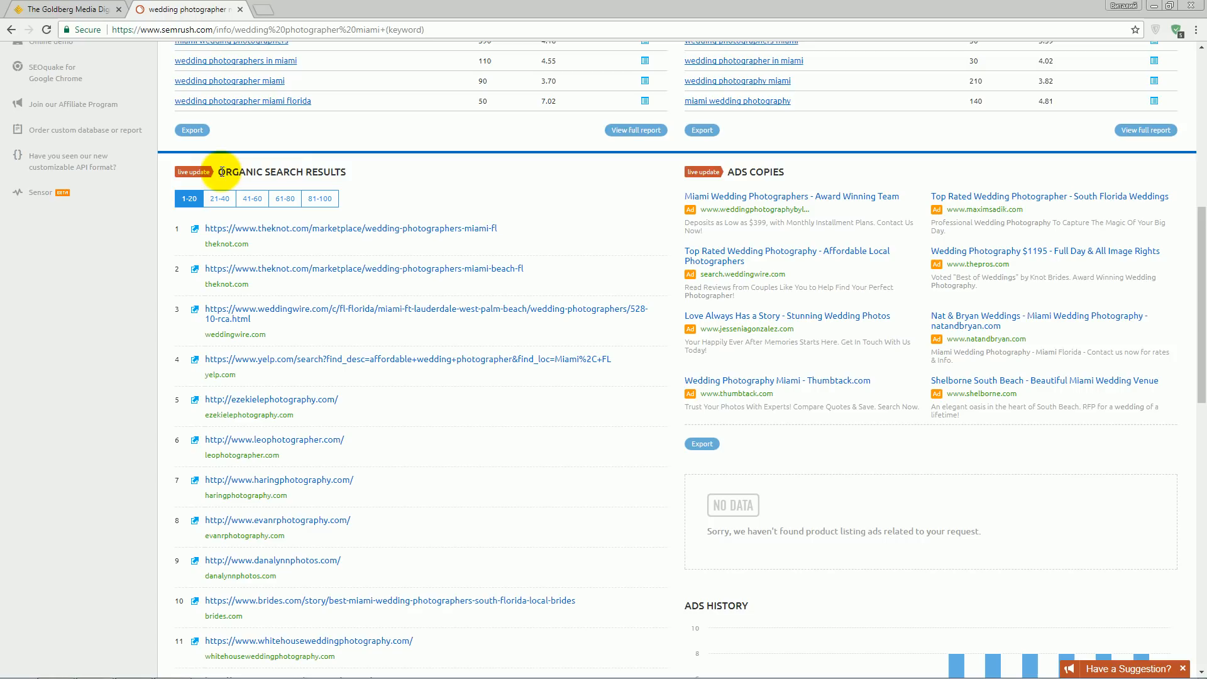
mouse_move(452, 422)
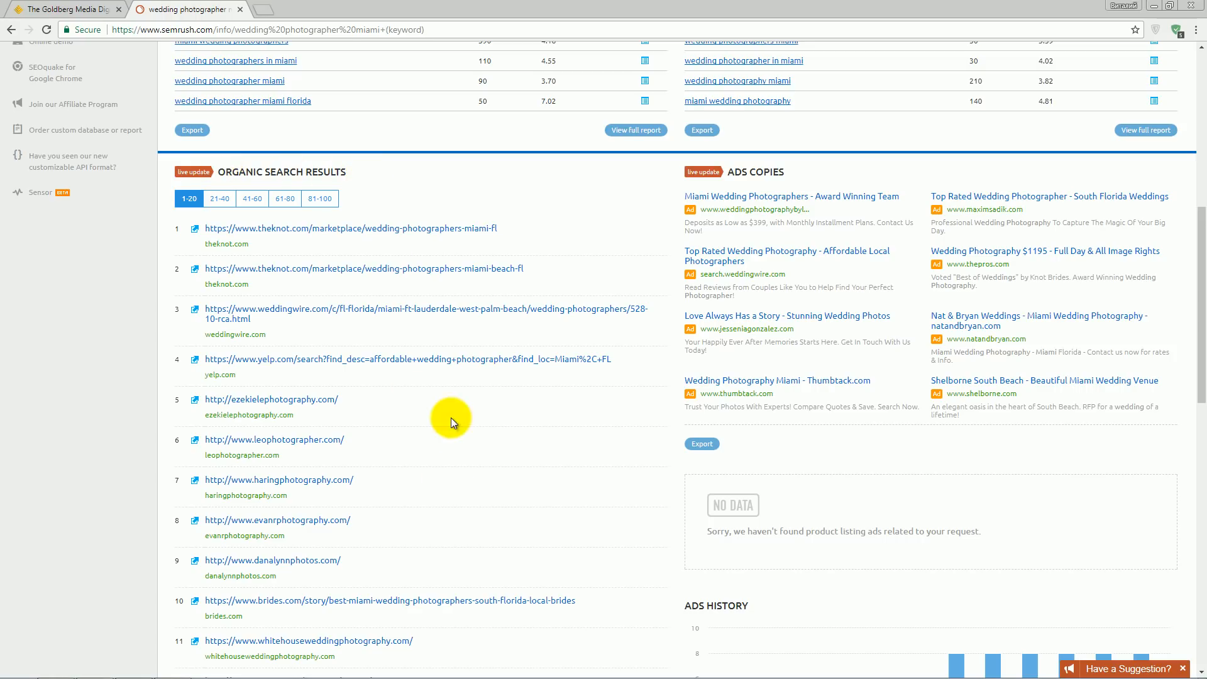
mouse_move(398, 493)
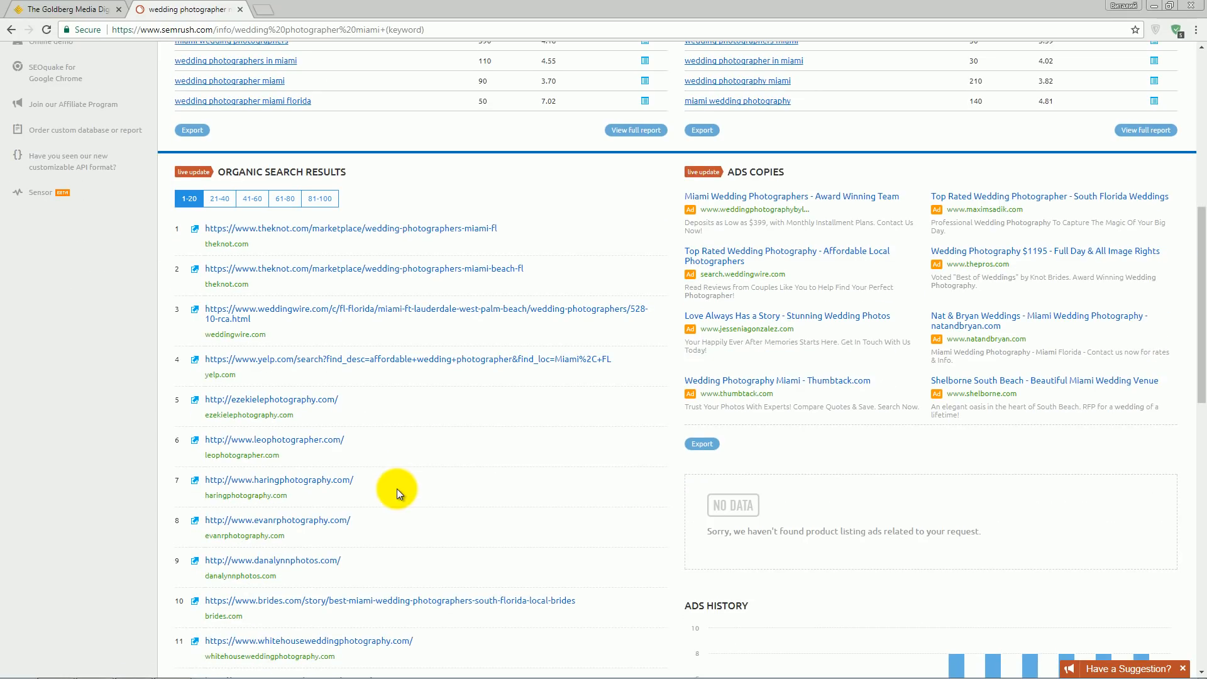
mouse_move(408, 389)
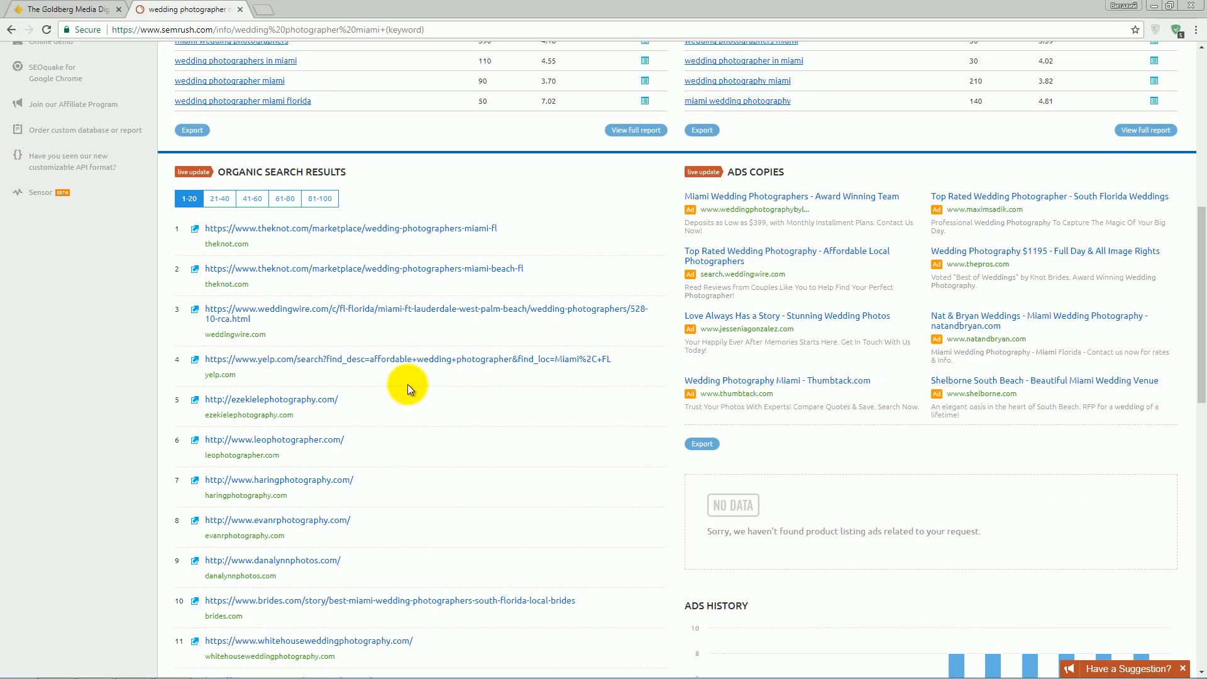
scroll(up, 3)
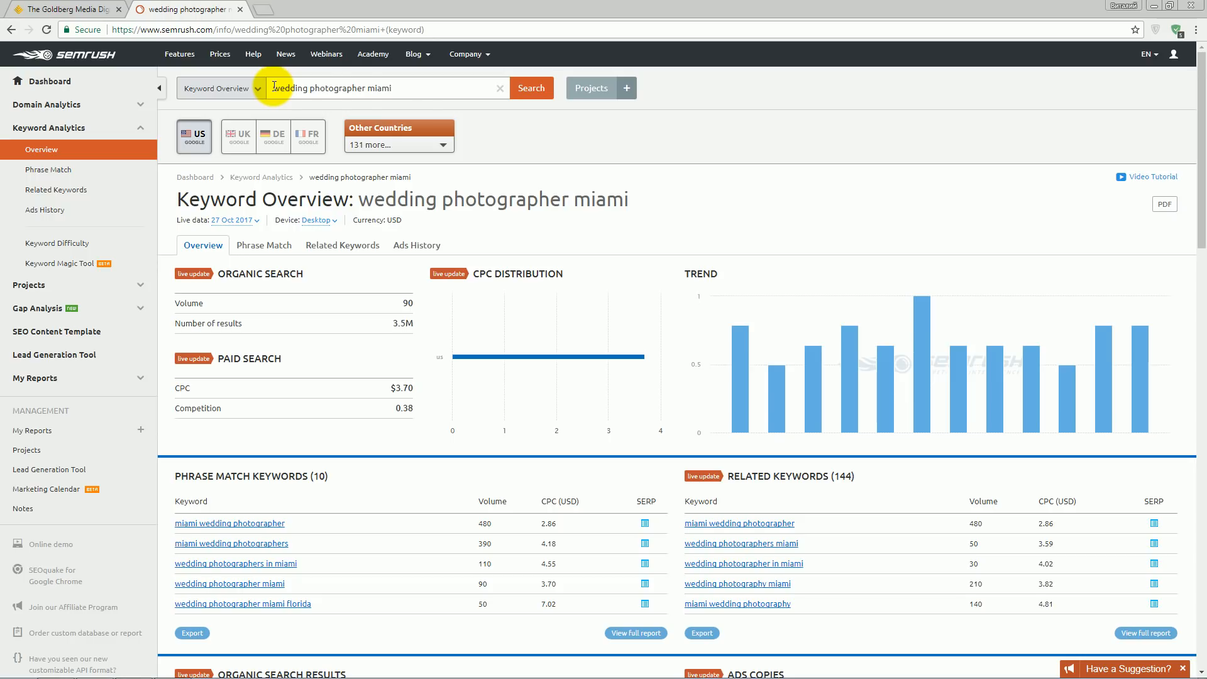
scroll(down, 3)
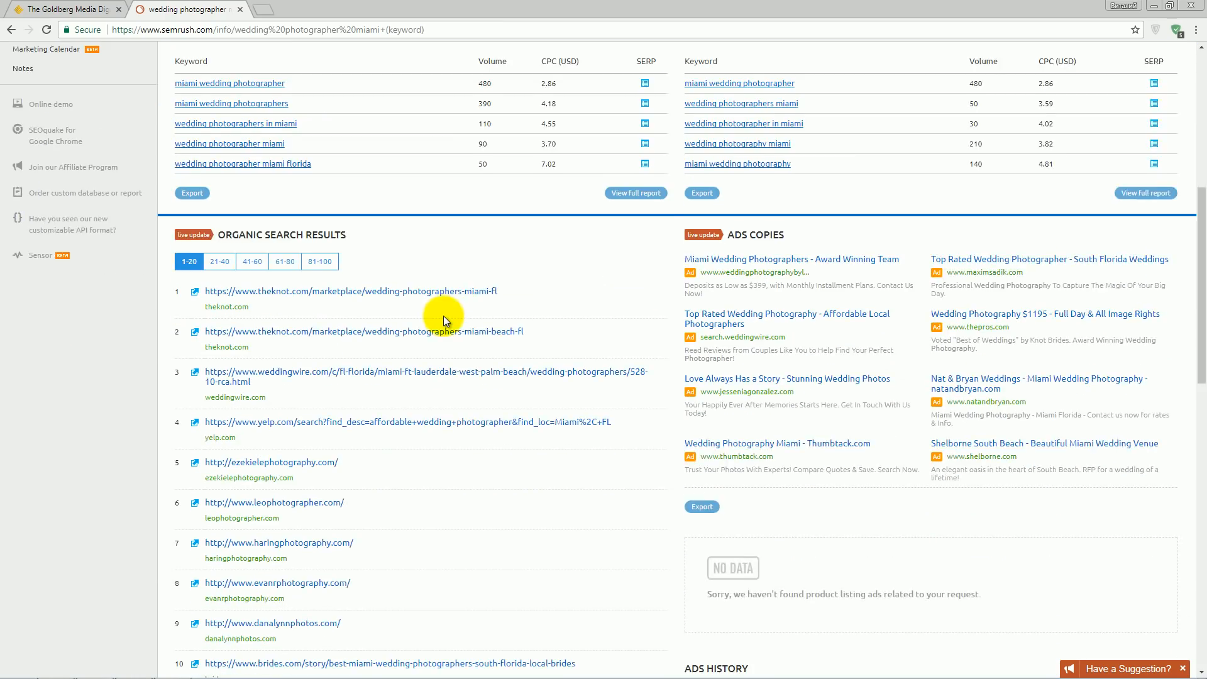
scroll(down, 3)
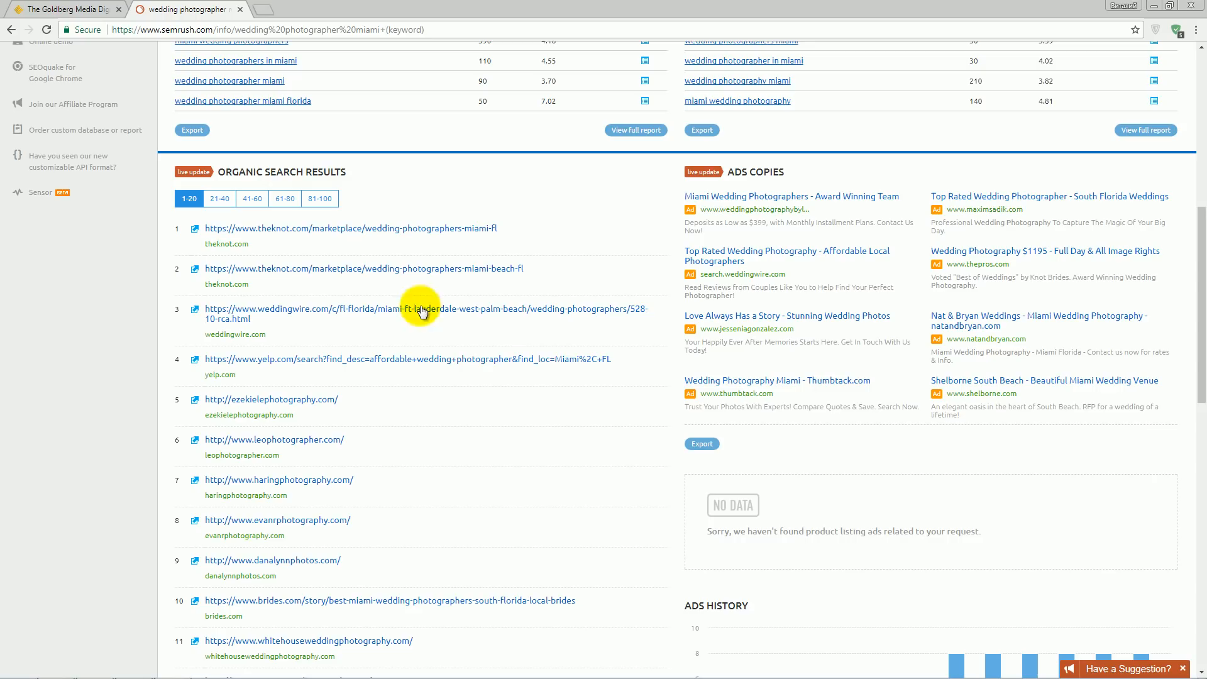
mouse_move(493, 465)
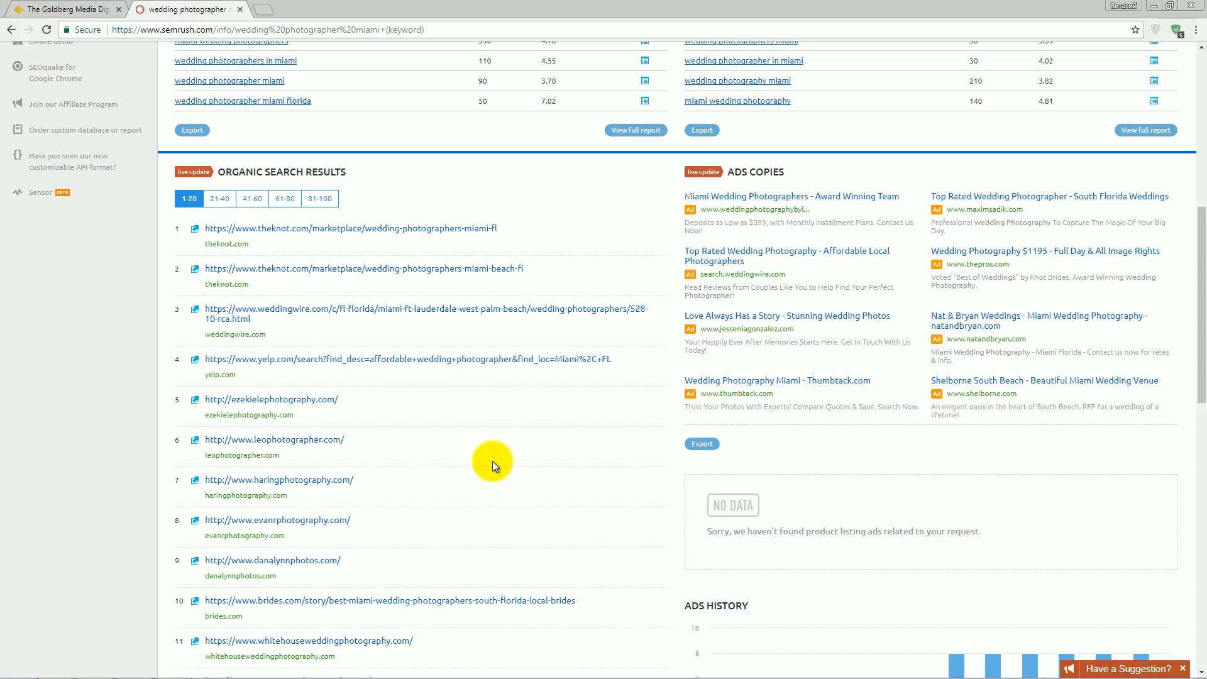
scroll(up, 3)
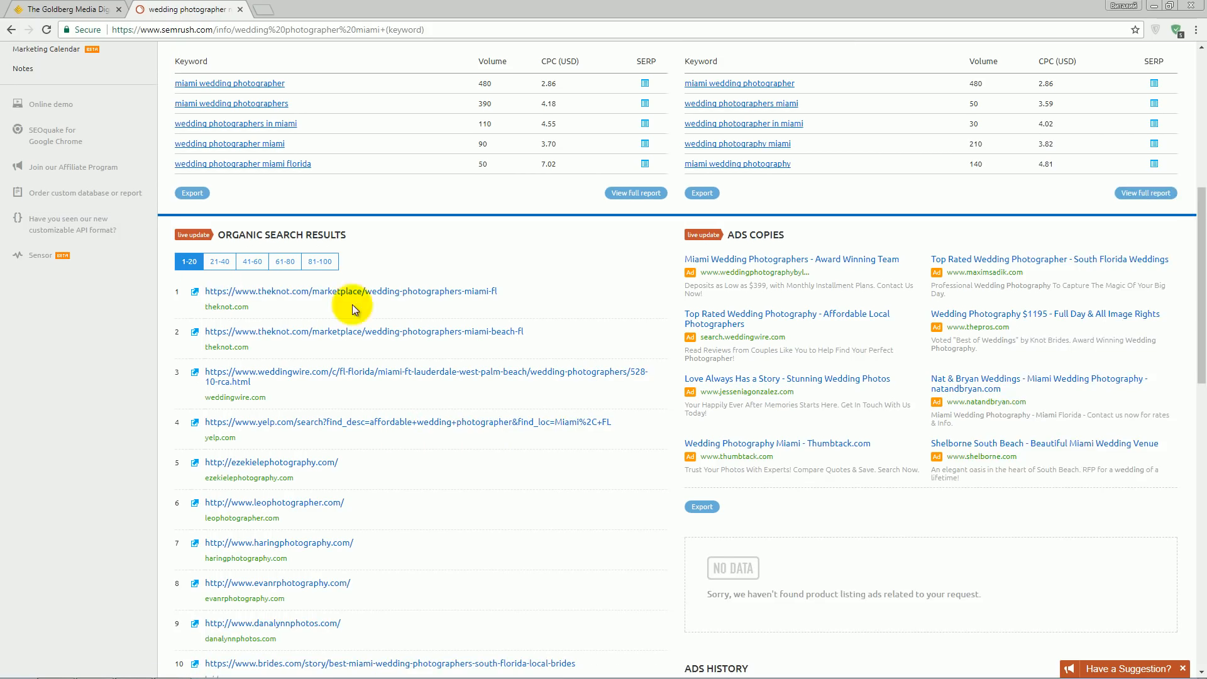
mouse_move(445, 468)
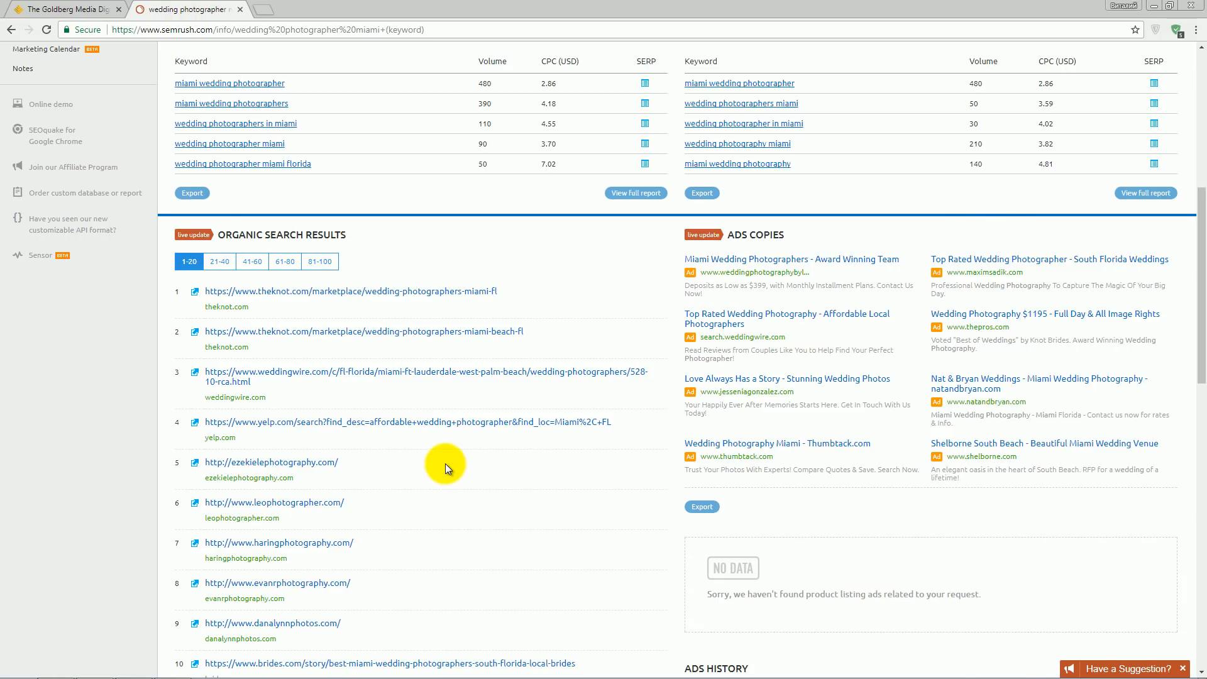
scroll(down, 3)
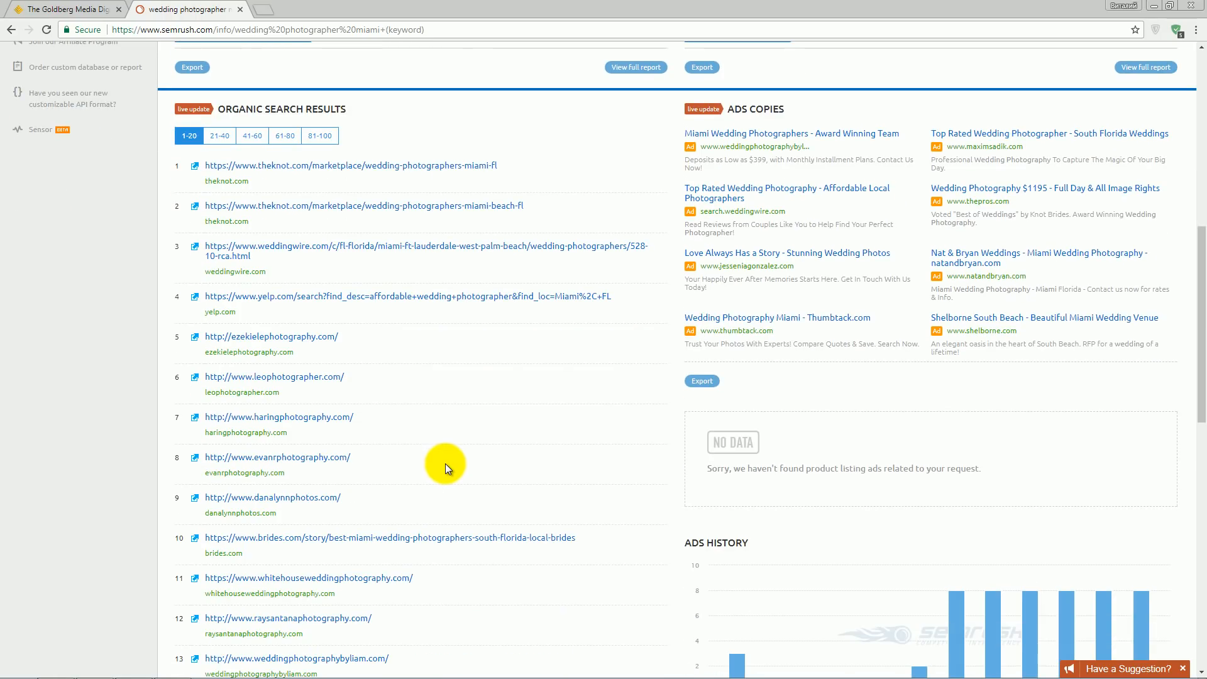
scroll(up, 3)
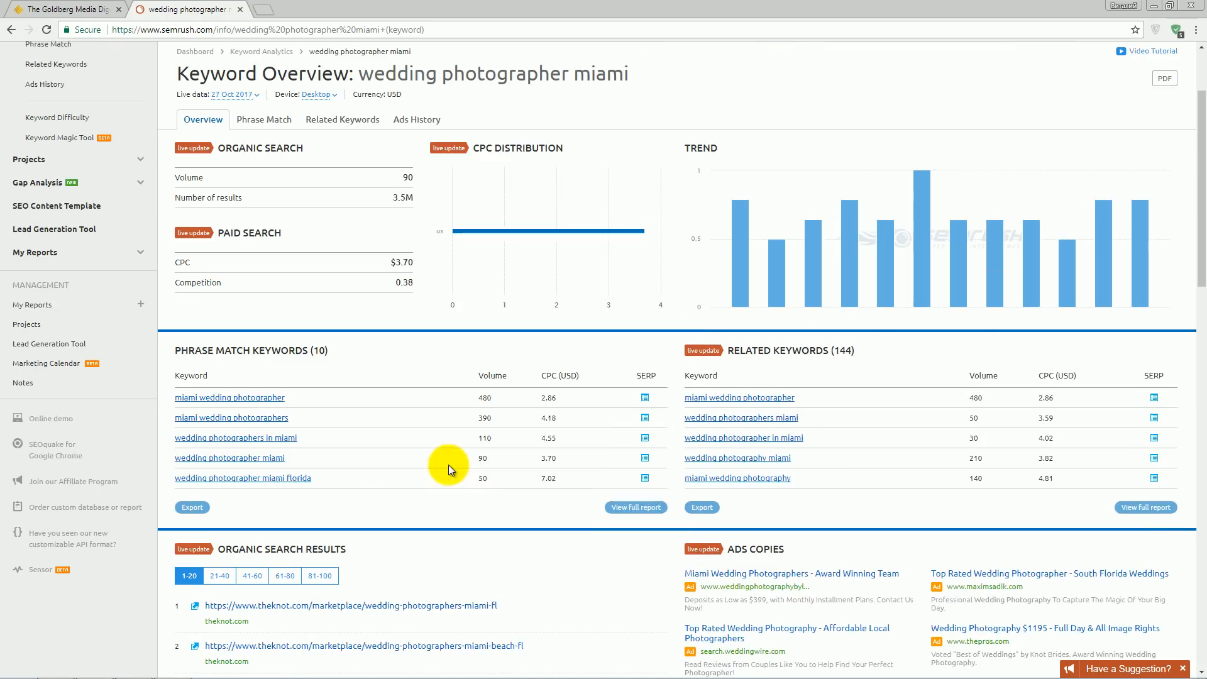
scroll(down, 3)
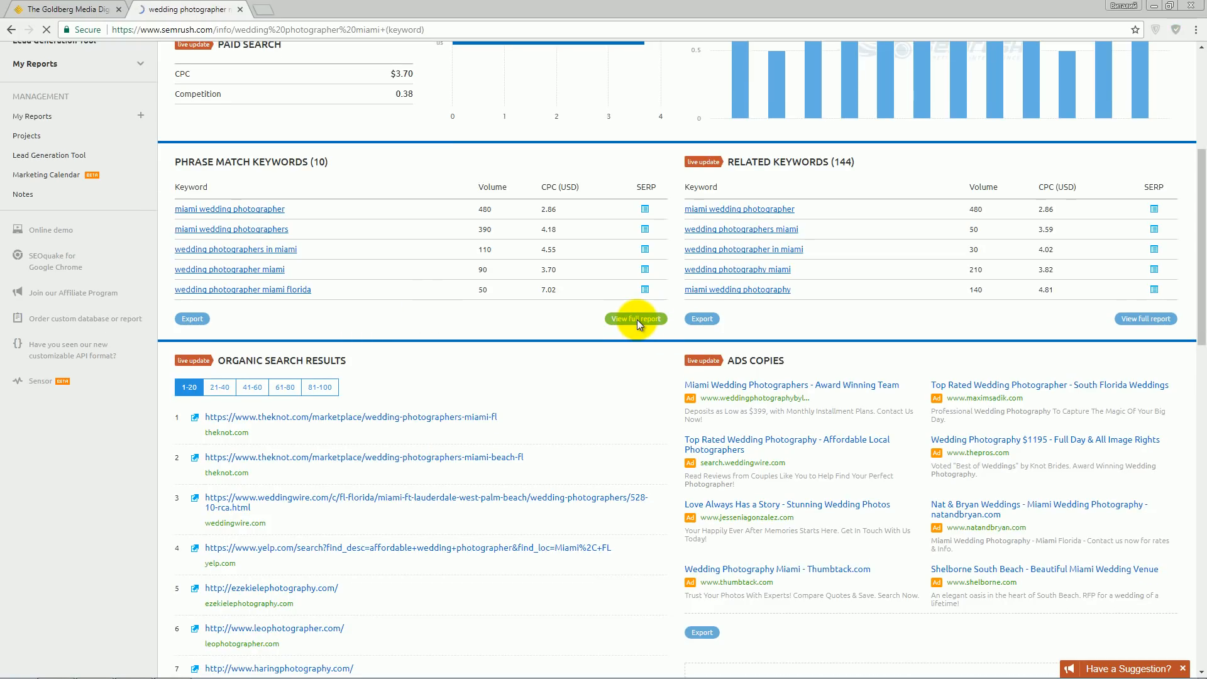
- View the full Phrase Match report of ten keywords sorted by volume
click(636, 318)
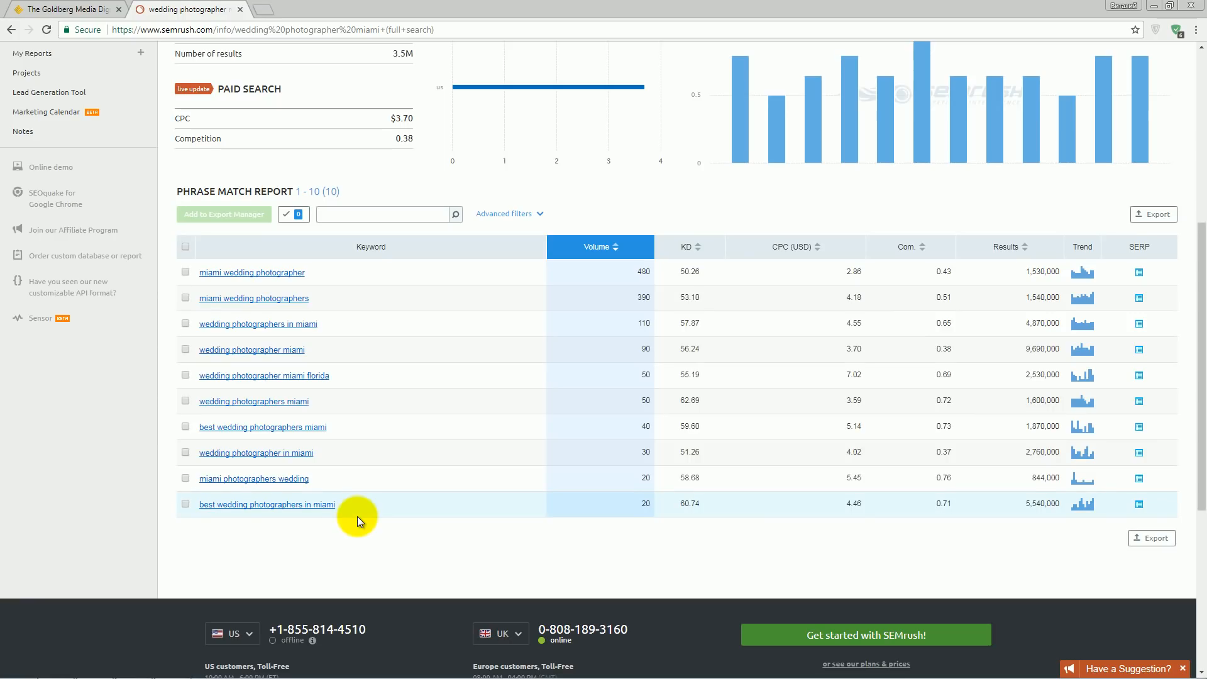
mouse_move(325, 530)
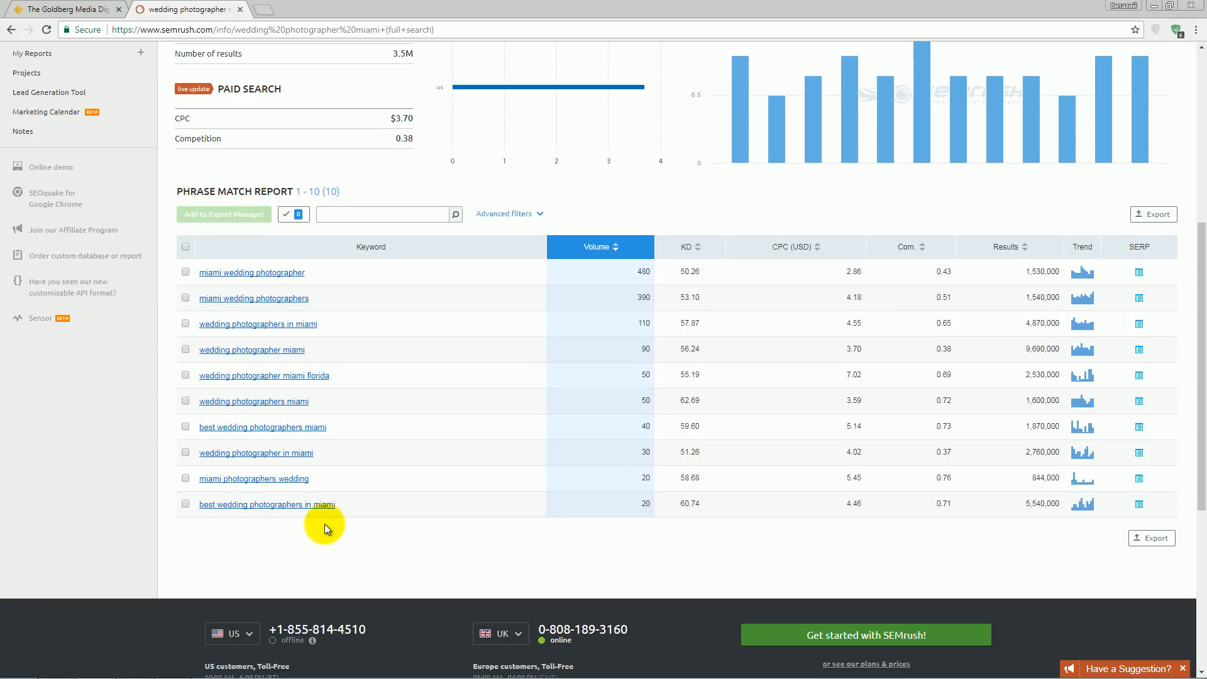
mouse_move(331, 530)
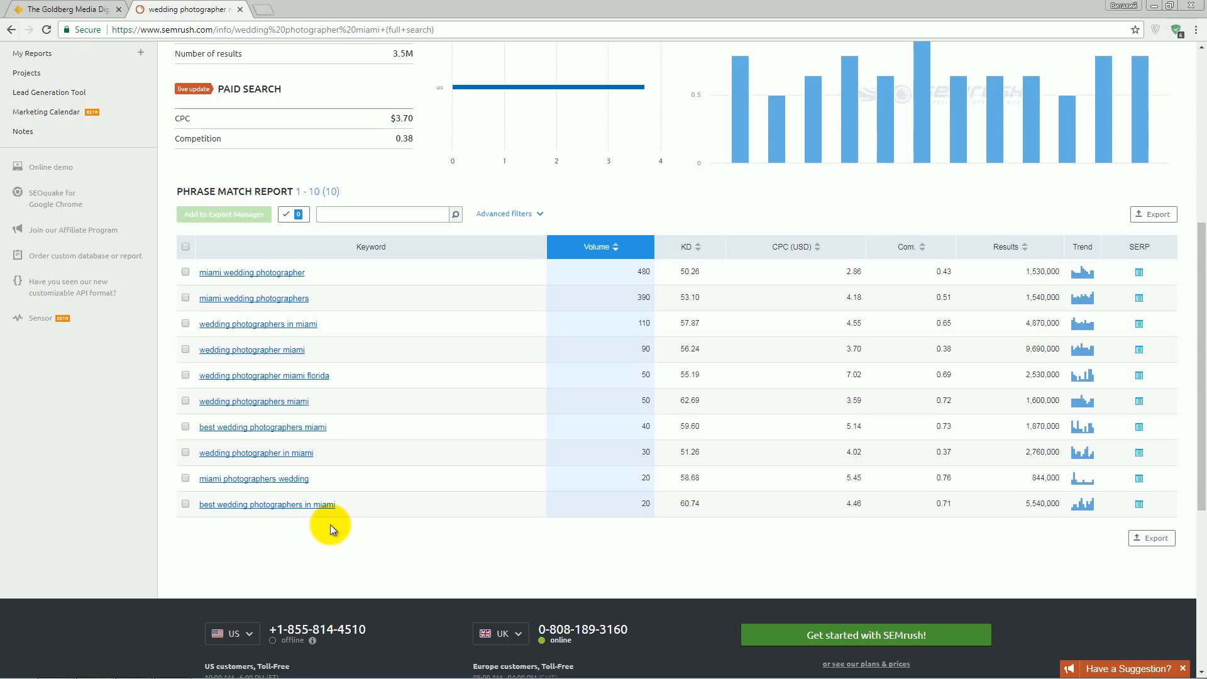
mouse_move(594, 247)
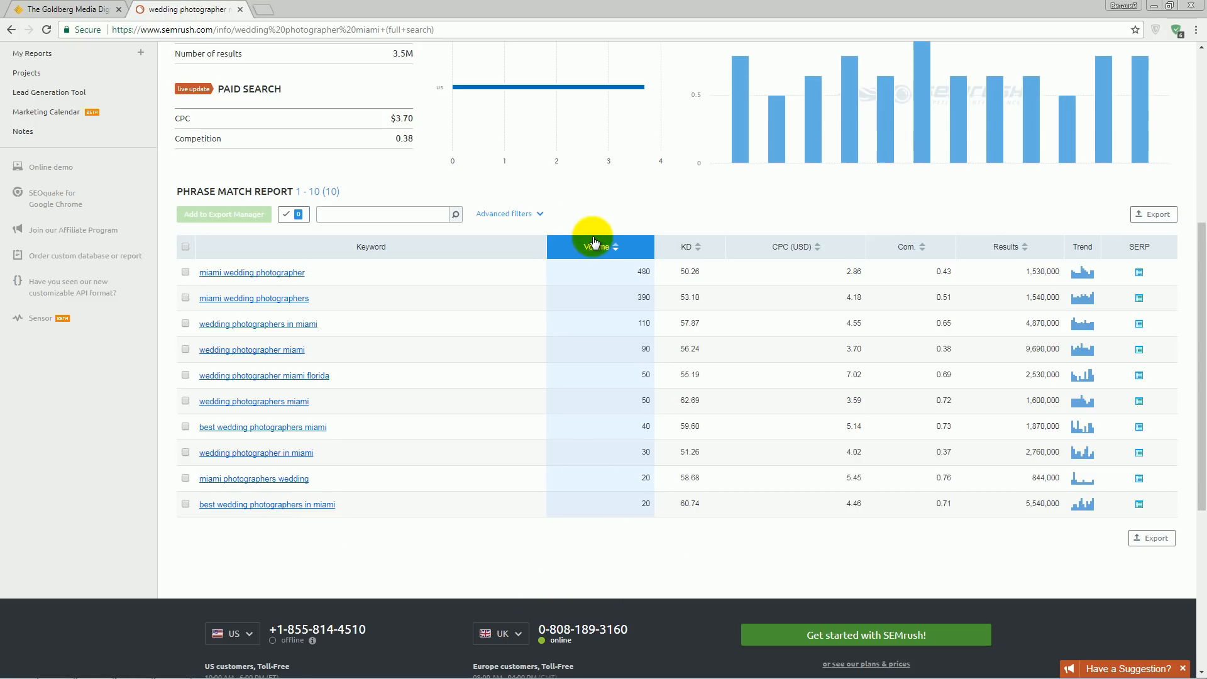
mouse_move(597, 246)
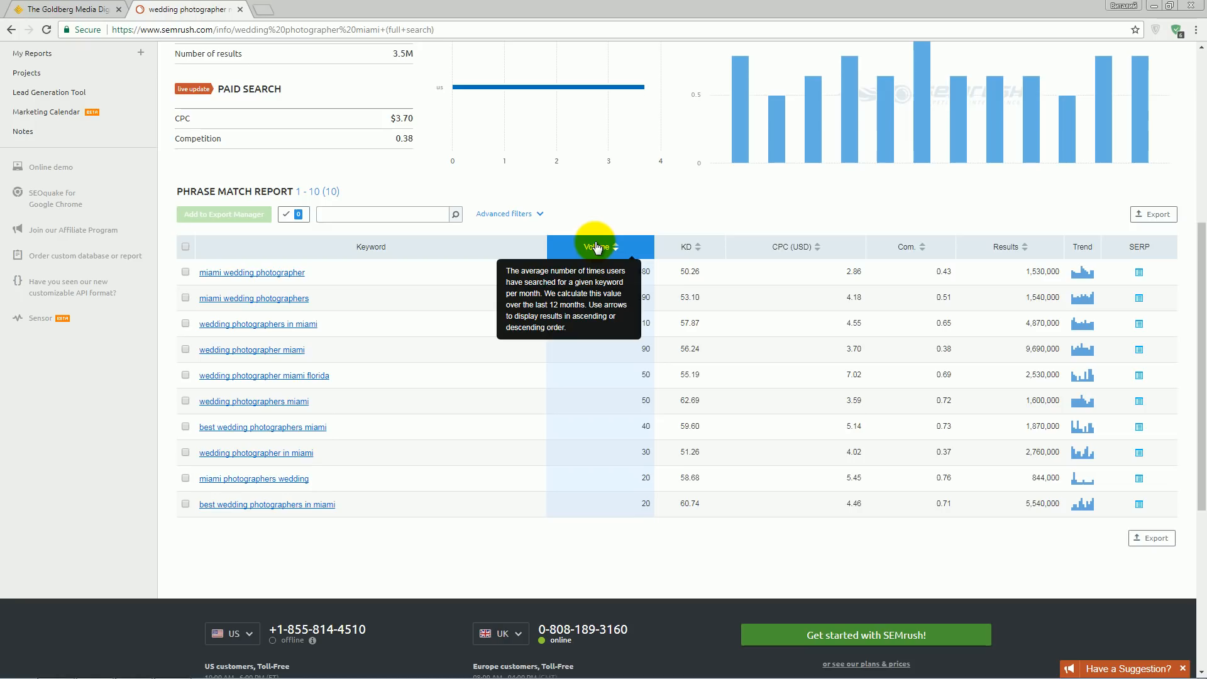
mouse_move(638, 300)
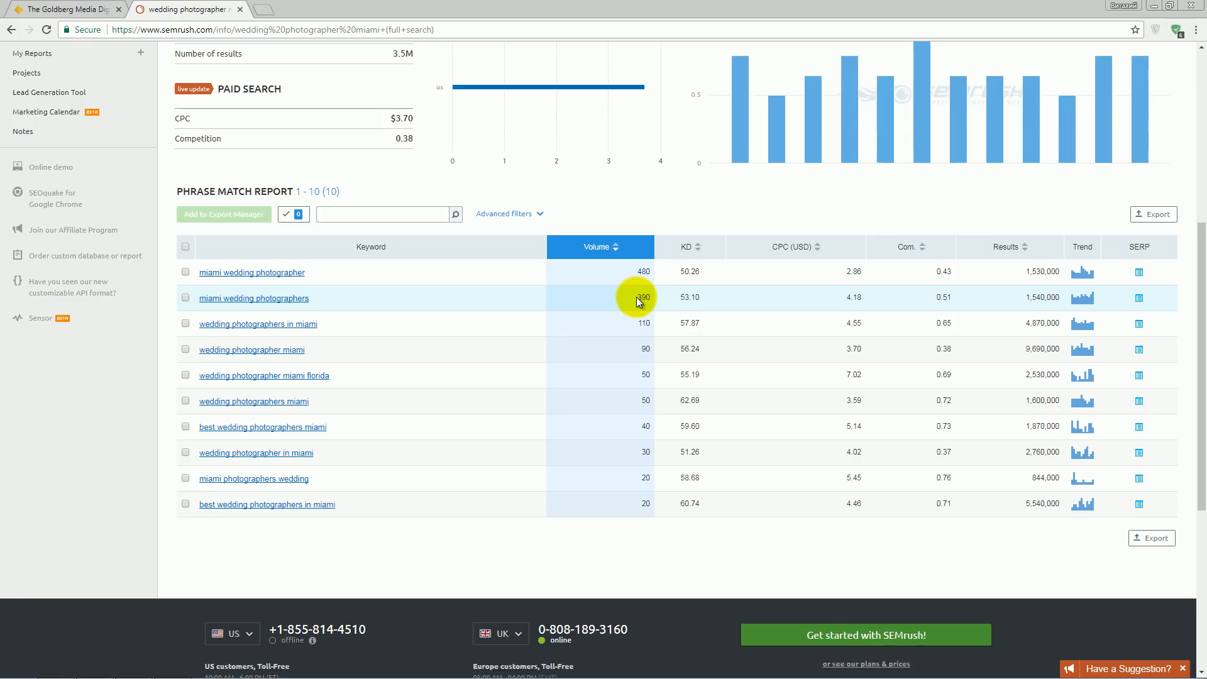
mouse_move(714, 453)
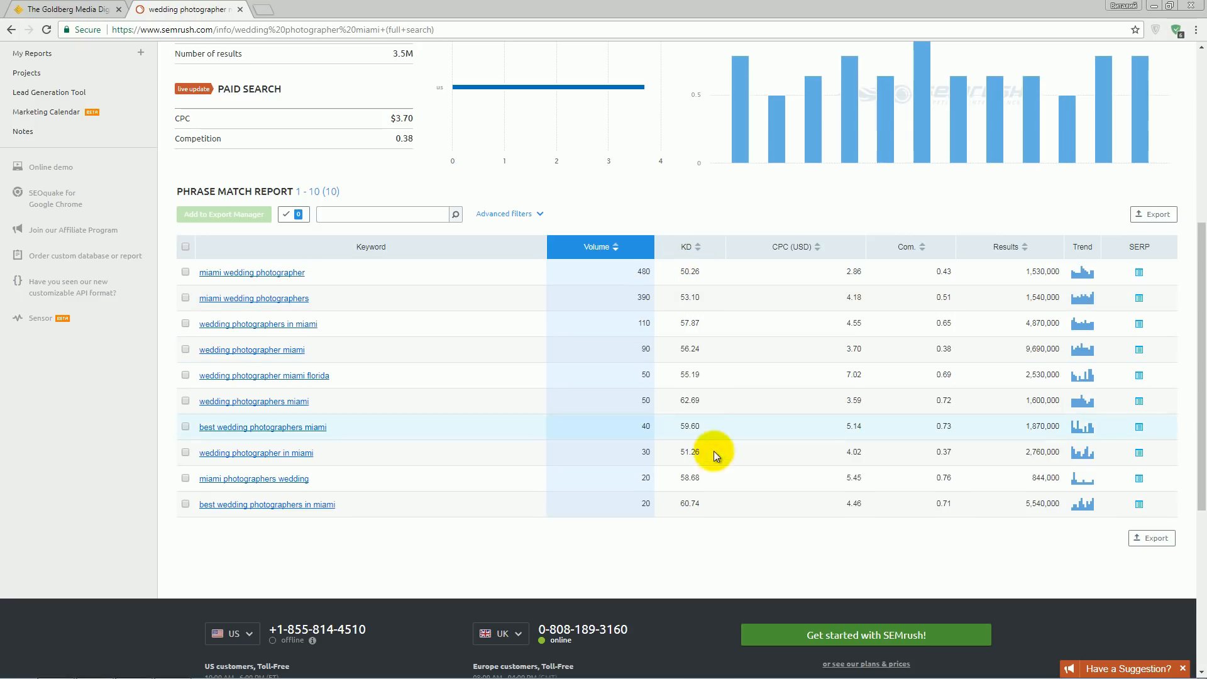
mouse_move(686, 271)
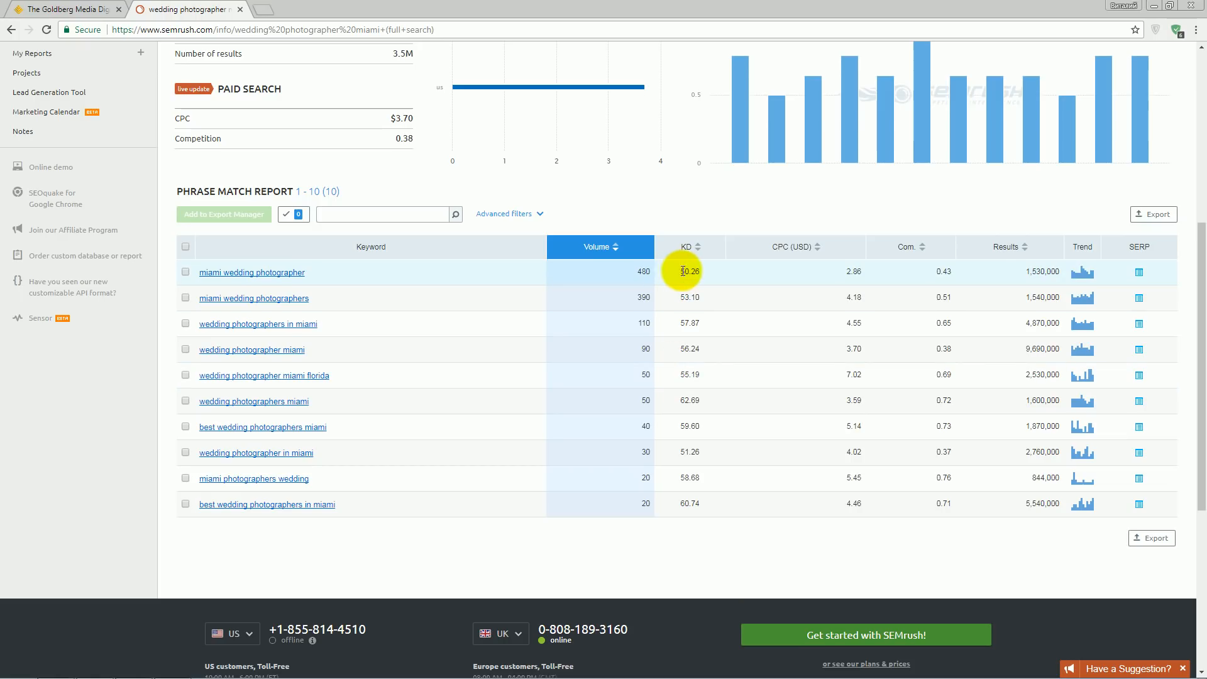
mouse_move(705, 351)
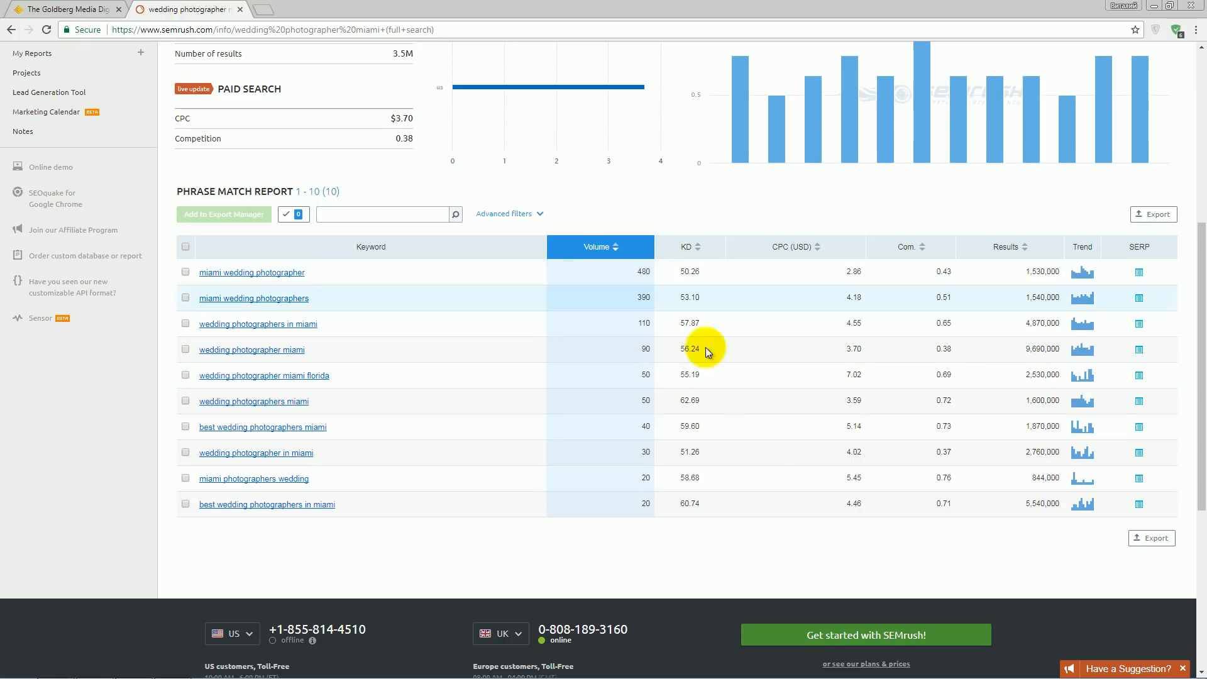
mouse_move(691, 407)
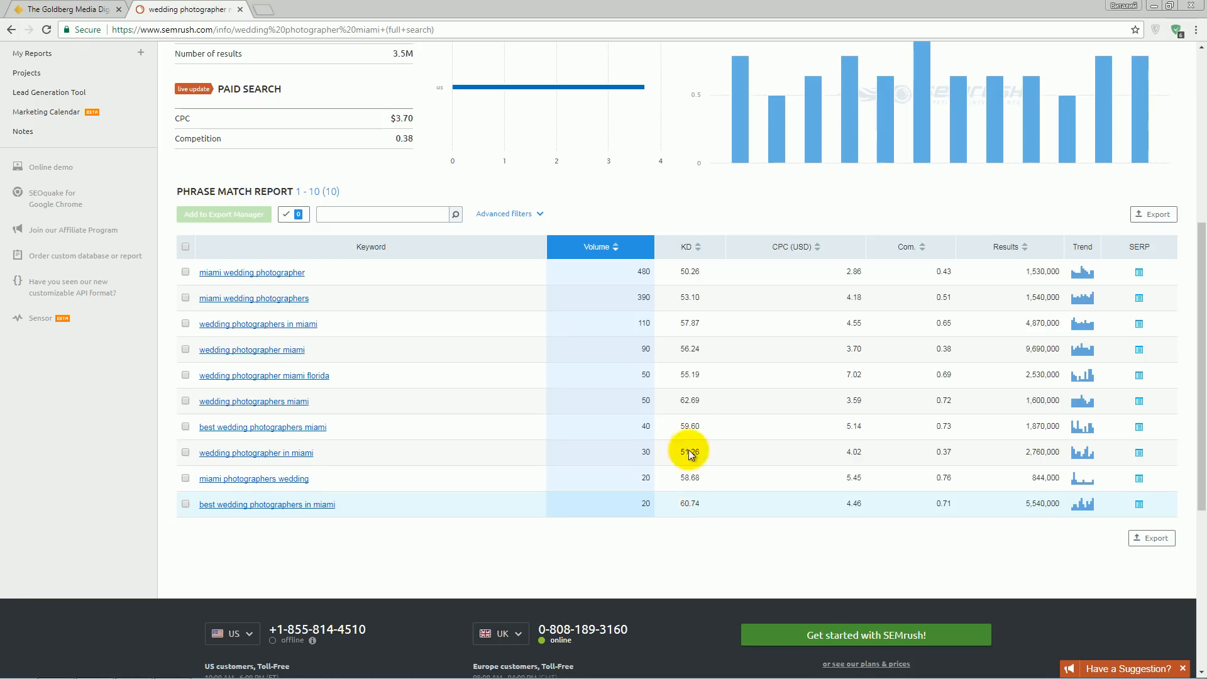
mouse_move(693, 512)
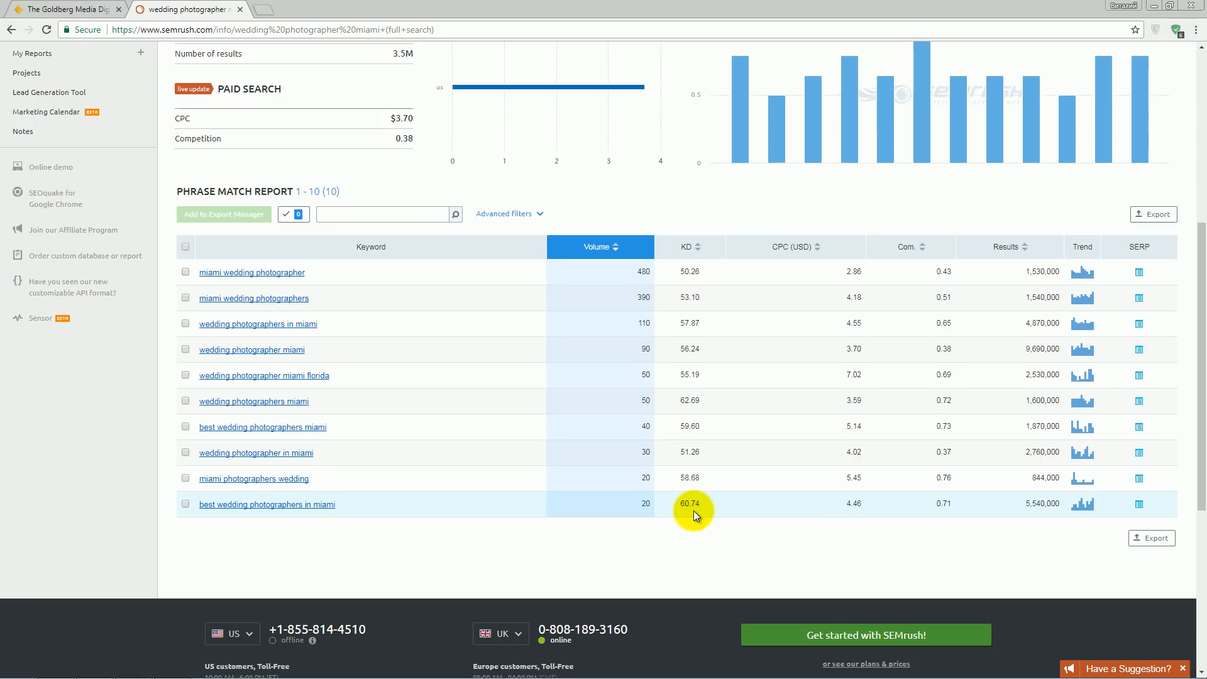
mouse_move(683, 486)
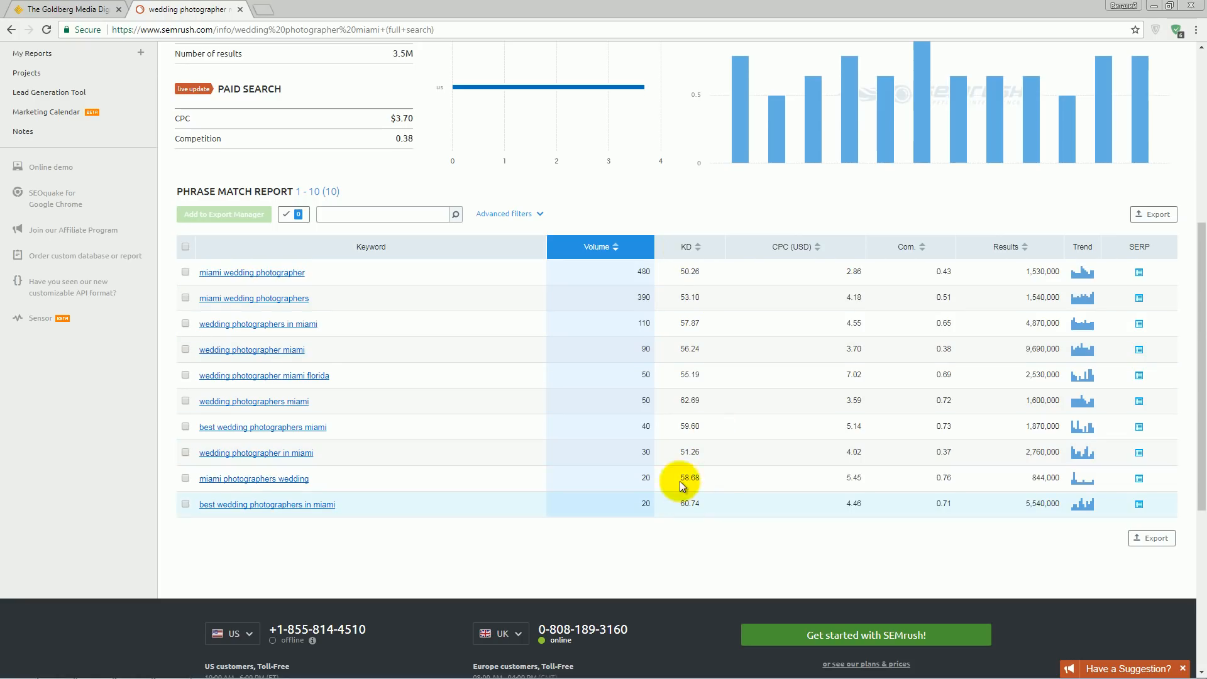
mouse_move(795, 247)
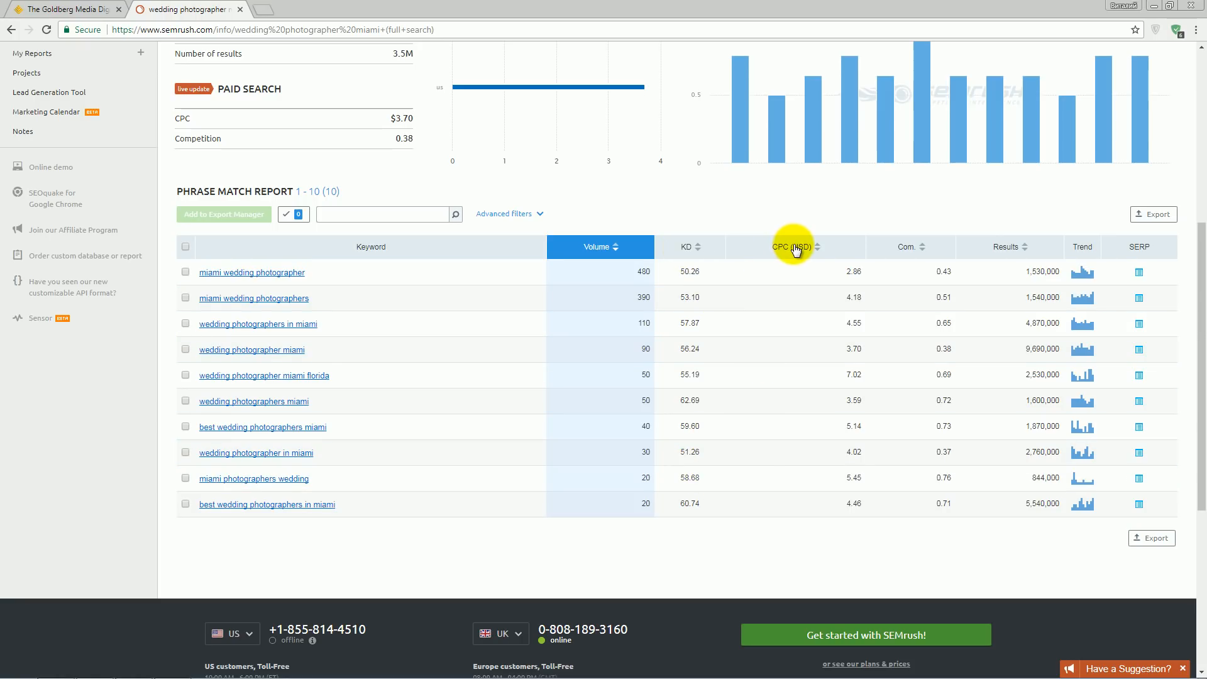
mouse_move(839, 246)
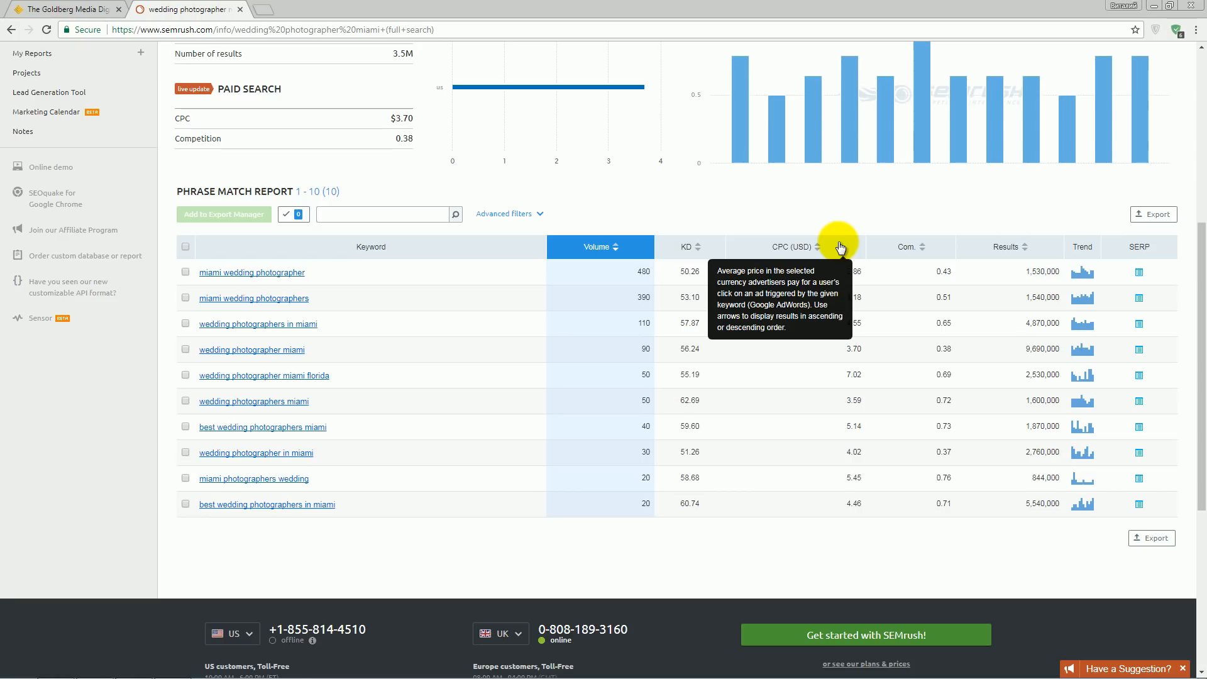
mouse_move(835, 223)
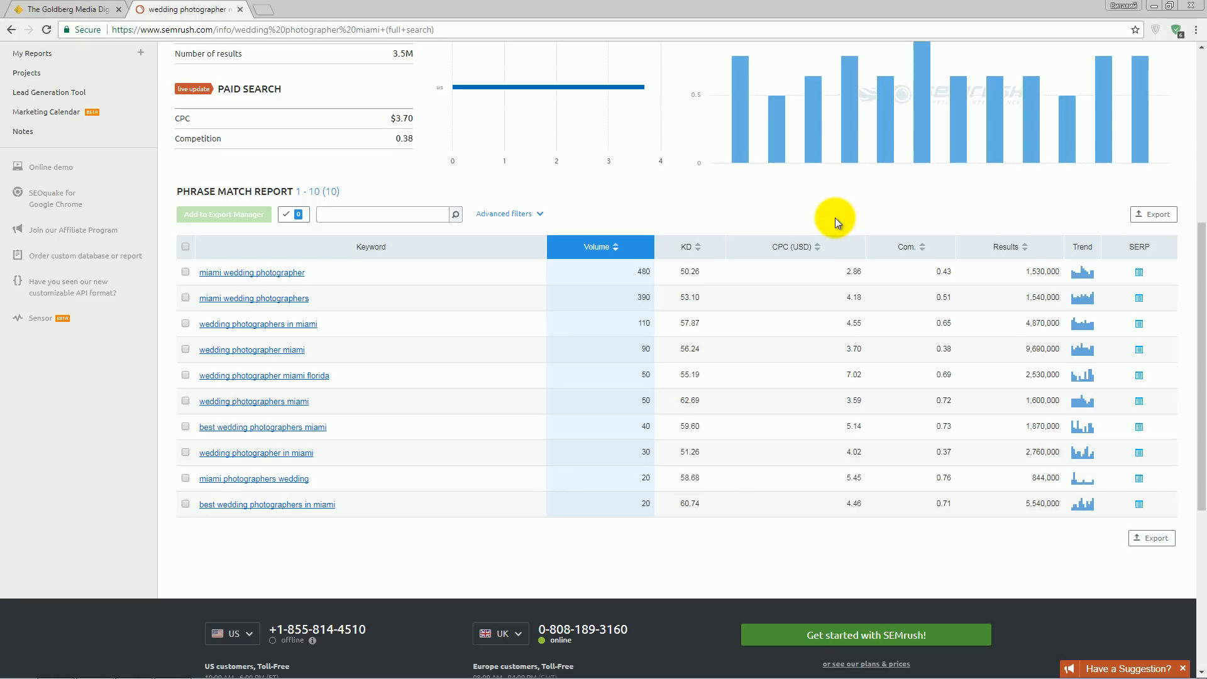
mouse_move(852, 336)
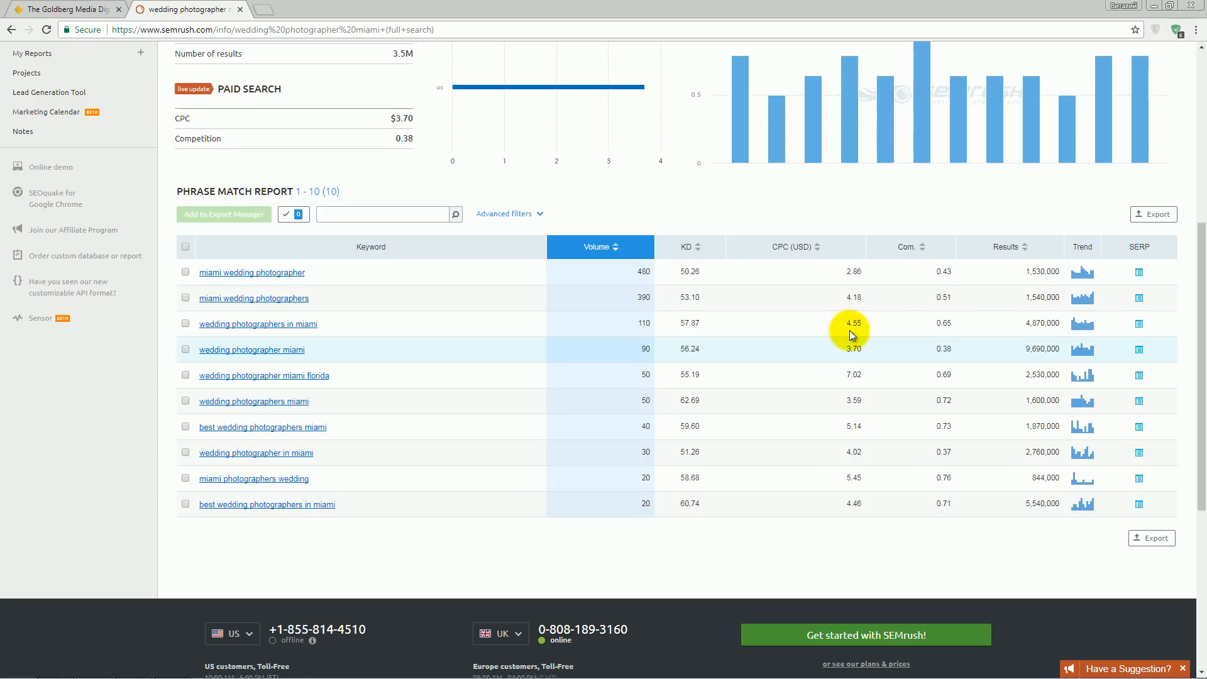
mouse_move(855, 501)
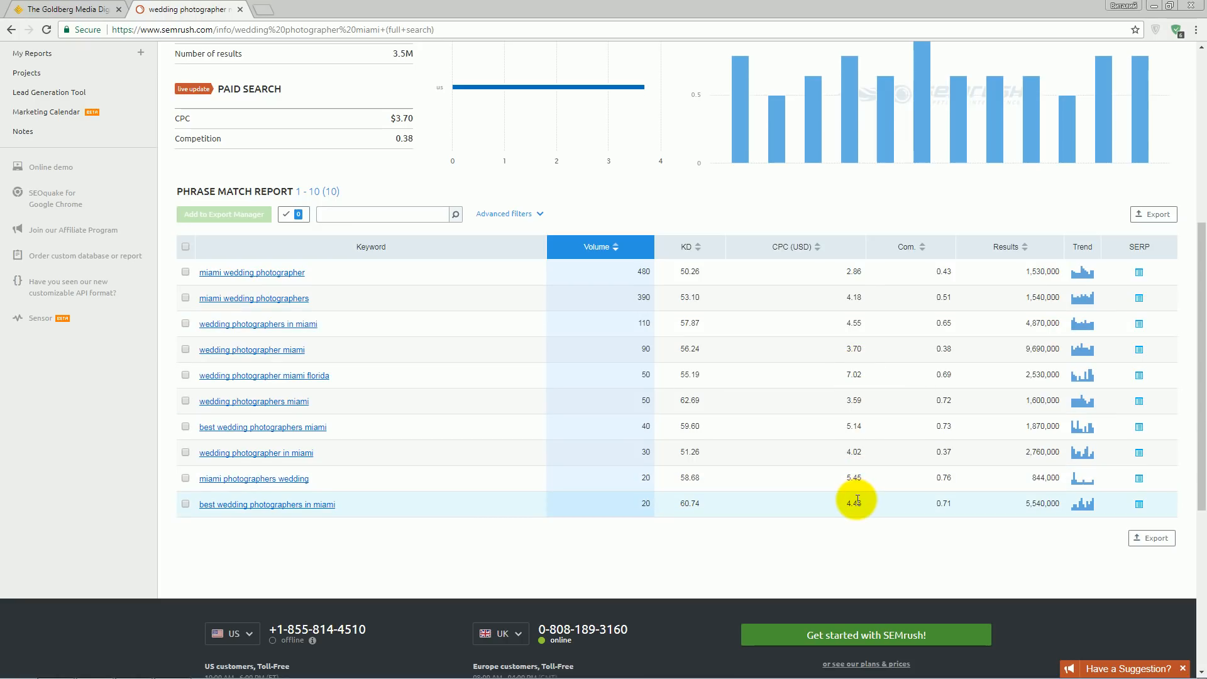
mouse_move(860, 305)
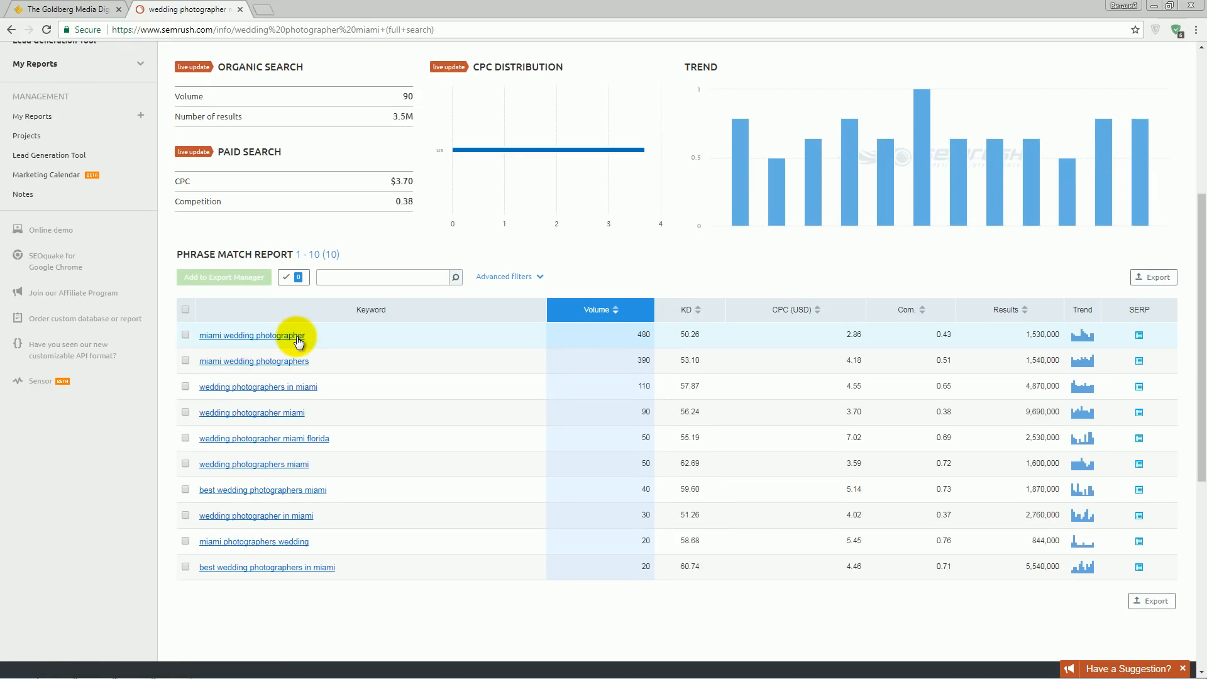
- Open the 'miami wedding photographer' keyword report with its organic search results
click(251, 335)
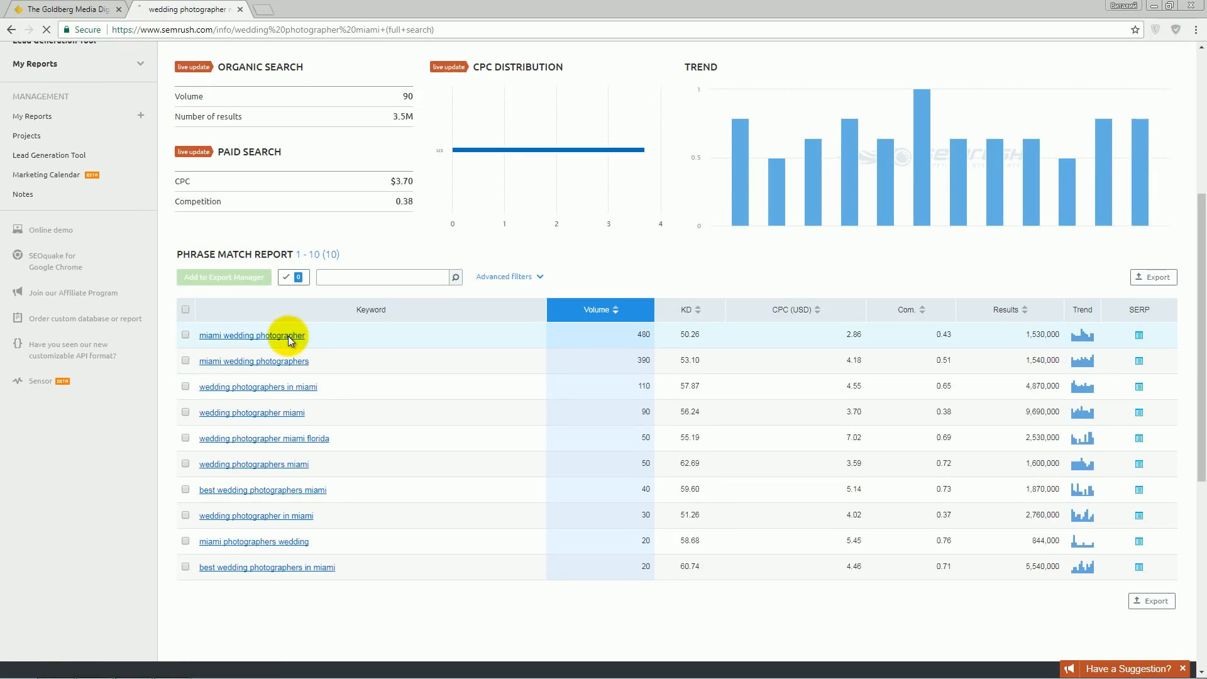
click(252, 335)
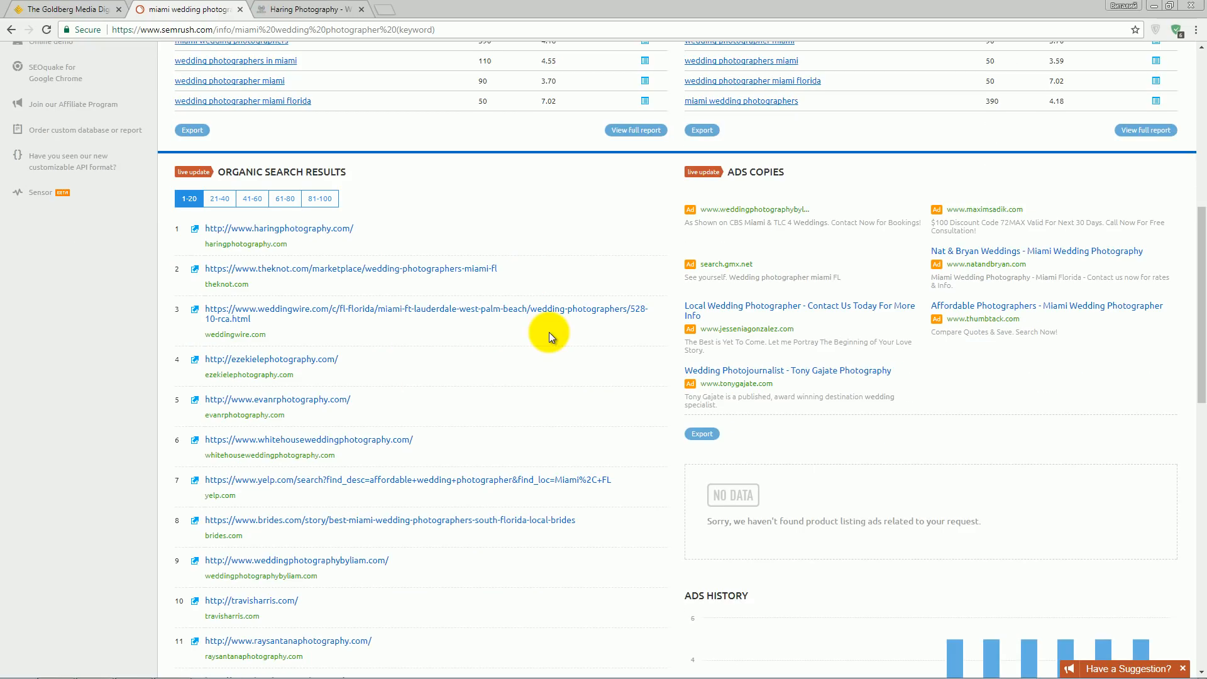
mouse_move(281, 231)
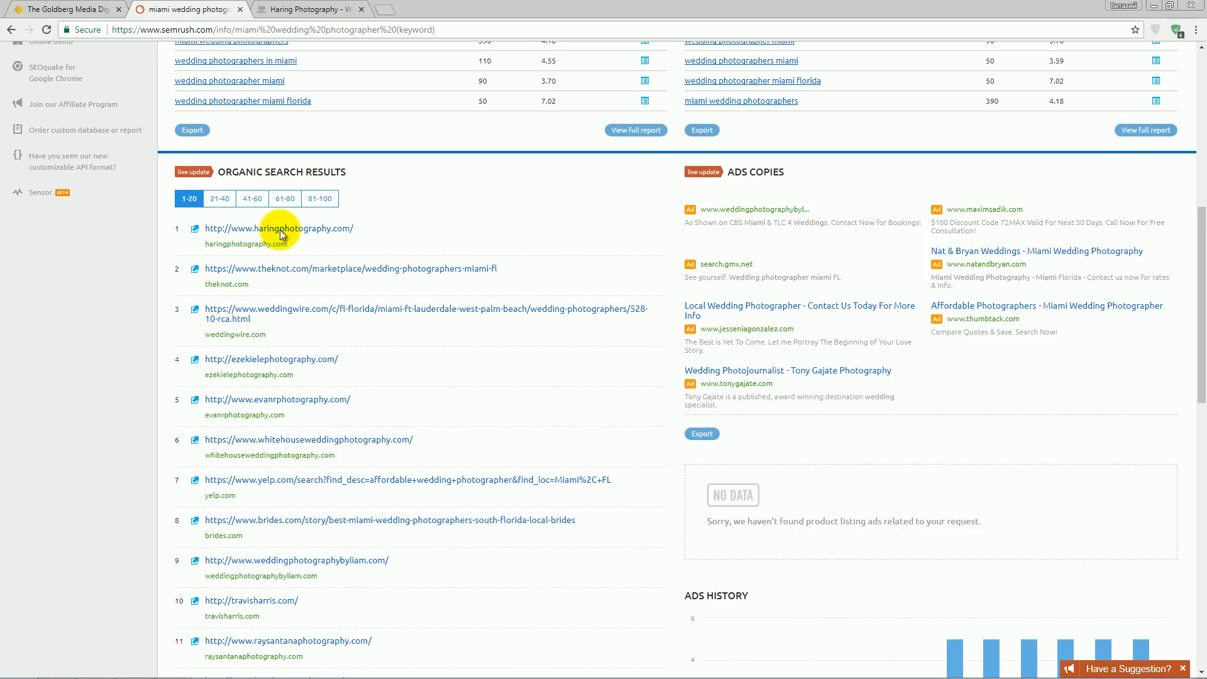
mouse_move(330, 378)
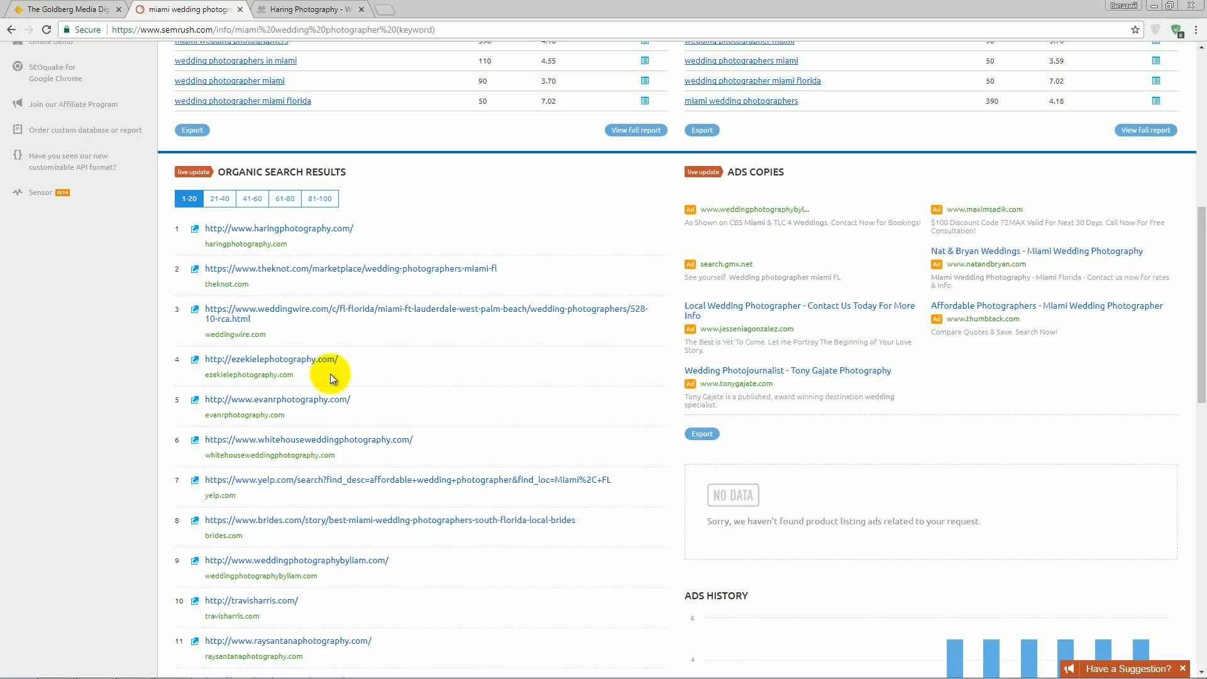
mouse_move(312, 377)
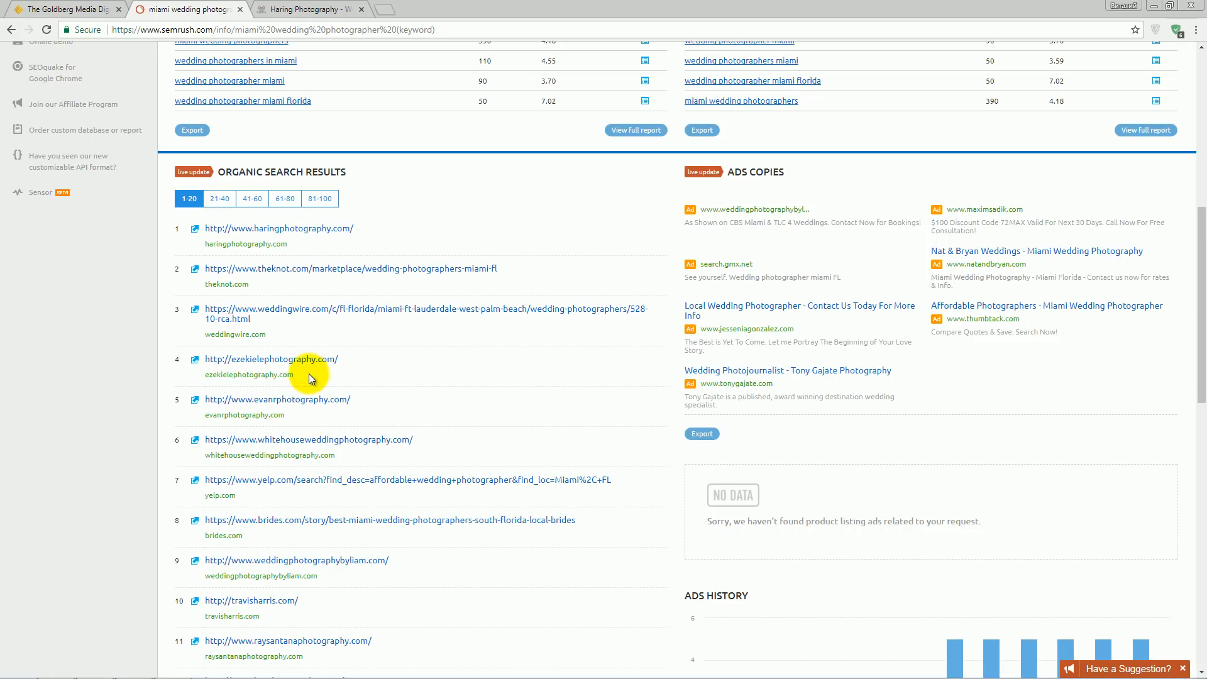
mouse_move(195, 362)
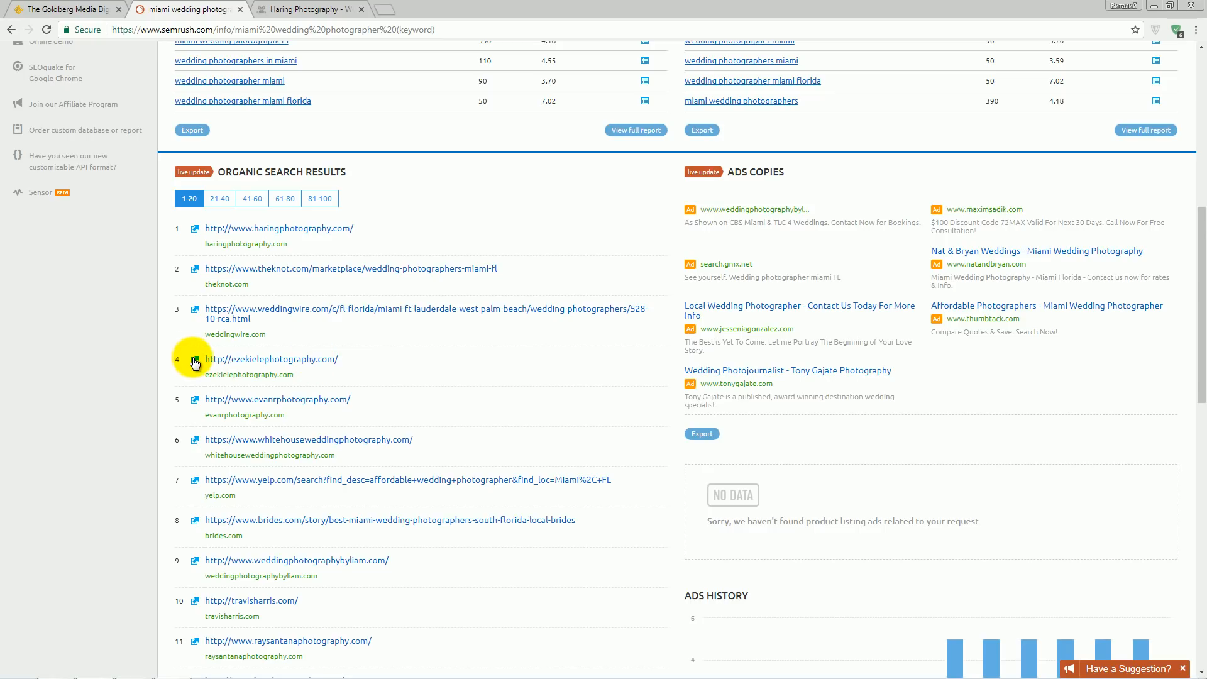
- Open the fourth-ranked competitor site and browse the Haring Photography slideshow photos
click(272, 359)
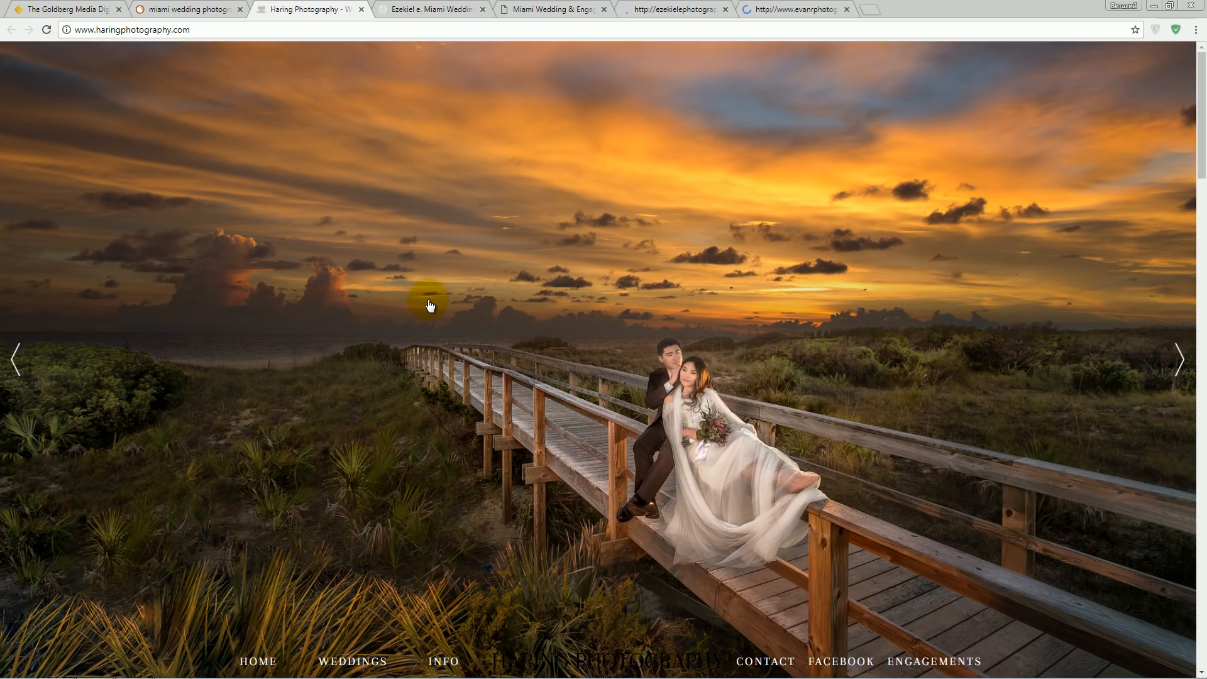
click(1181, 360)
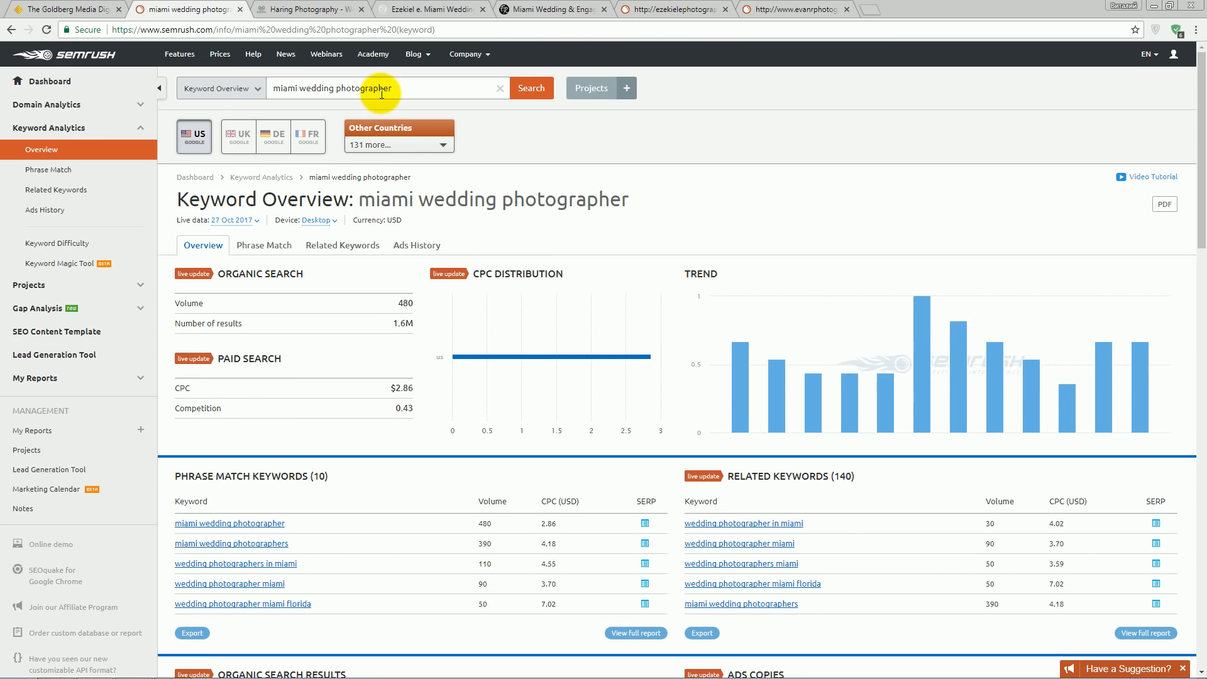
click(308, 9)
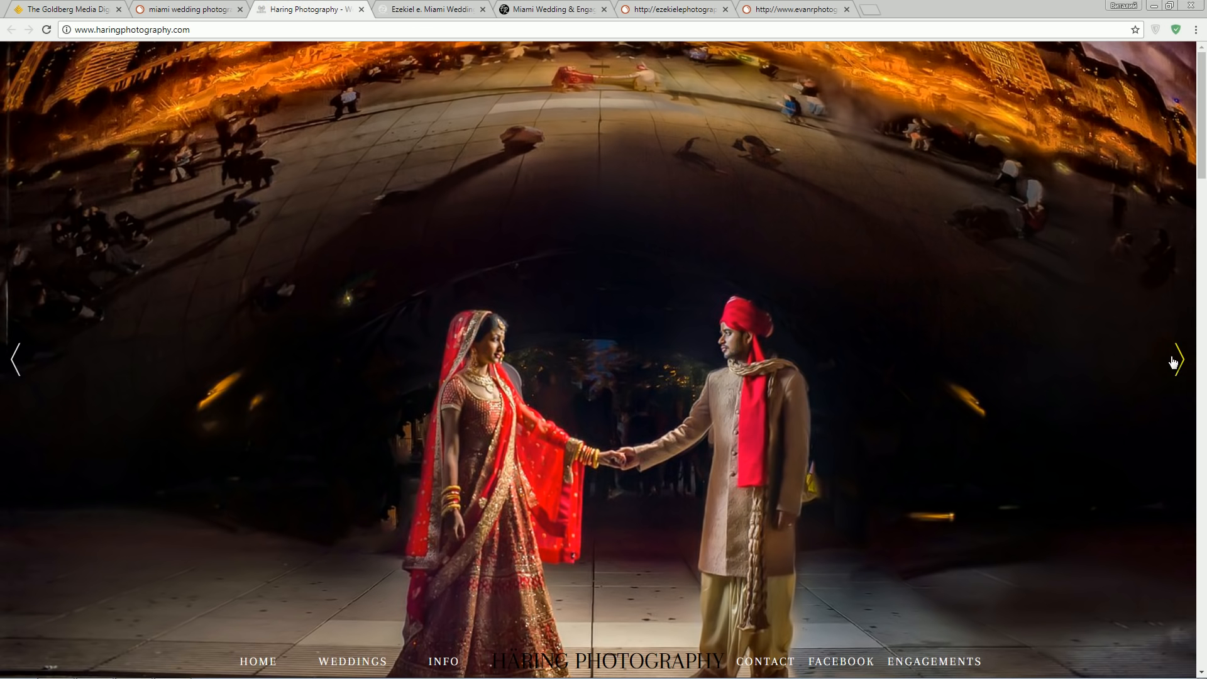
click(1174, 360)
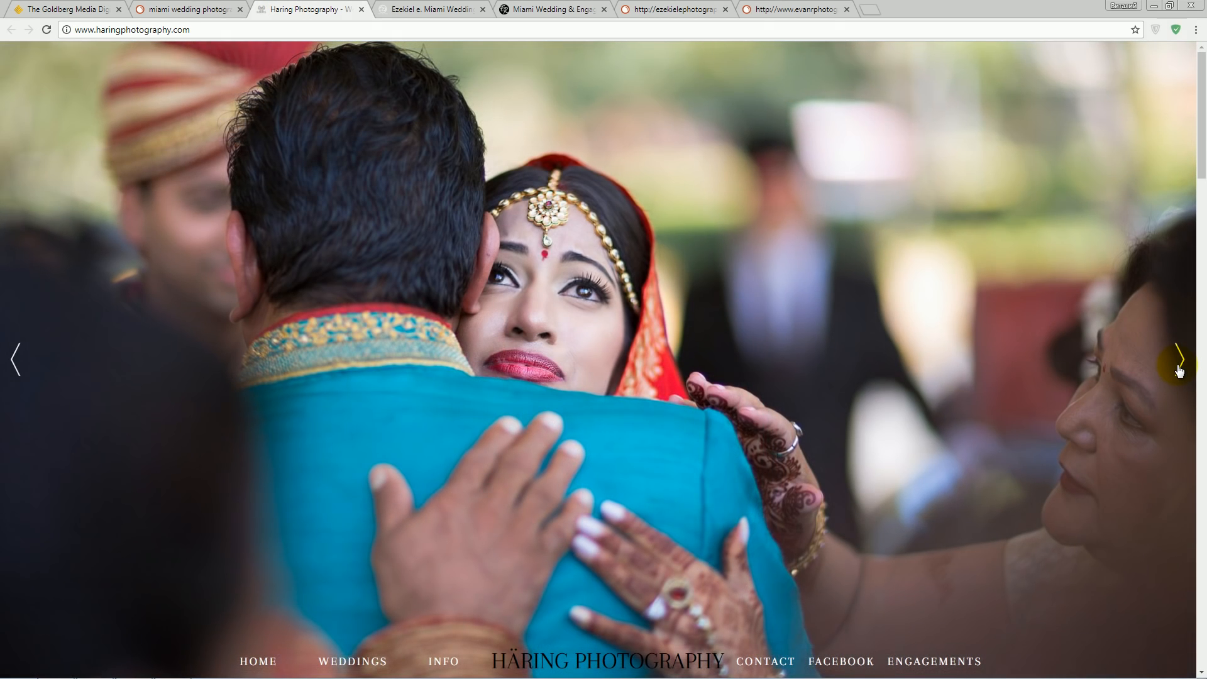
- Browse the Evan Rich Photography site's wedding galleries
click(433, 9)
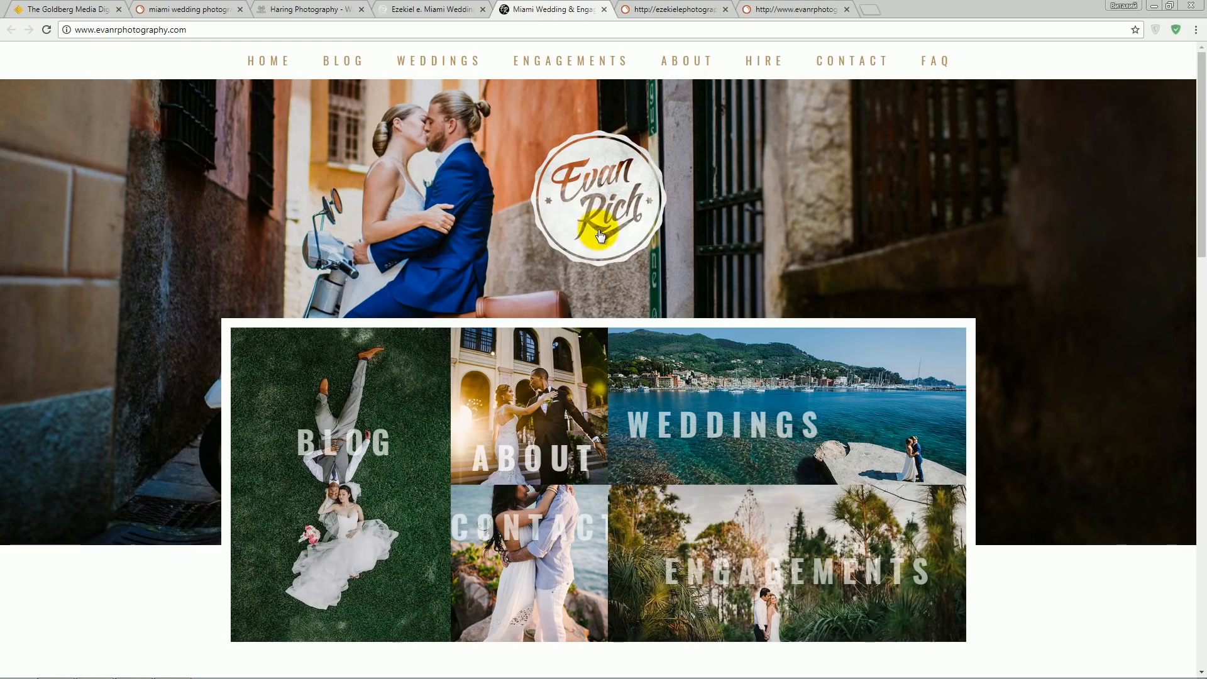
scroll(down, 3)
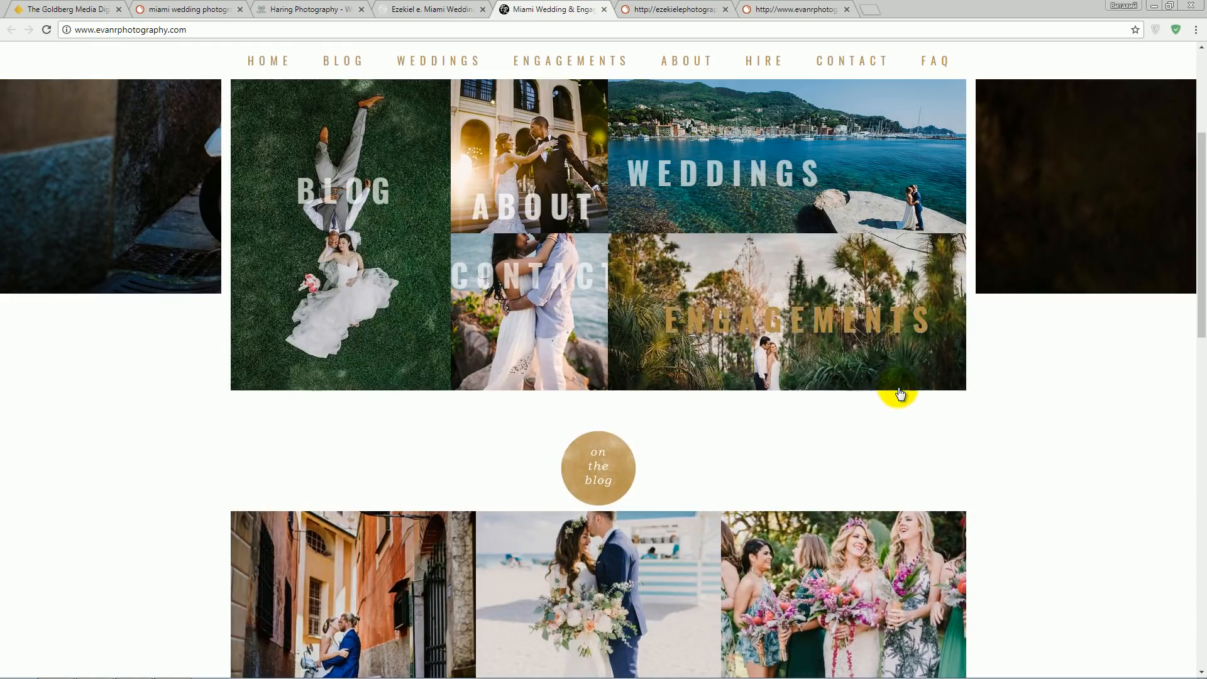
scroll(down, 3)
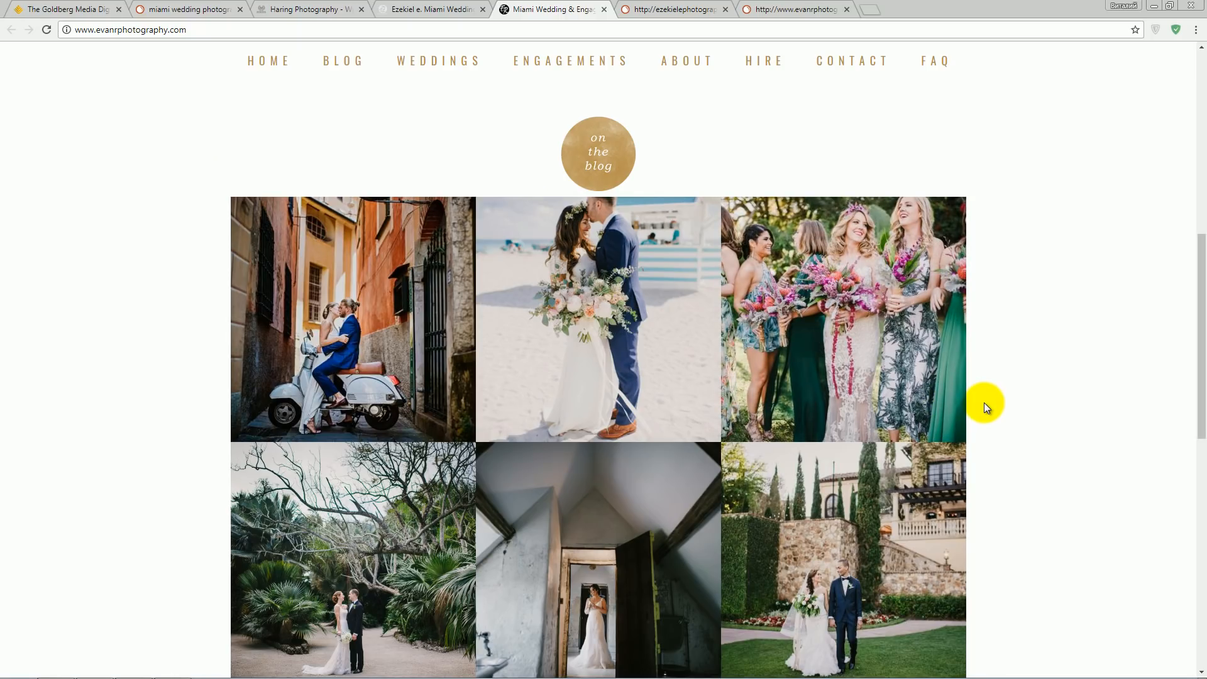
scroll(down, 3)
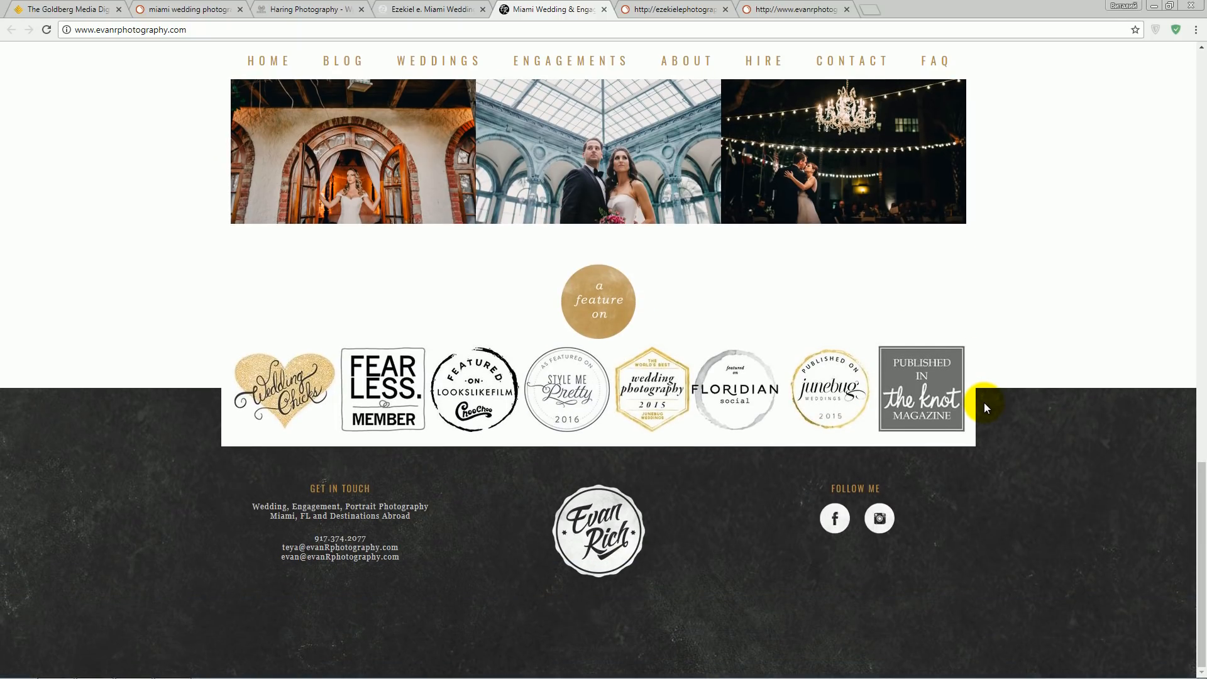
scroll(up, 3)
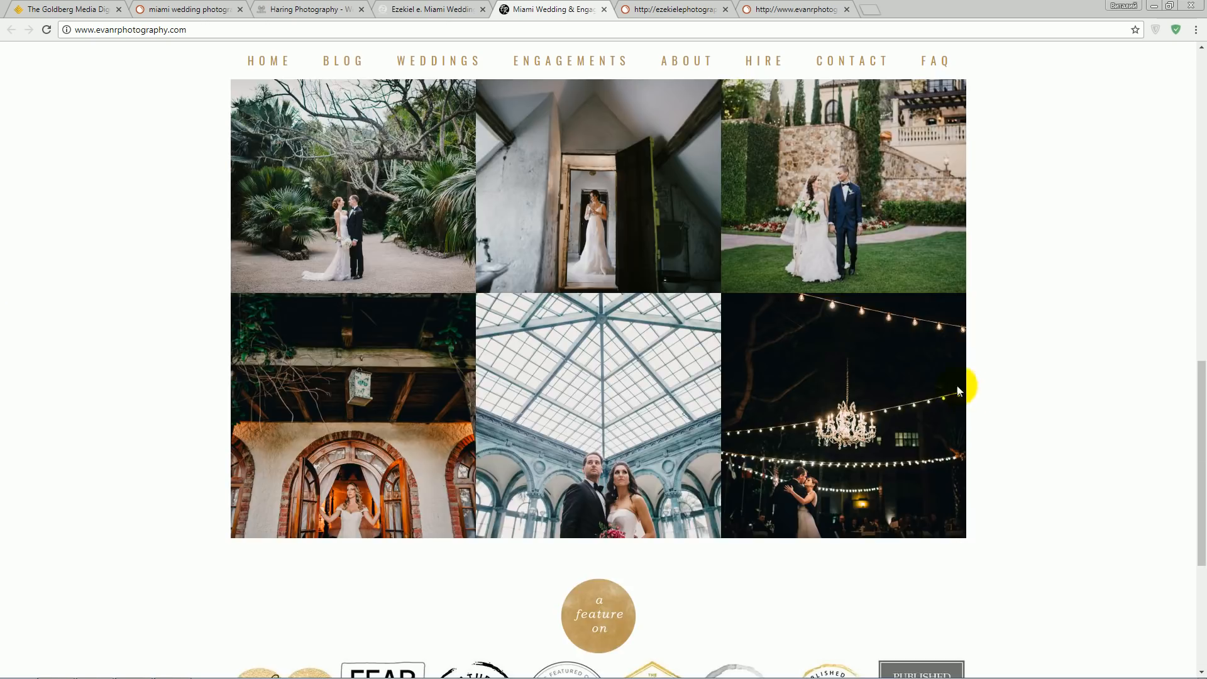
- Review the haringphotography.com overview: 451 organic traffic, 119 keywords, 2.7K backlinks, top keywords
click(674, 9)
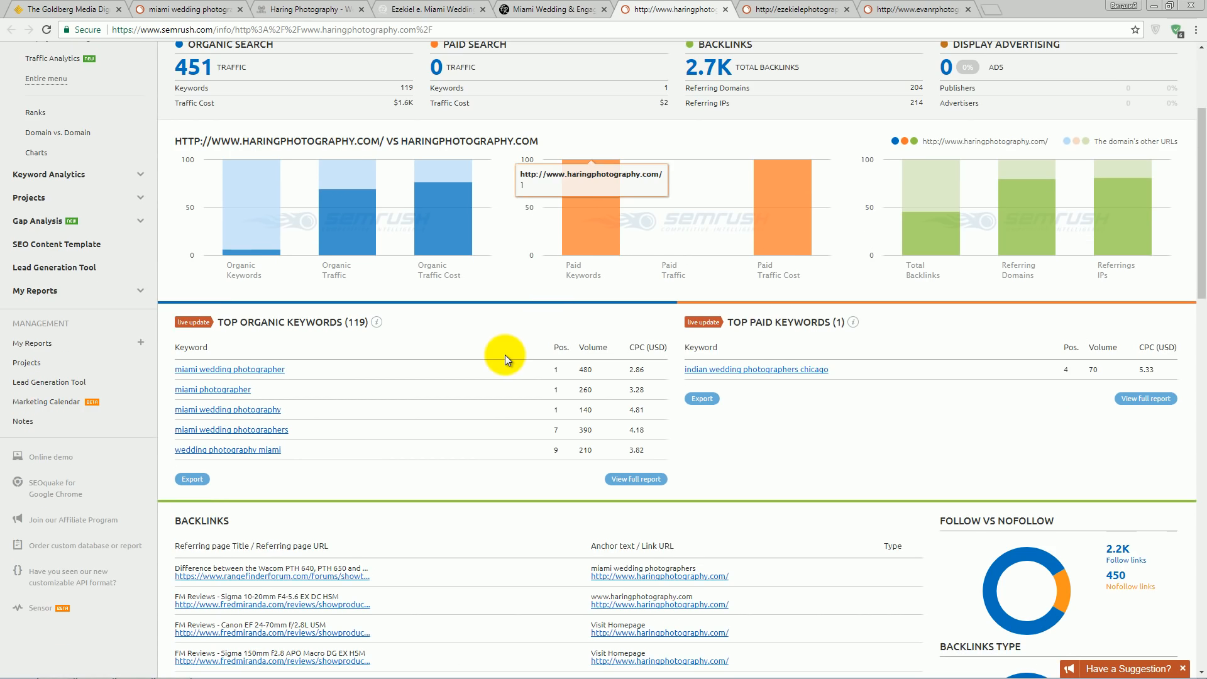
scroll(up, 3)
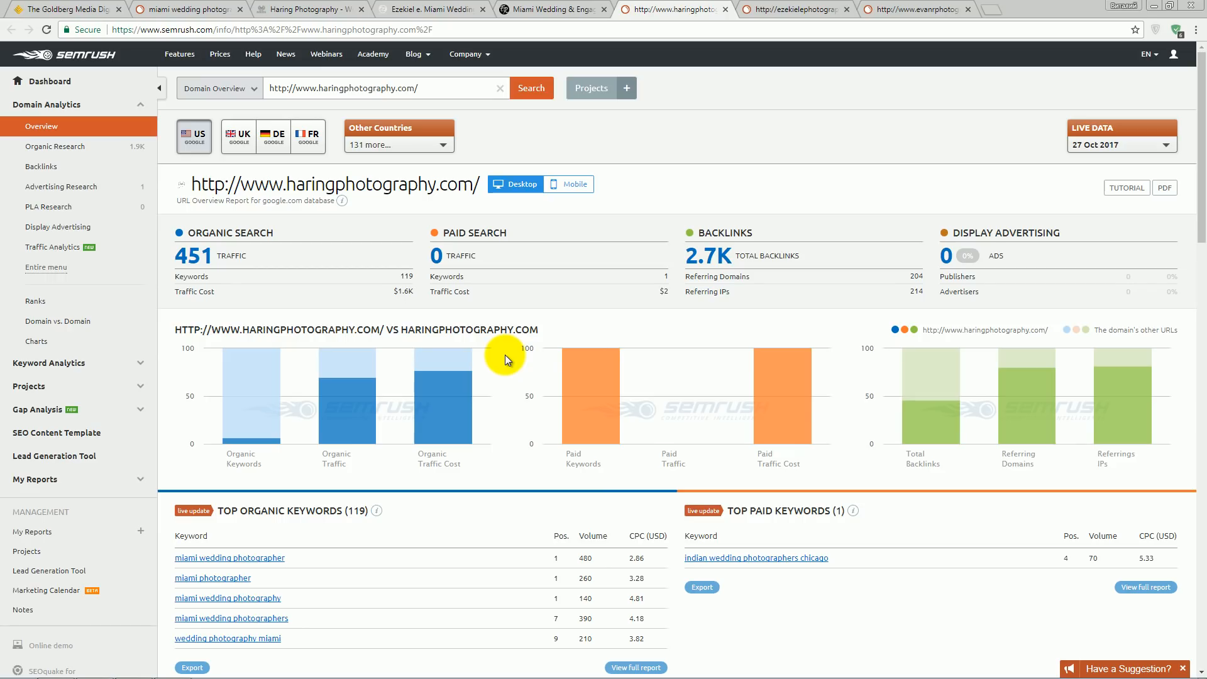
scroll(down, 3)
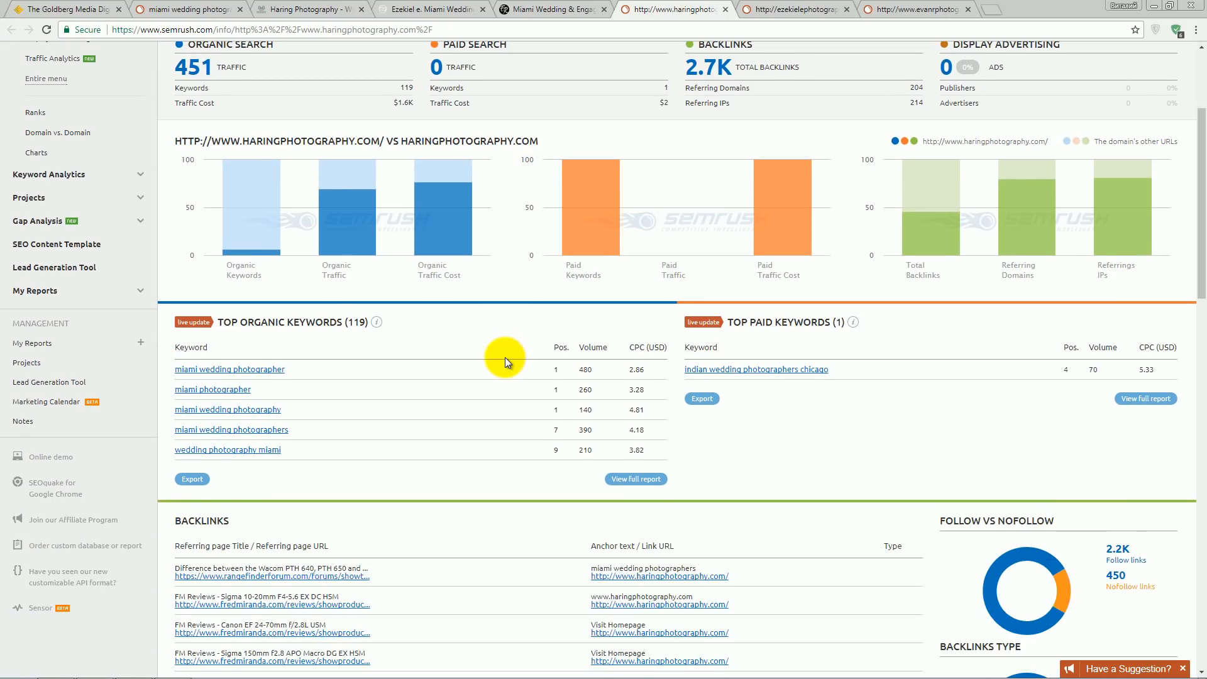
scroll(up, 3)
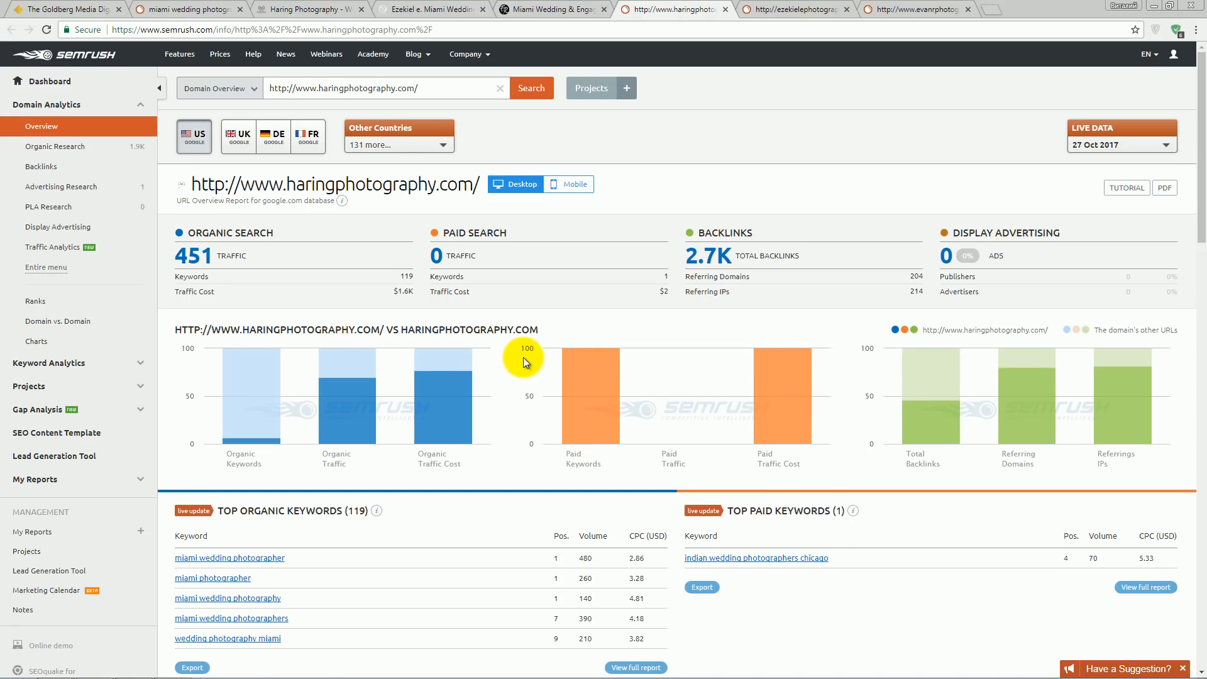
mouse_move(218, 276)
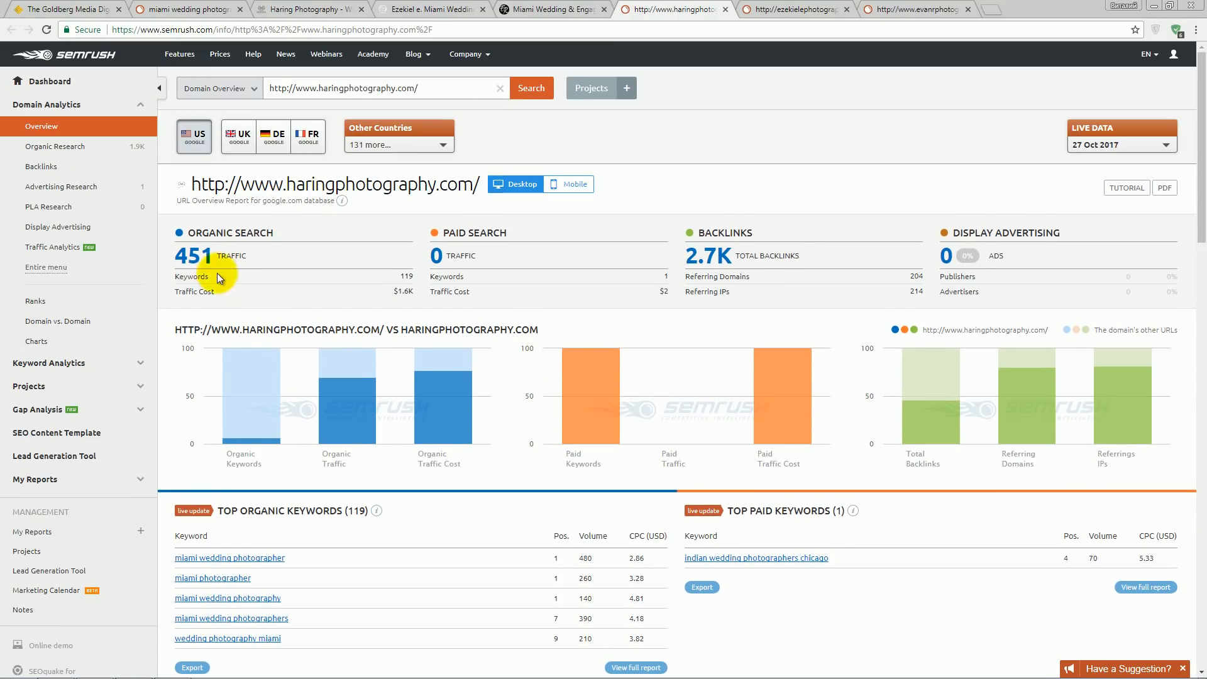
mouse_move(201, 265)
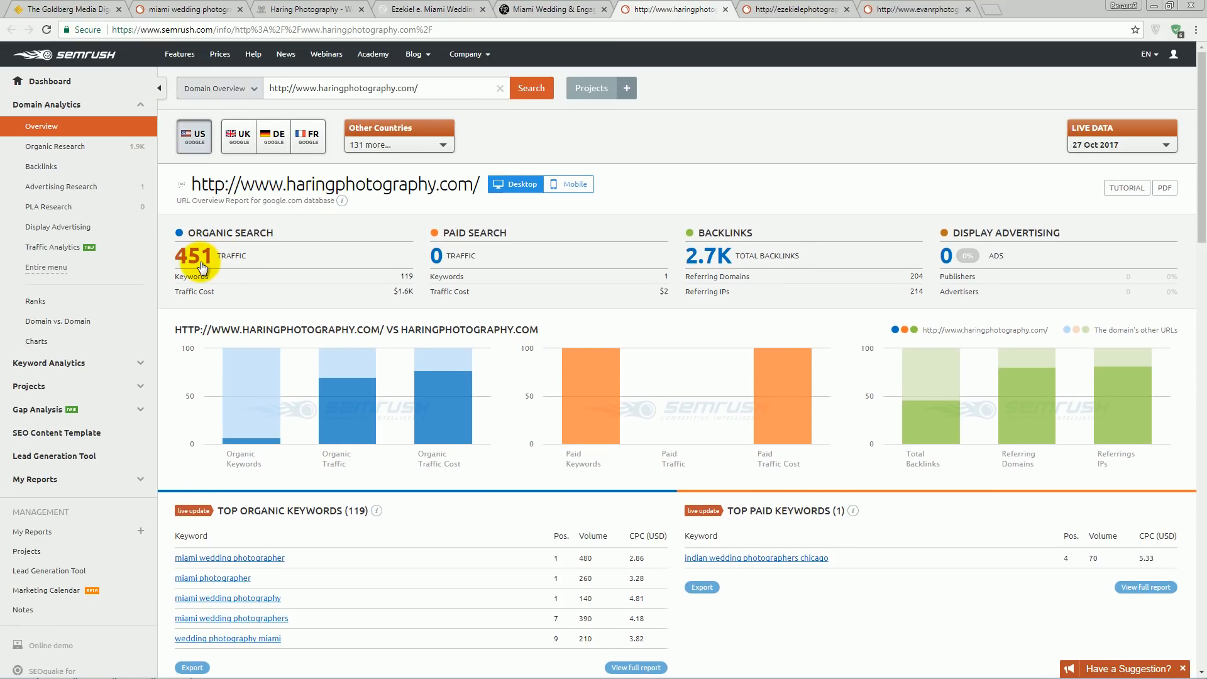
mouse_move(281, 284)
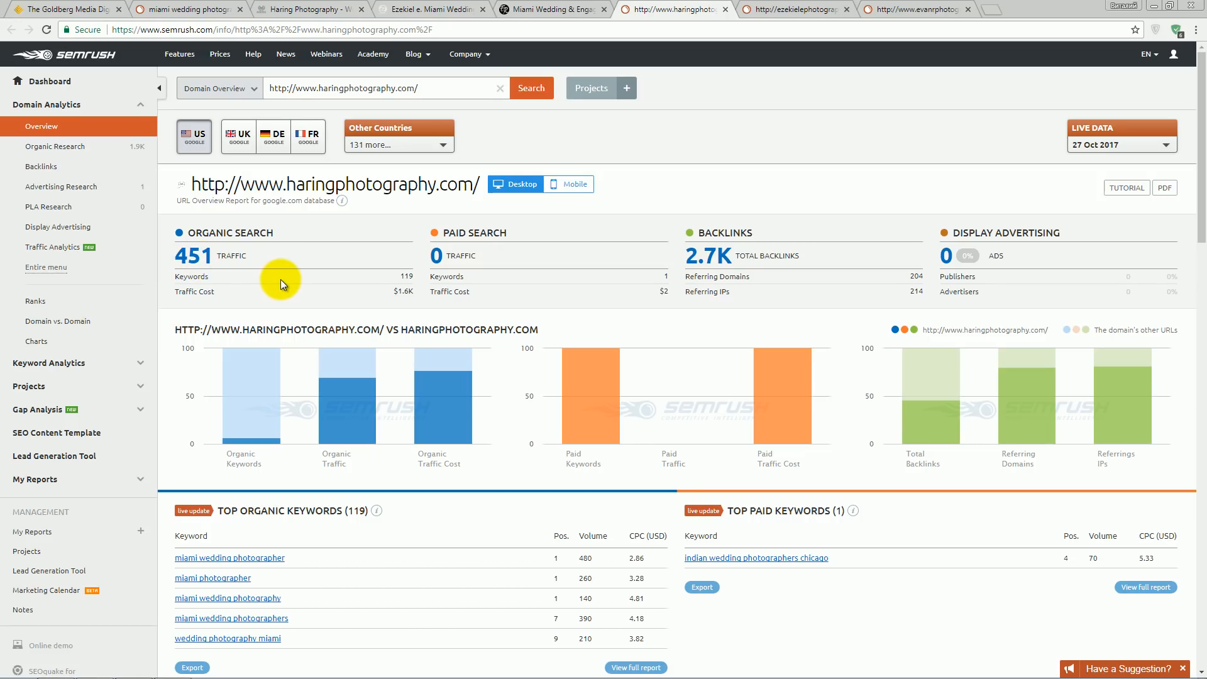
mouse_move(716, 265)
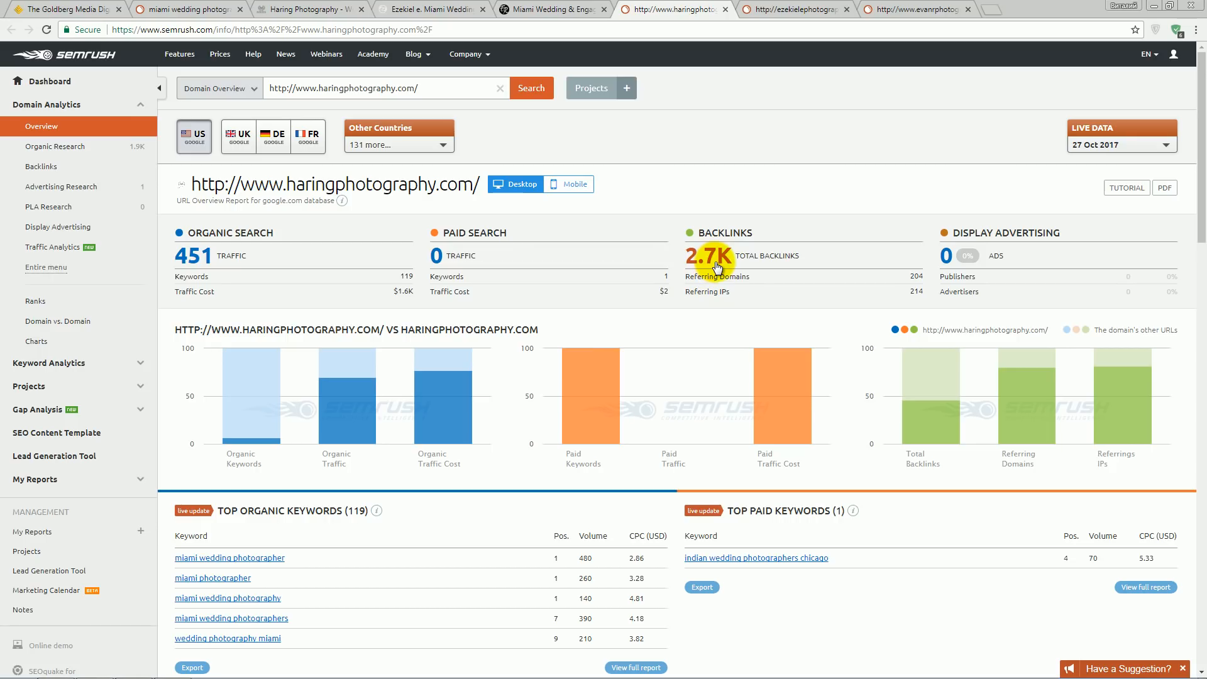
scroll(down, 3)
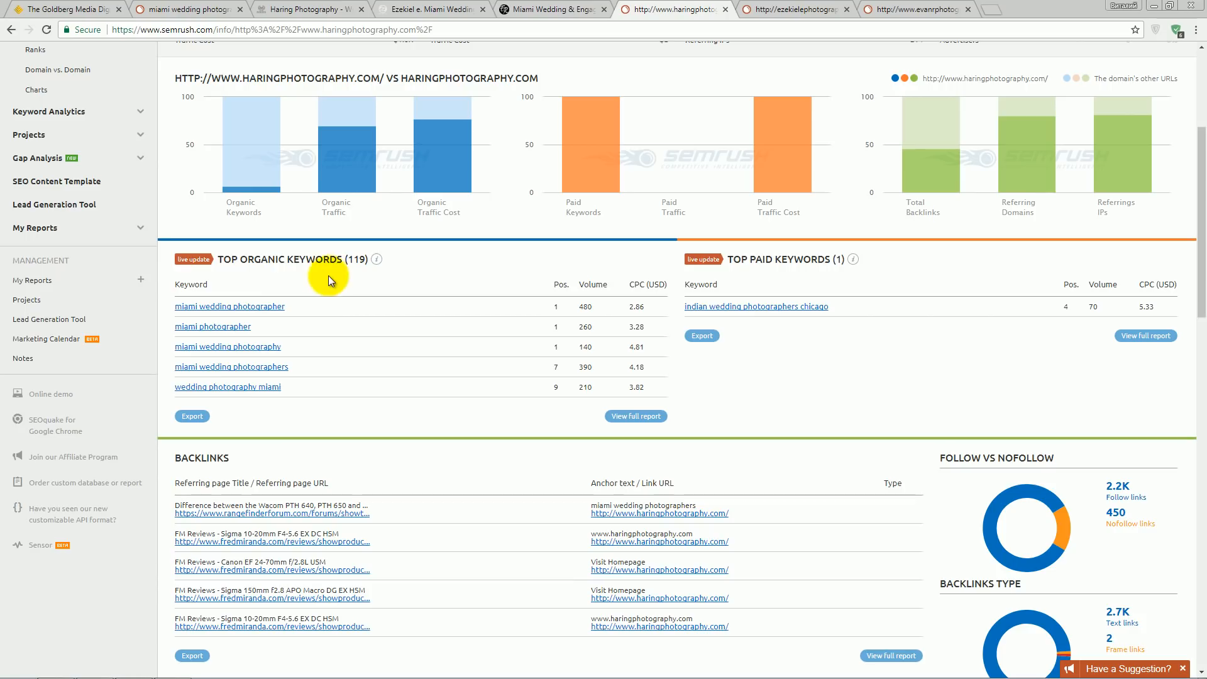
mouse_move(376, 259)
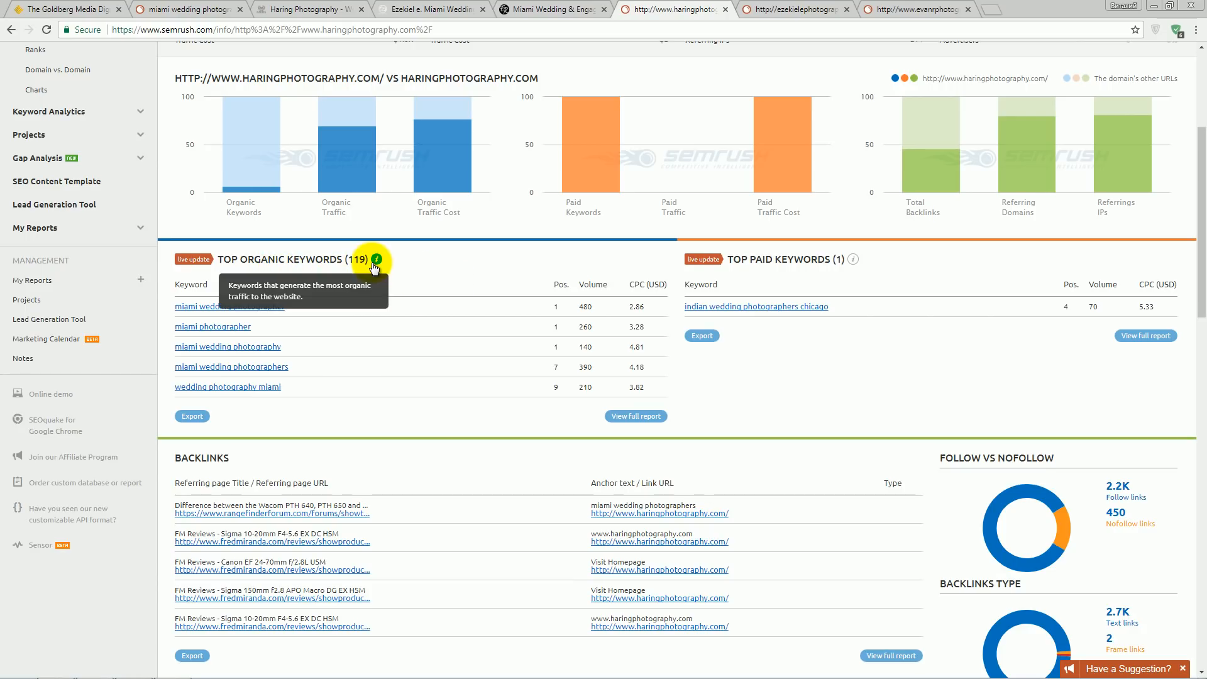
mouse_move(413, 278)
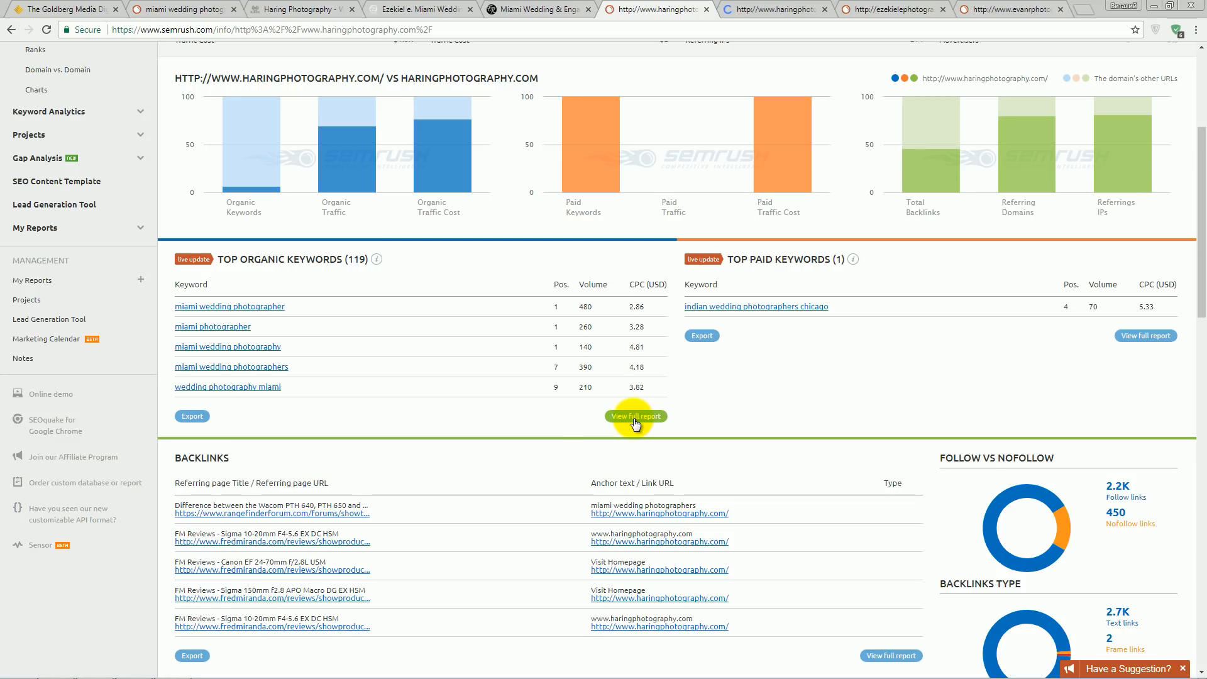
- View the full organic positions list for haringphotography.com
click(634, 416)
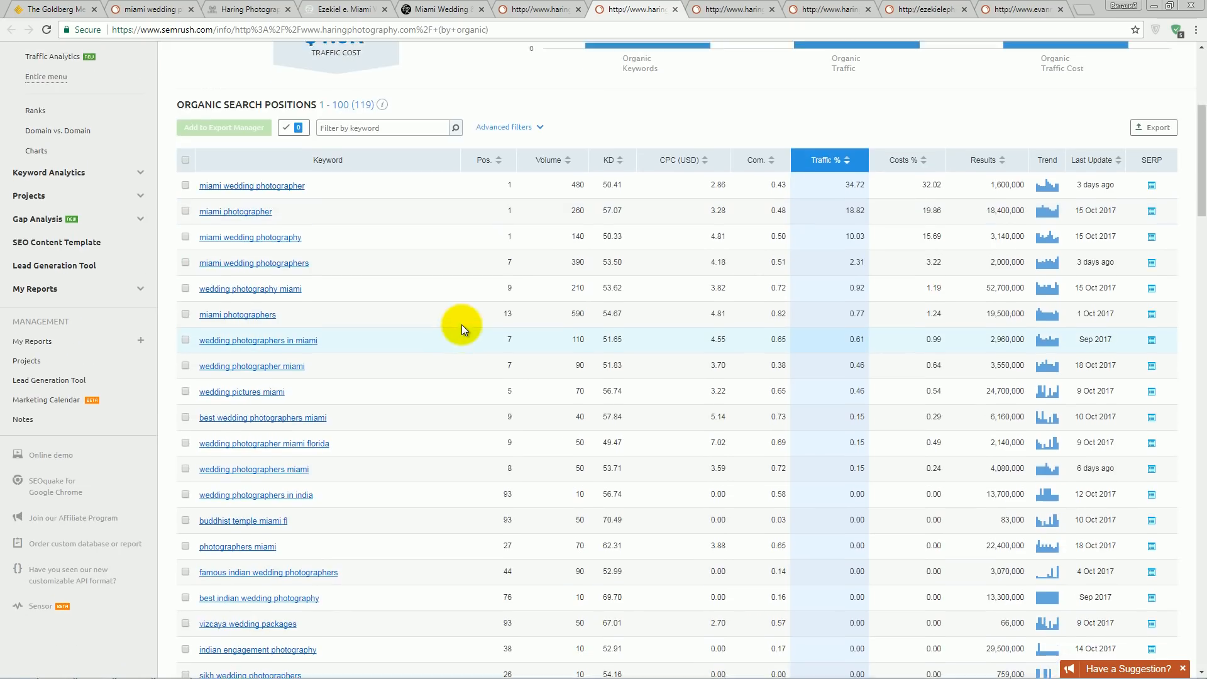
scroll(up, 3)
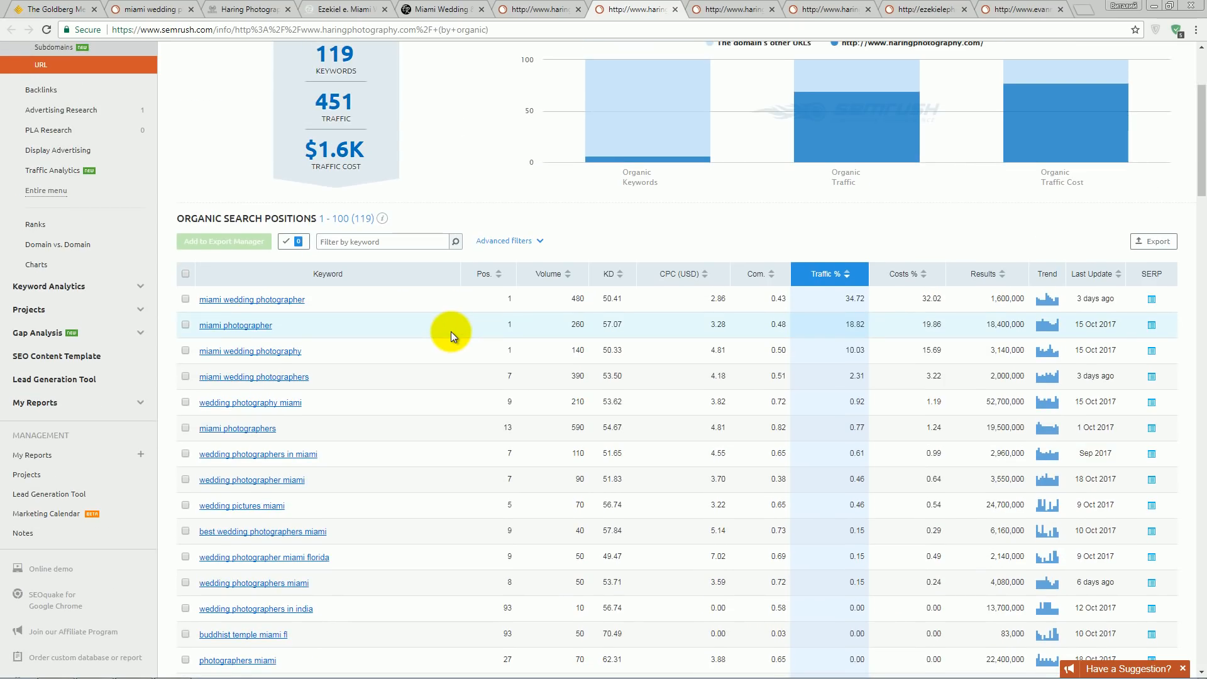
scroll(up, 3)
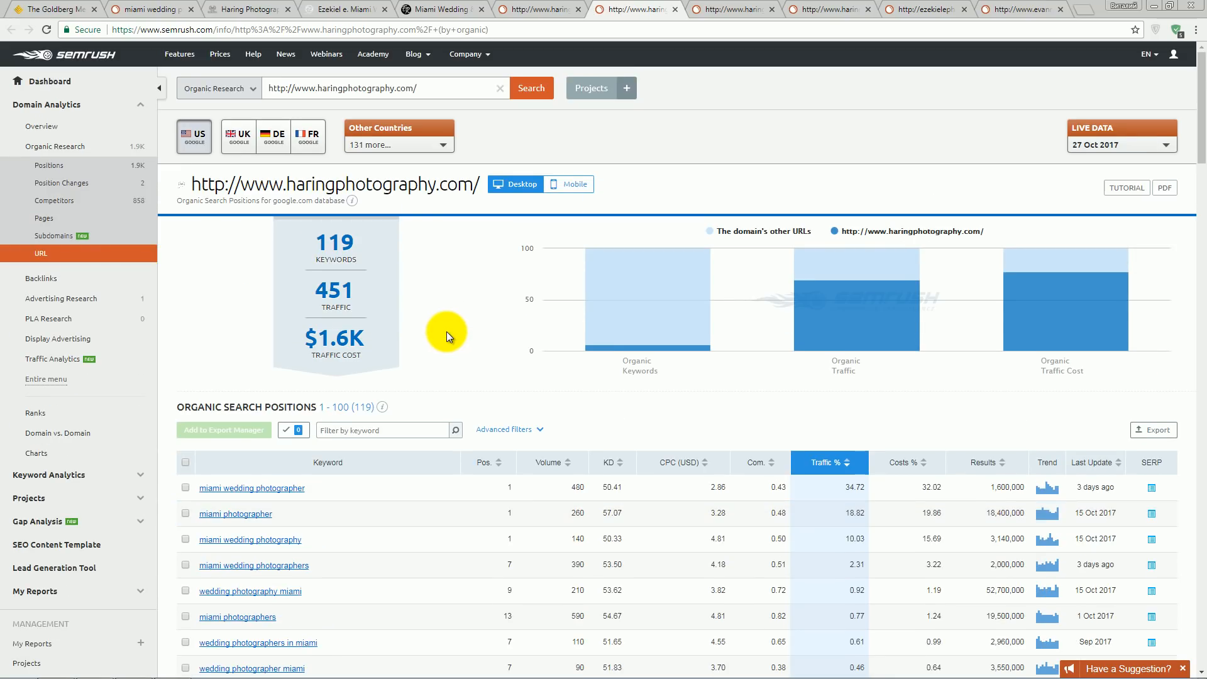
mouse_move(450, 193)
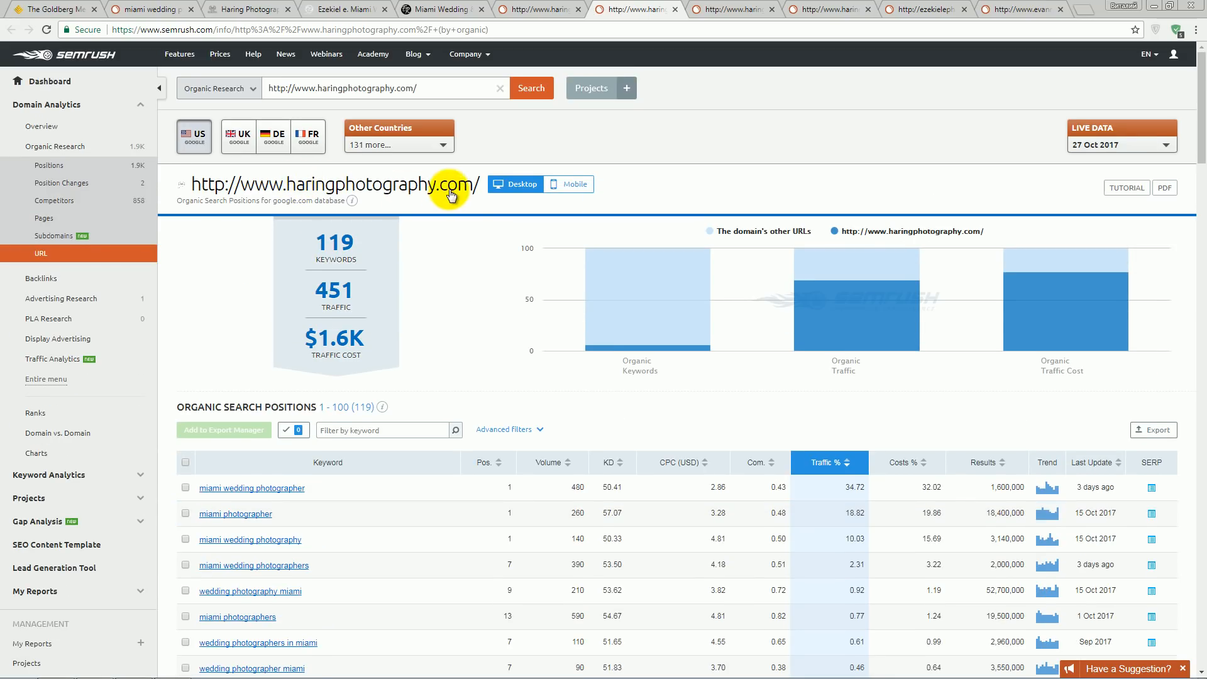
scroll(down, 3)
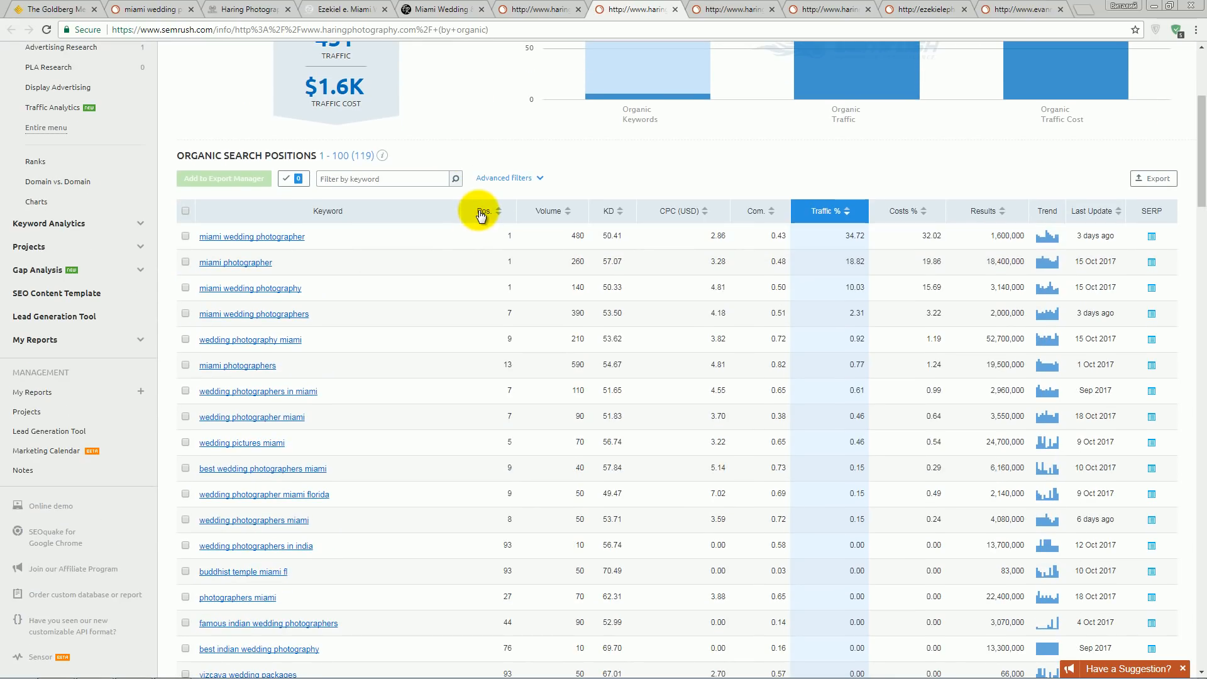
mouse_move(373, 347)
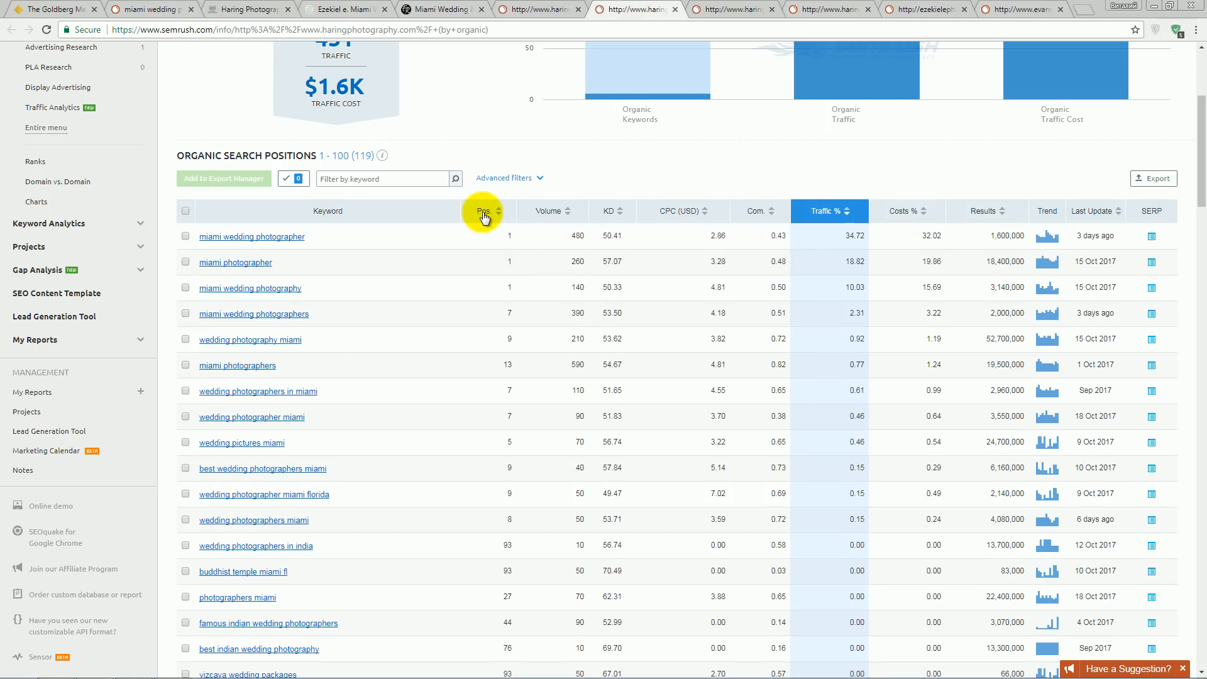
mouse_move(469, 347)
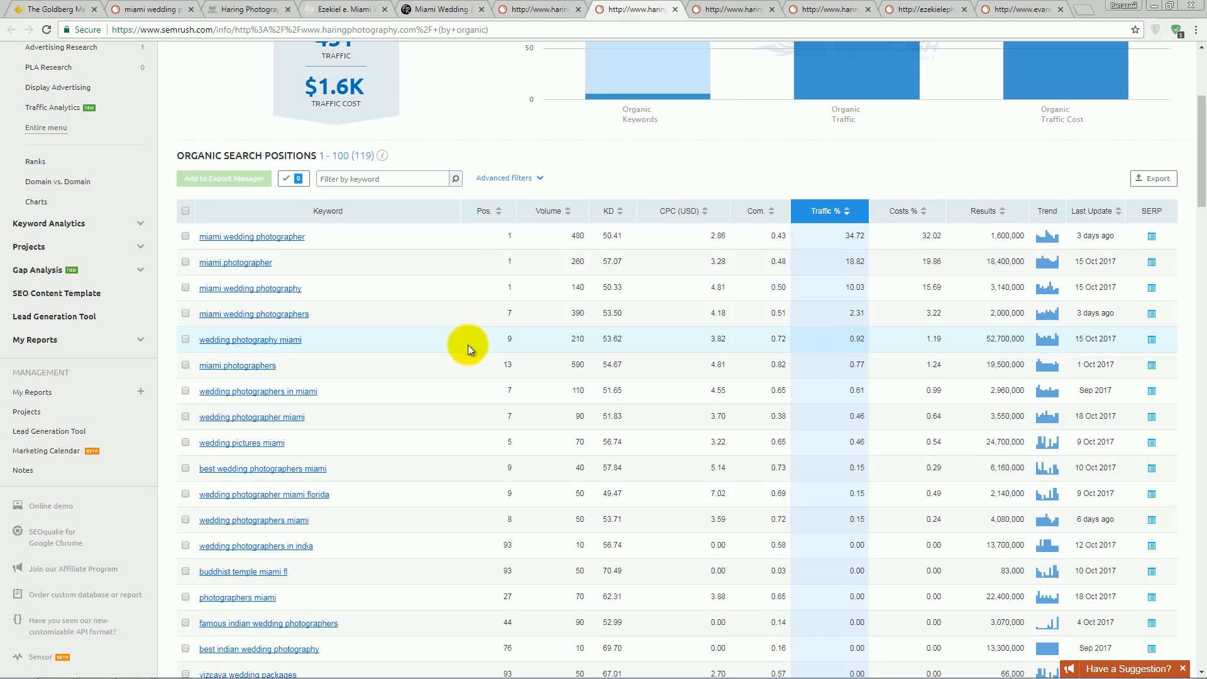
mouse_move(507, 239)
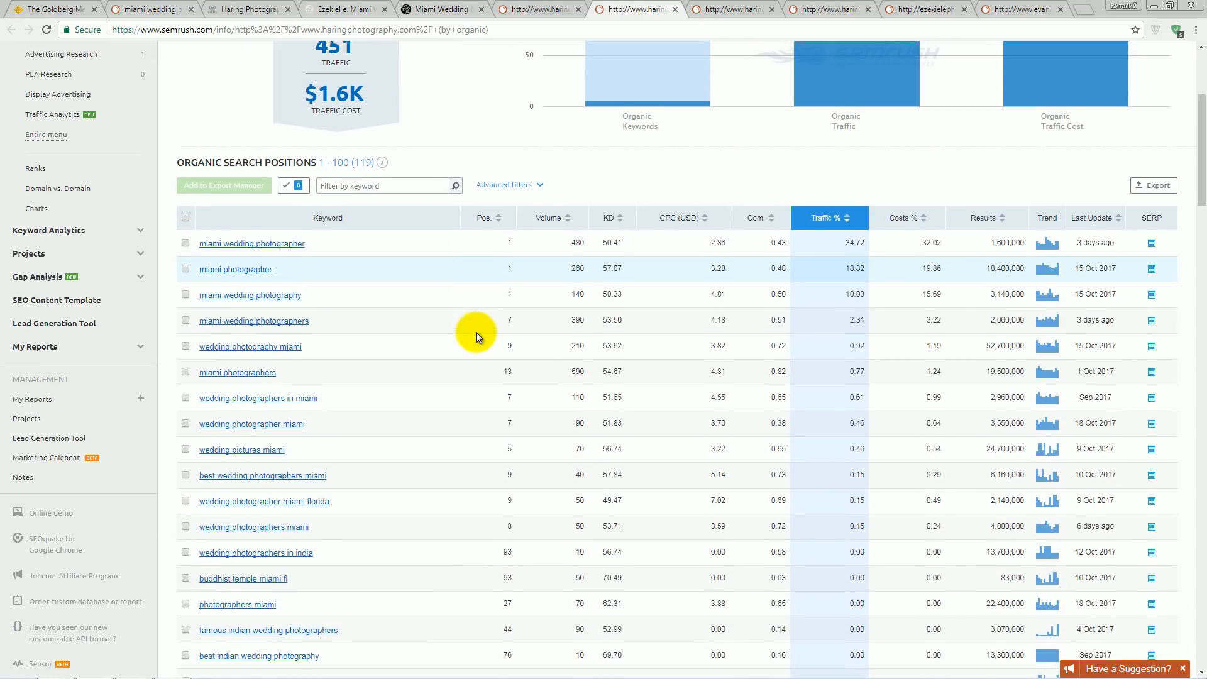
scroll(down, 3)
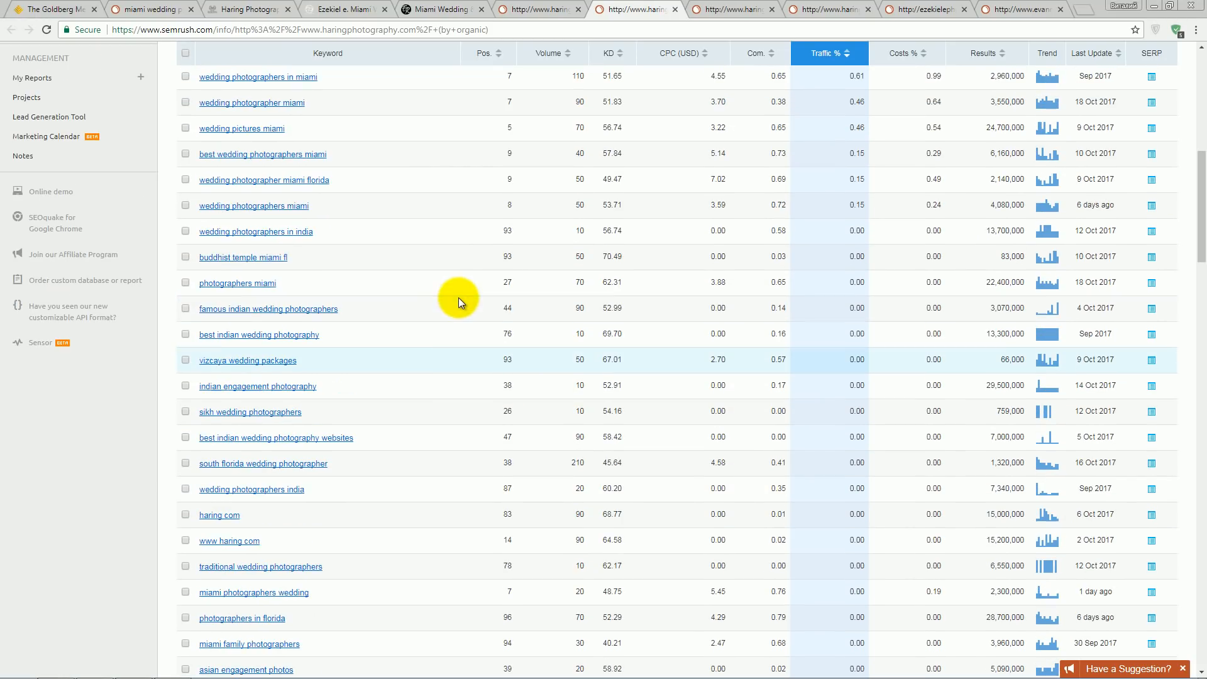
- Review the positions table and move to the Backlinks report: 2.7K backlinks, 204 referring domains
scroll(down, 3)
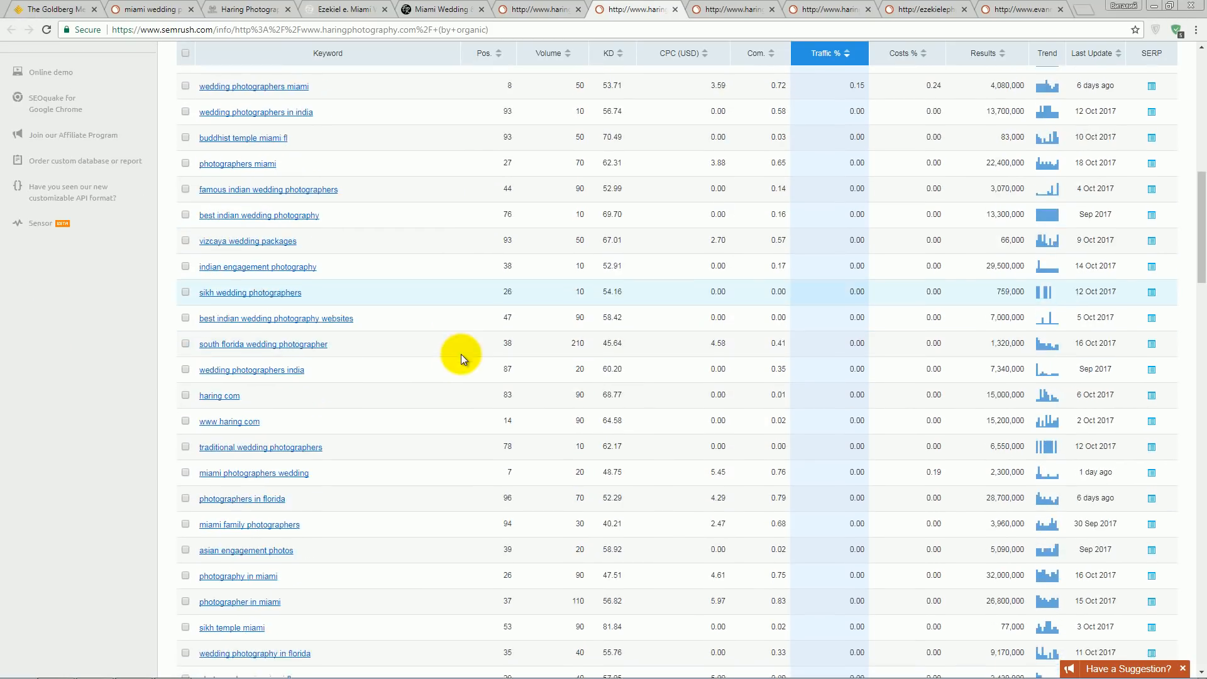
scroll(down, 3)
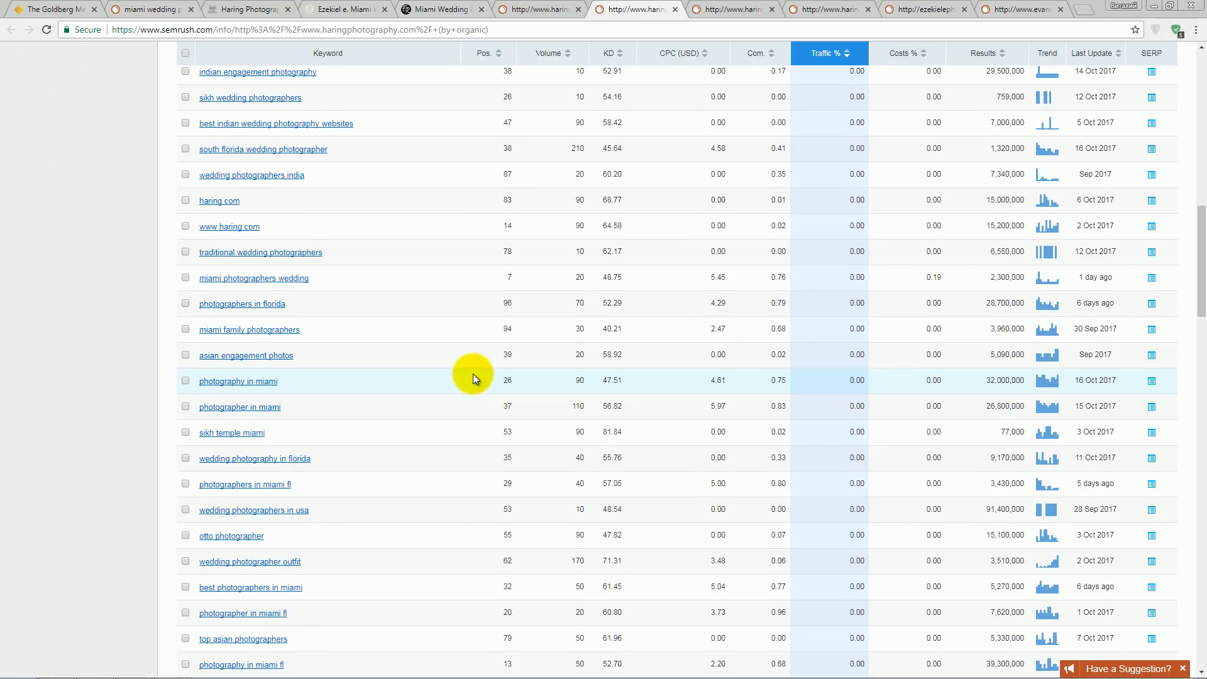
scroll(up, 3)
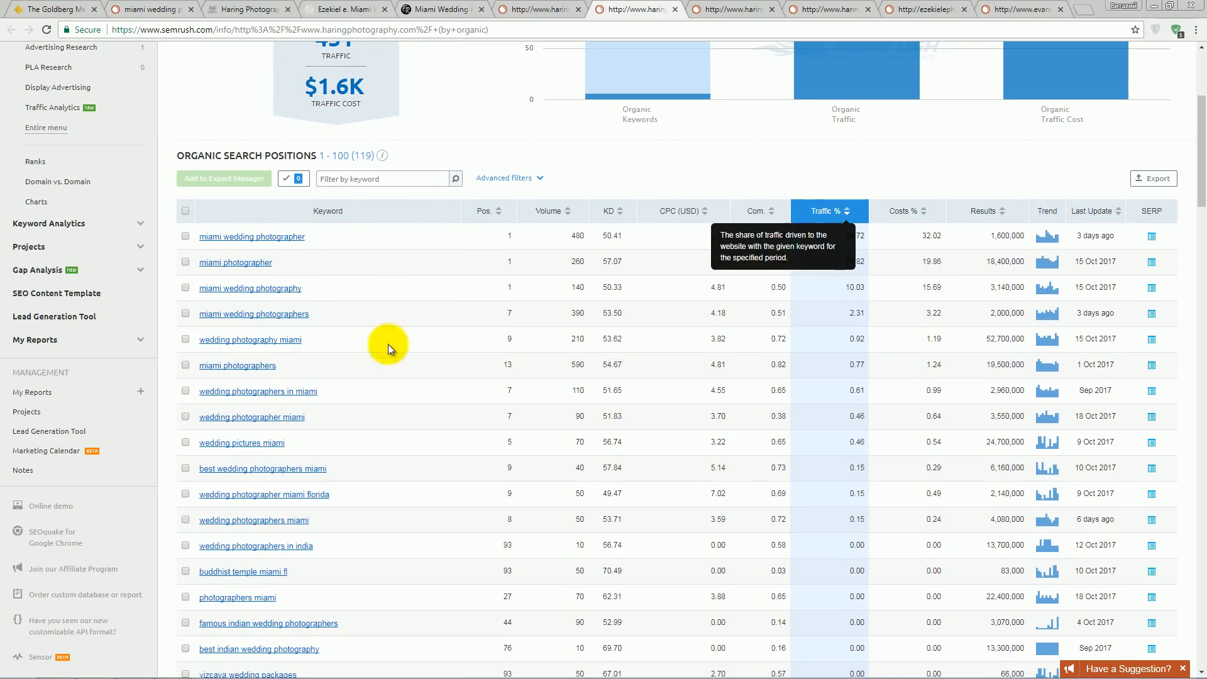
mouse_move(545, 214)
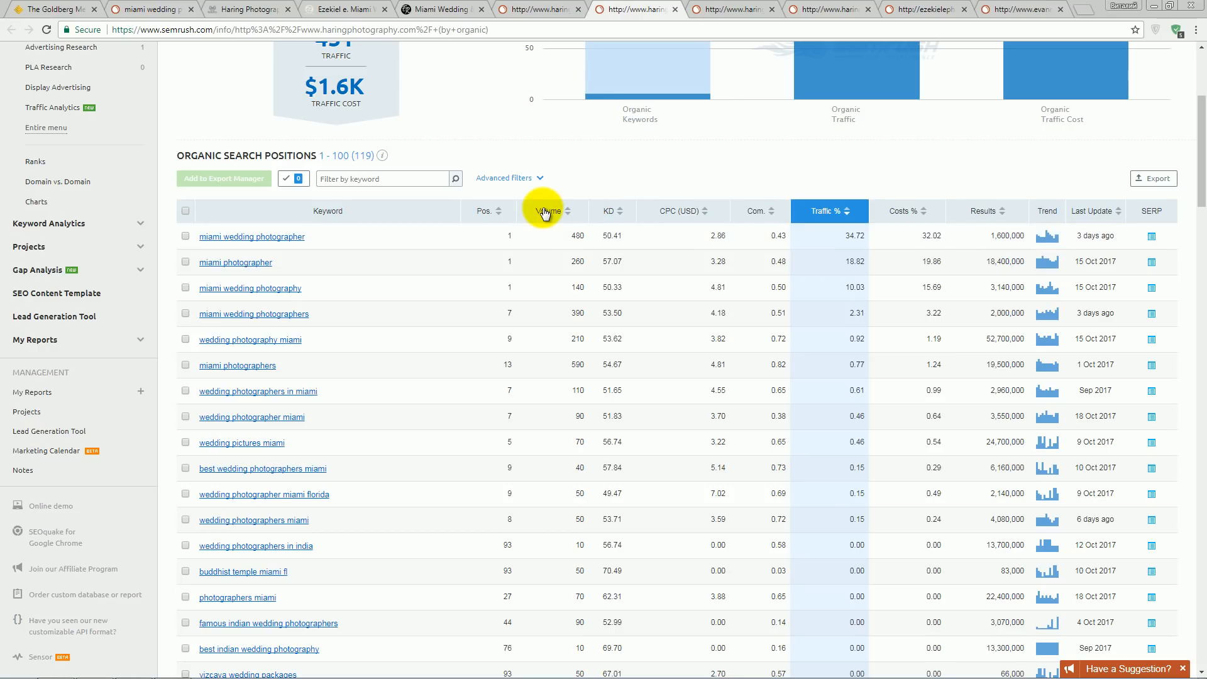
mouse_move(695, 215)
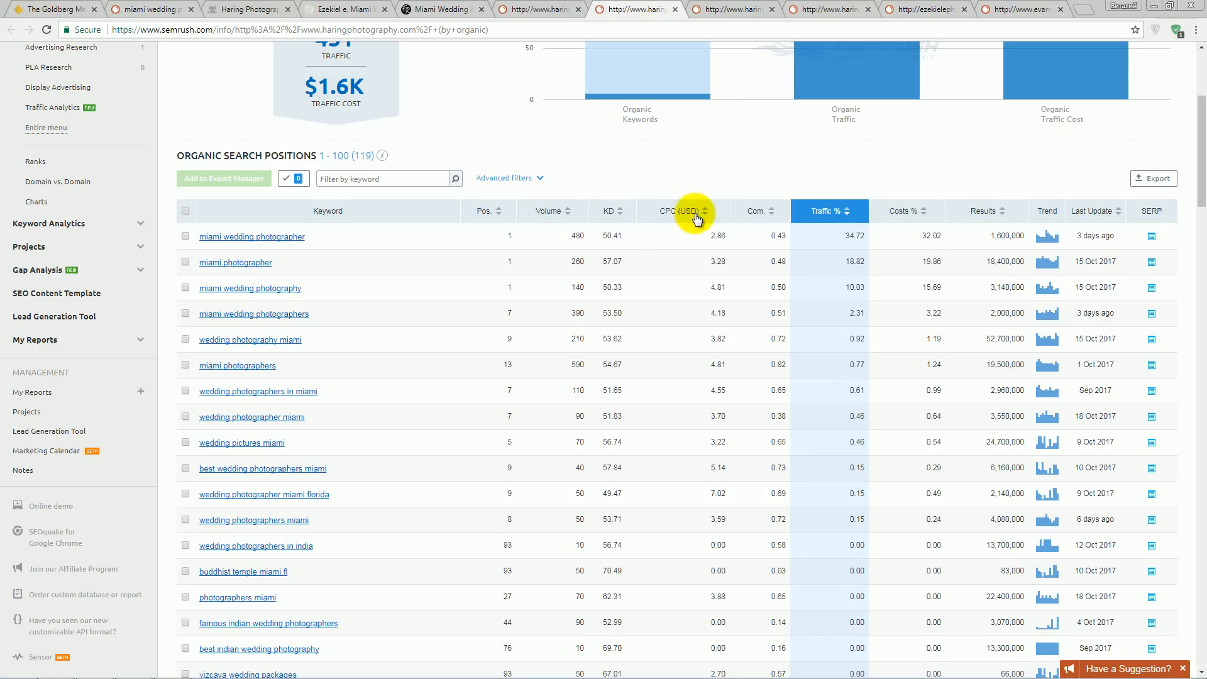
mouse_move(829, 215)
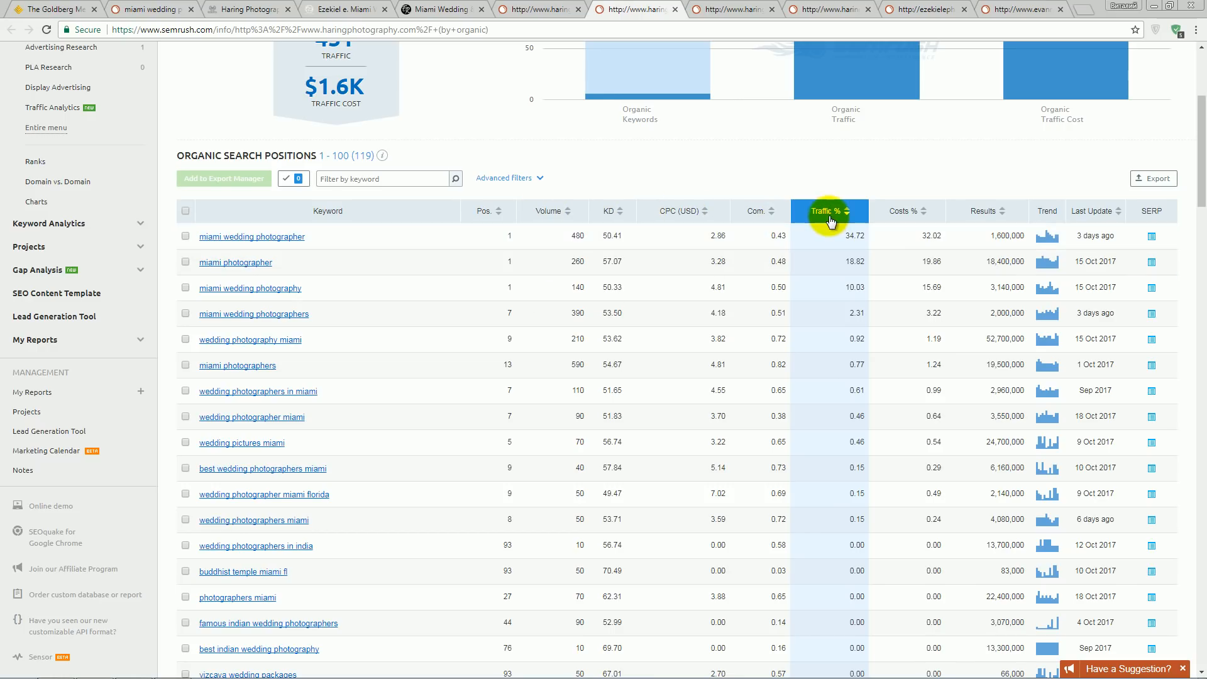
mouse_move(821, 328)
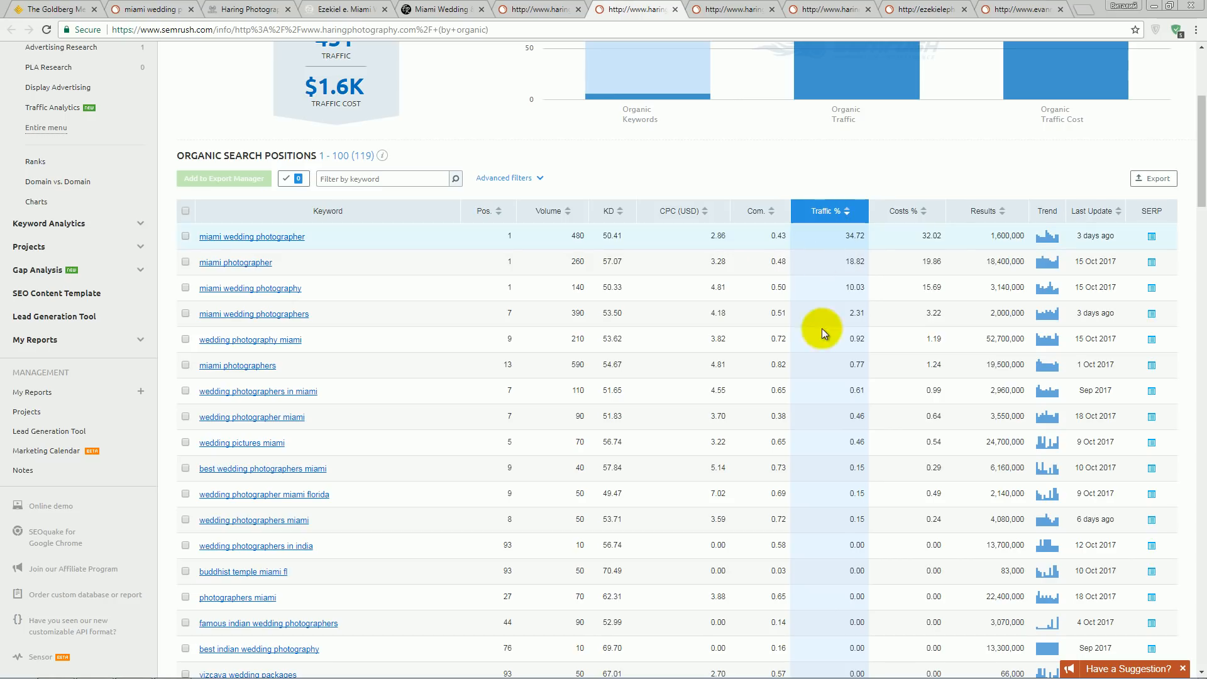
mouse_move(822, 262)
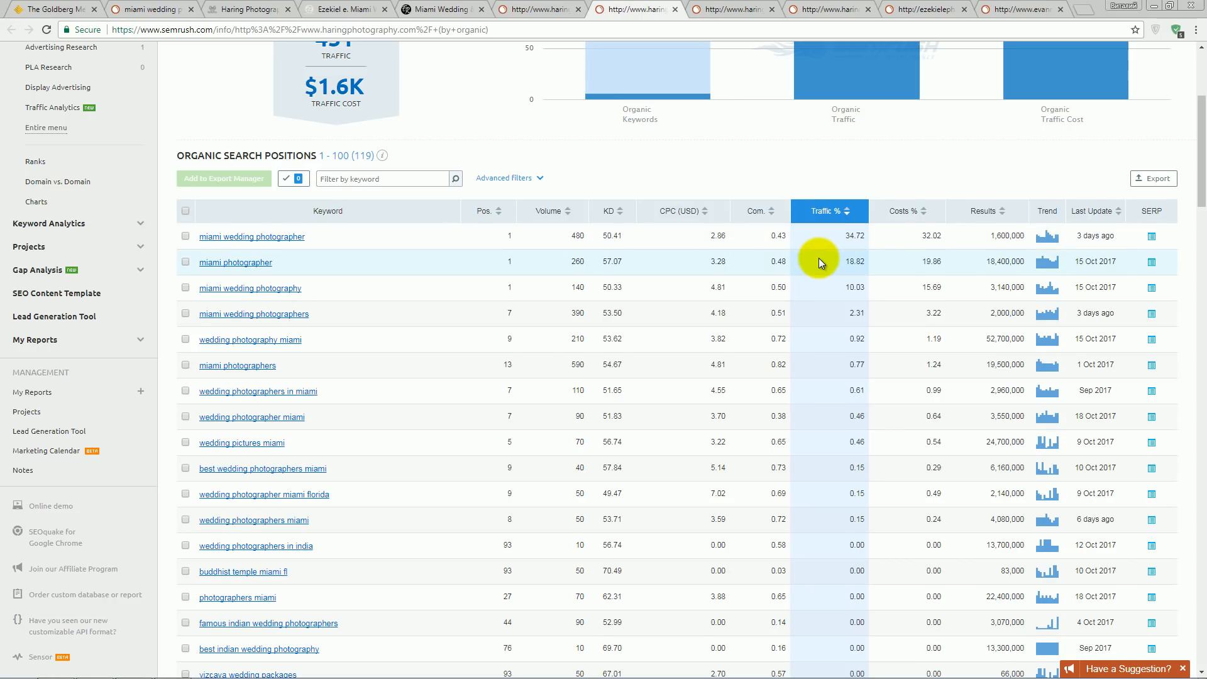
mouse_move(898, 214)
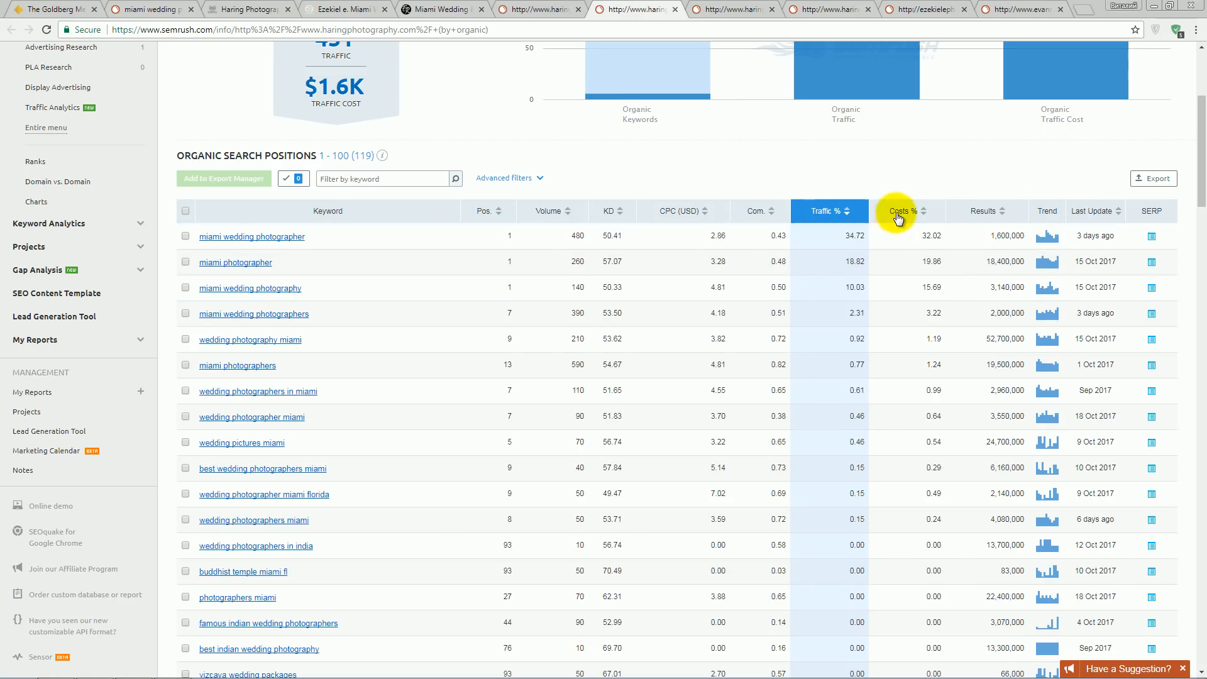
scroll(down, 3)
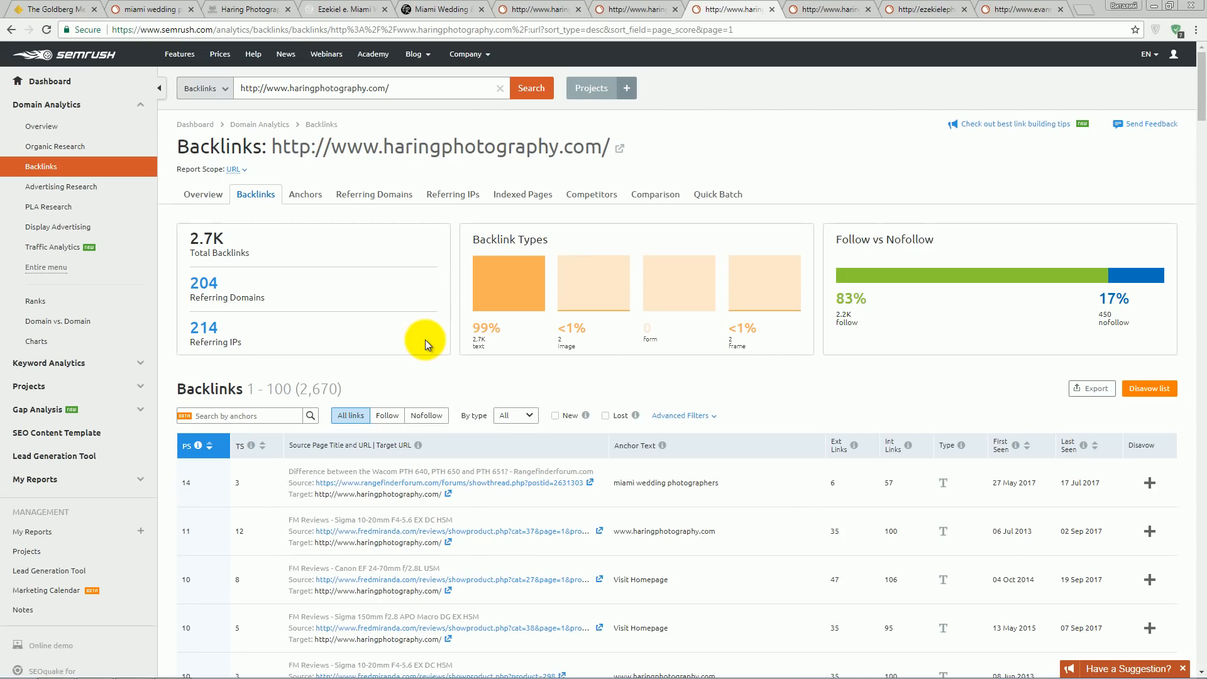
mouse_move(523, 162)
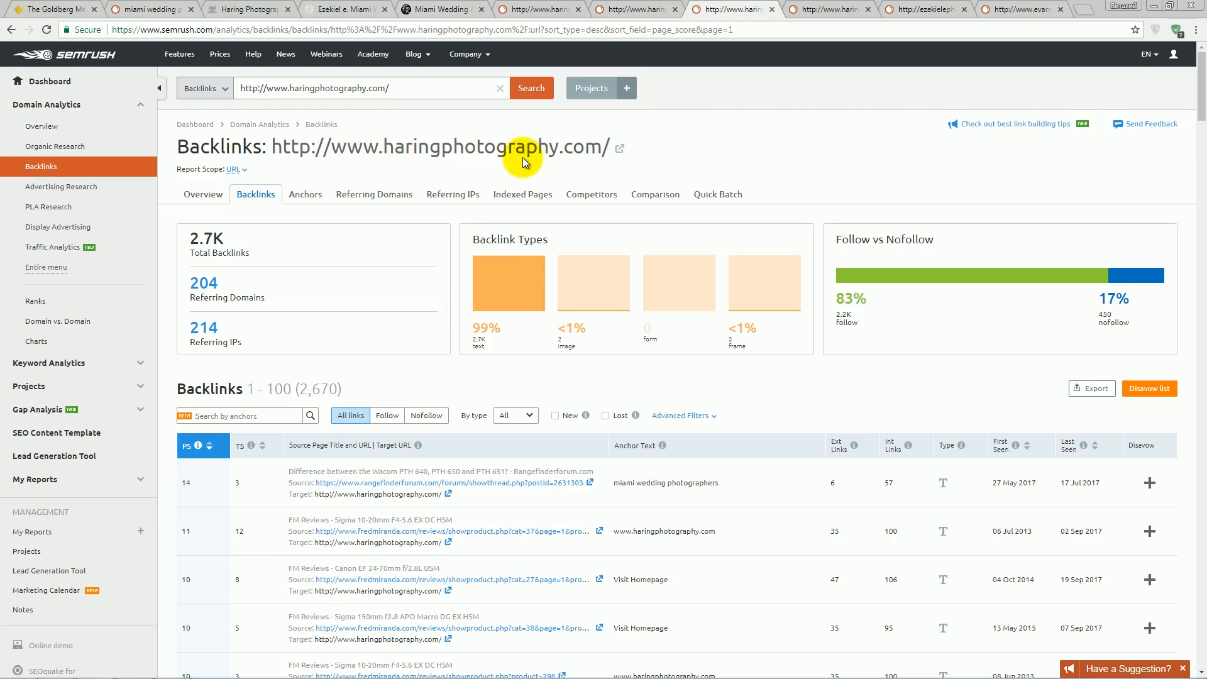
- Switch the Backlinks report to its Anchors view listing 64 anchor texts
scroll(down, 3)
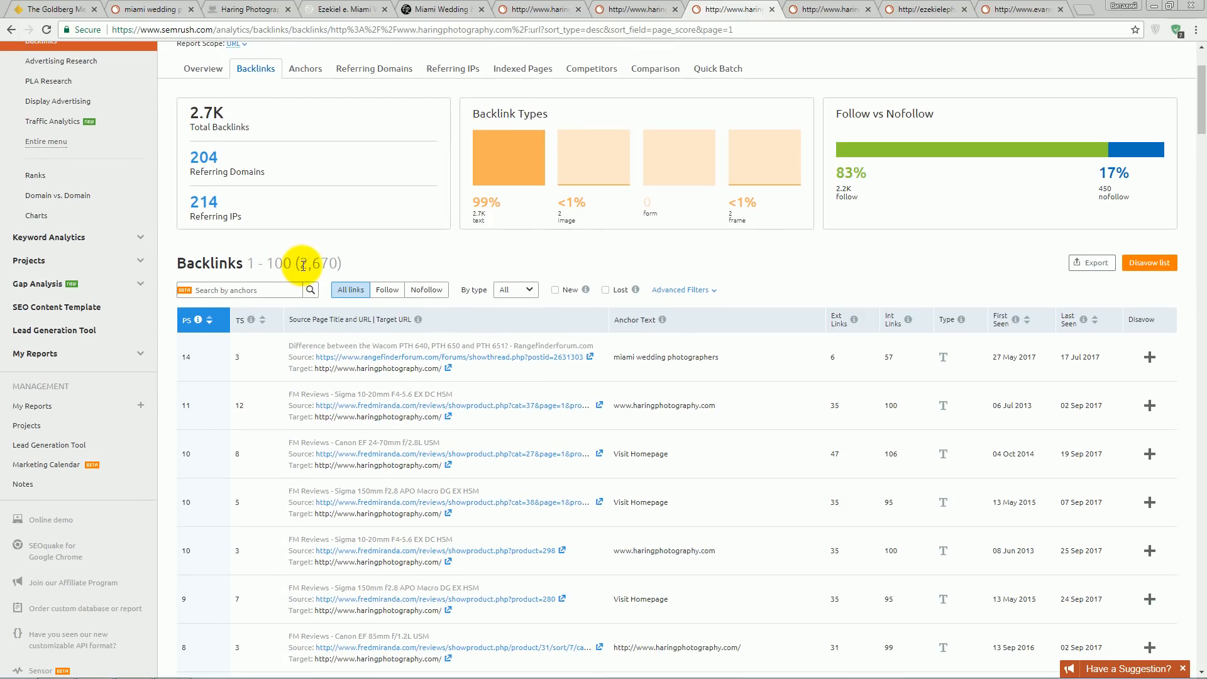
mouse_move(596, 272)
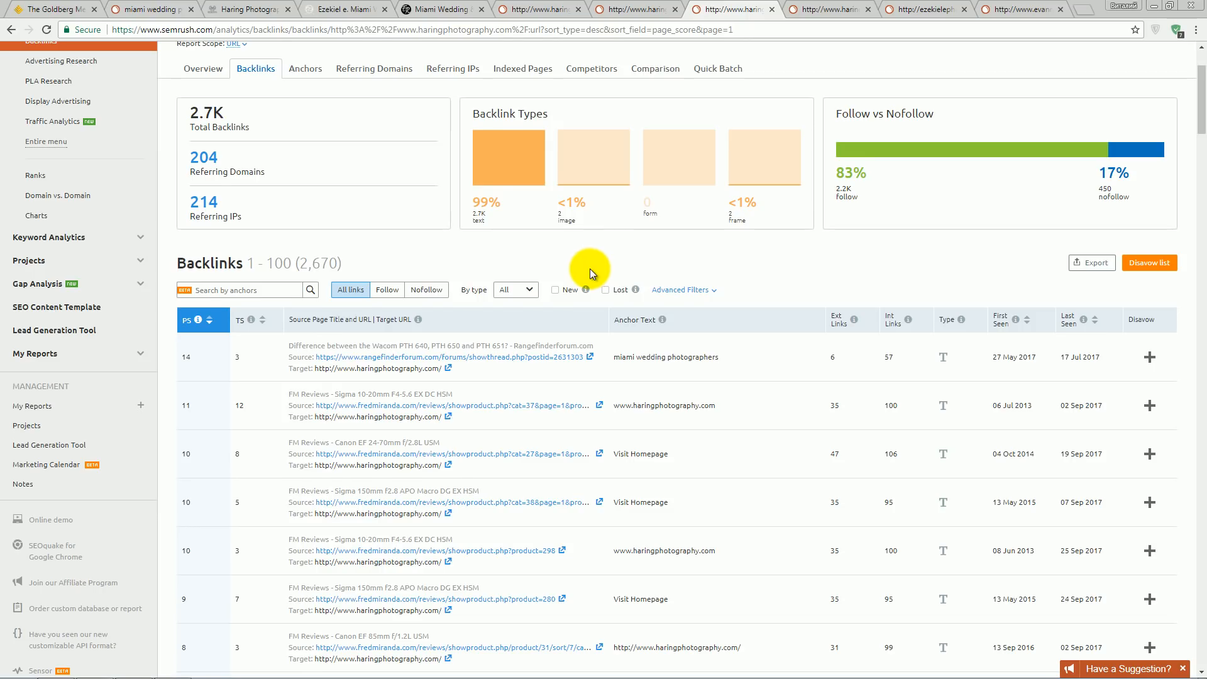
click(304, 68)
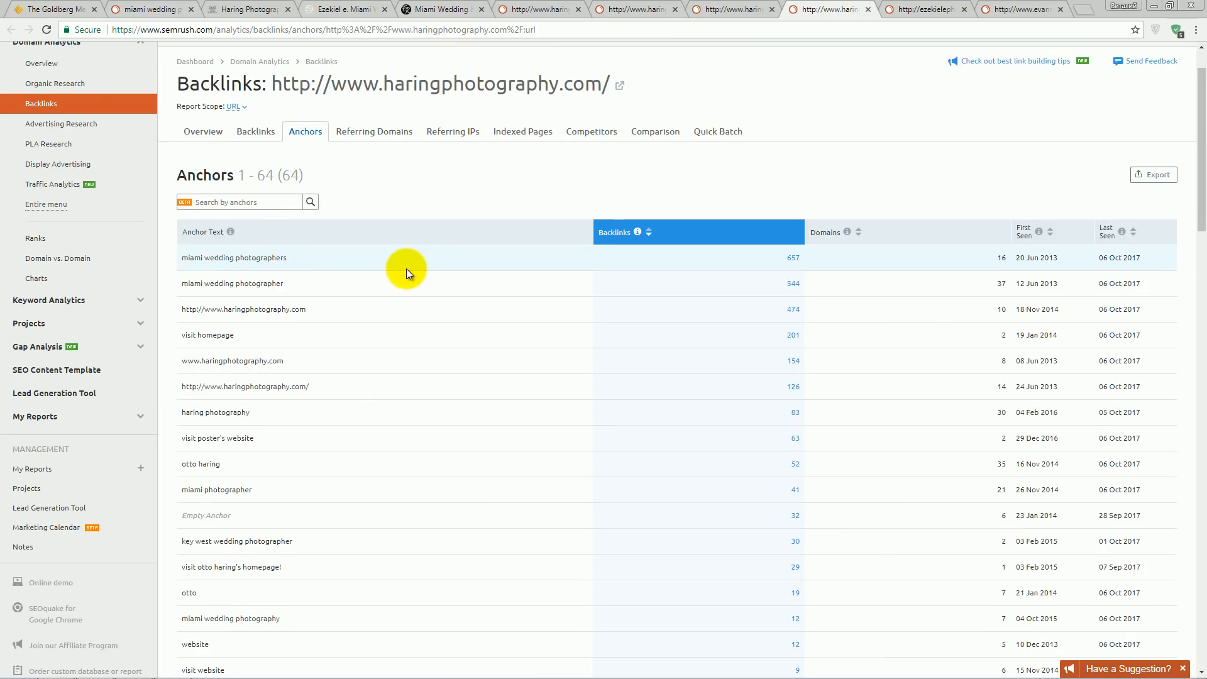
- Scroll through the anchor texts table with backlink and domain counts
scroll(down, 3)
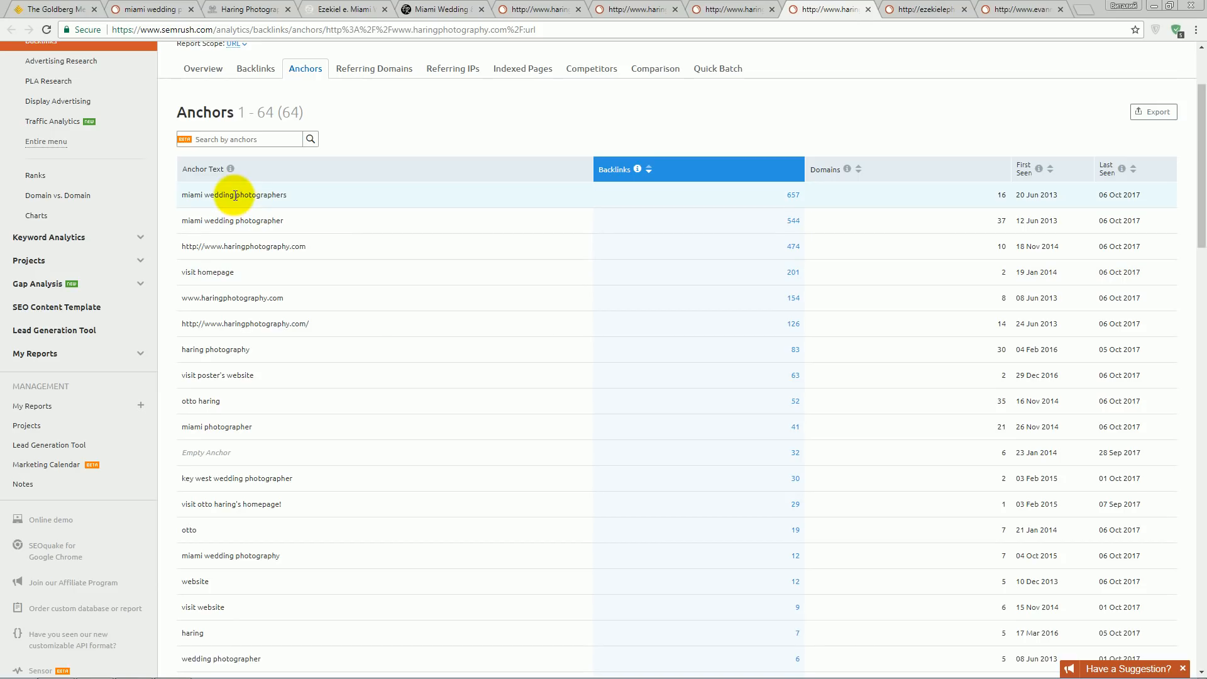
mouse_move(760, 205)
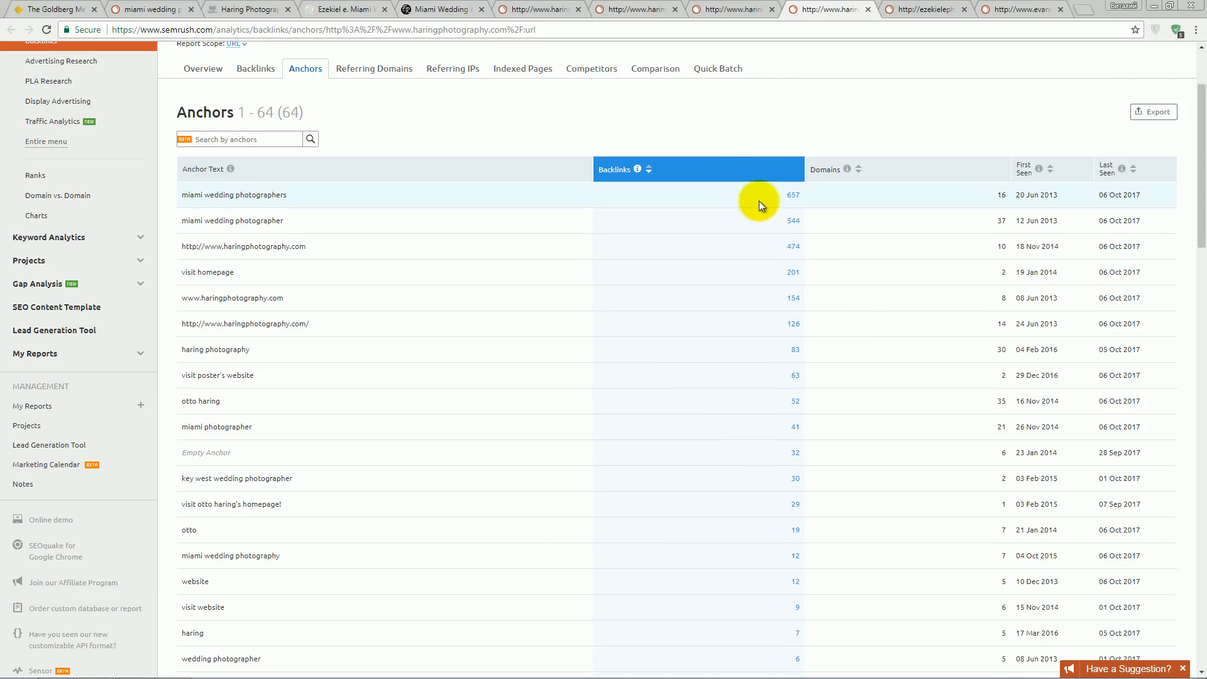
mouse_move(318, 210)
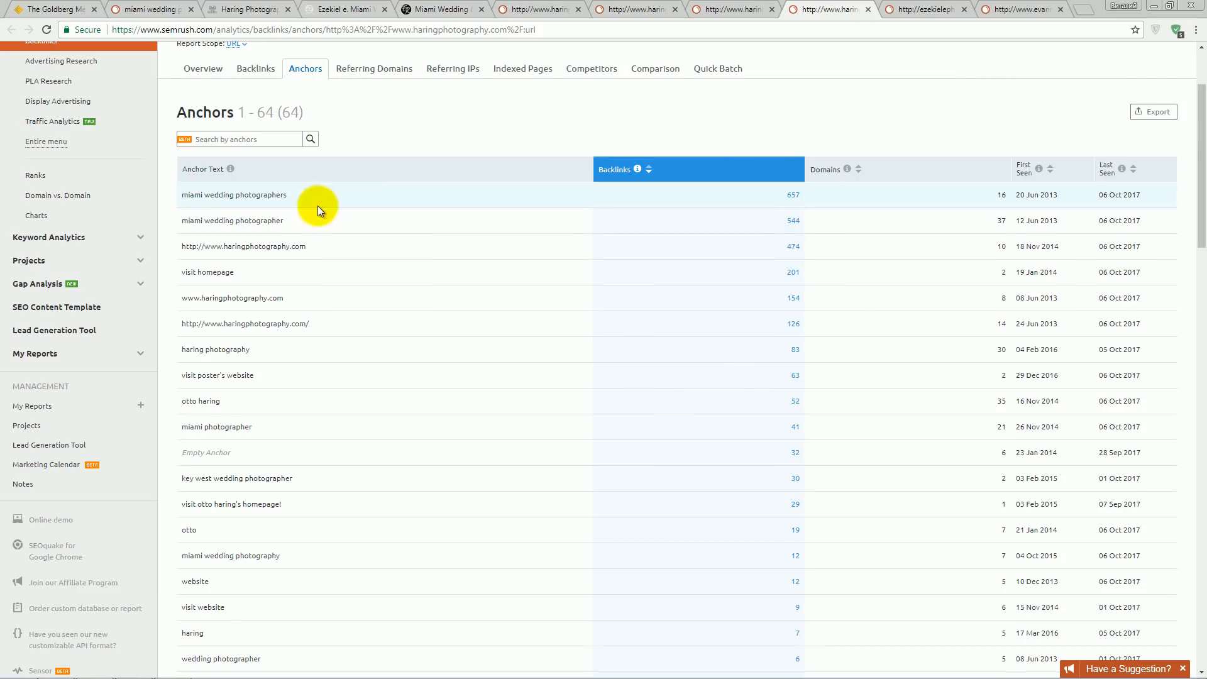
mouse_move(261, 234)
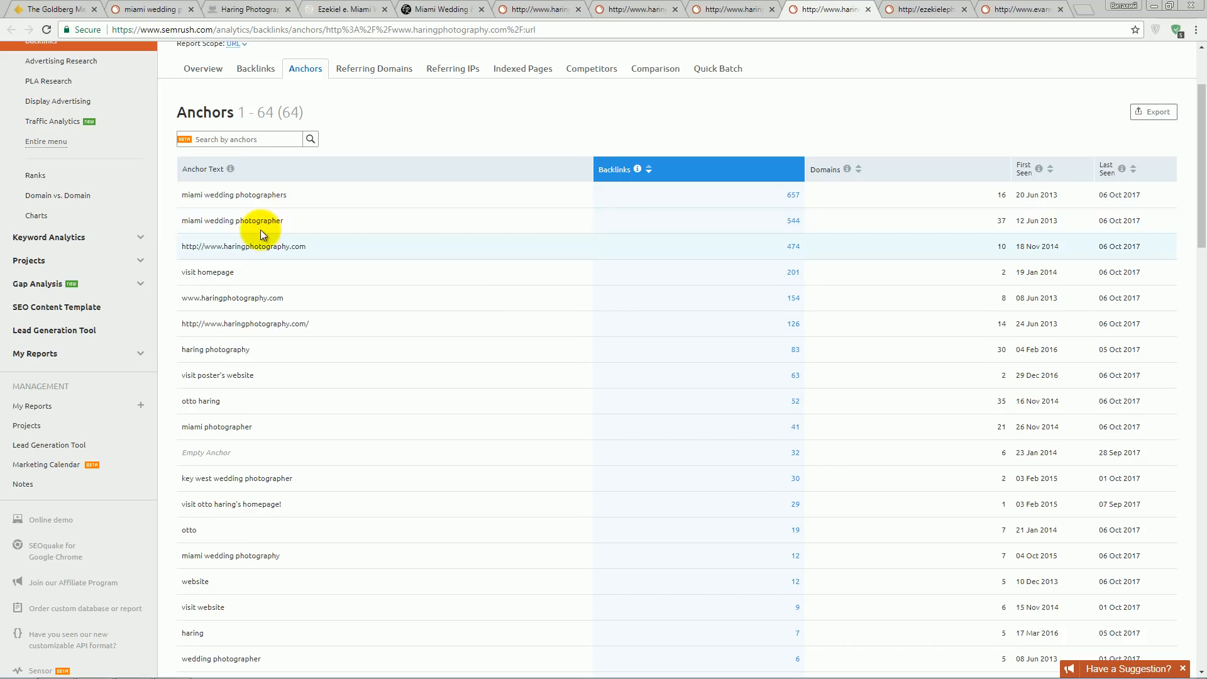
scroll(down, 3)
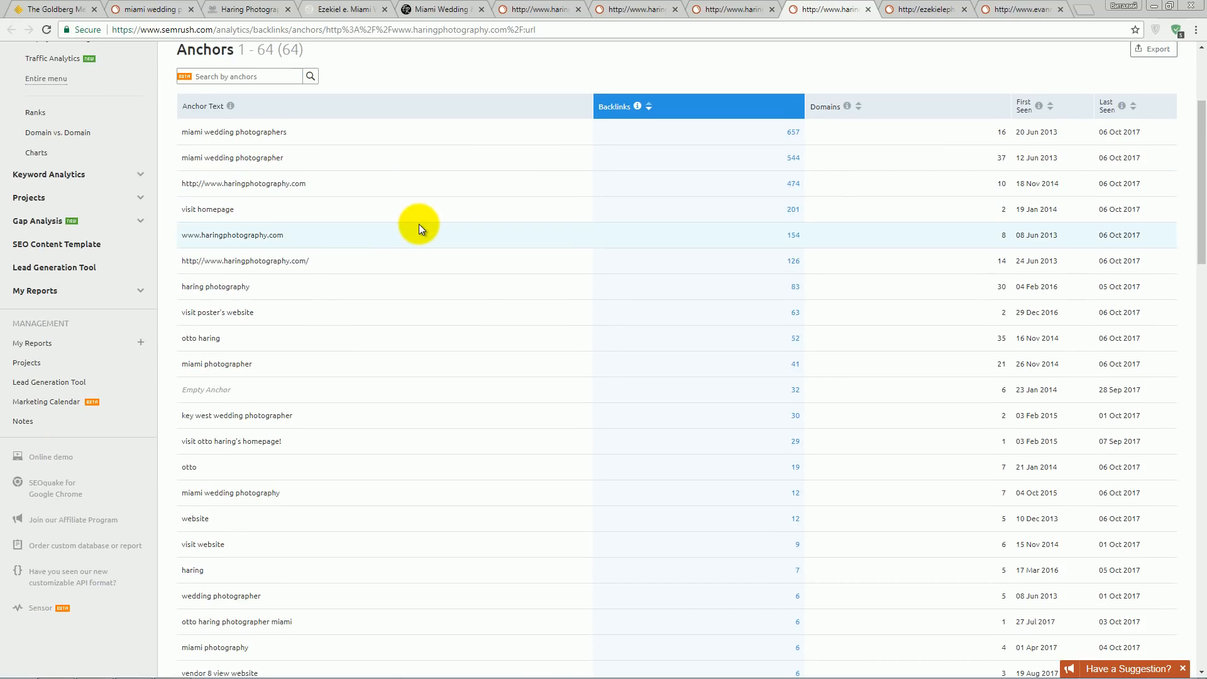
scroll(down, 3)
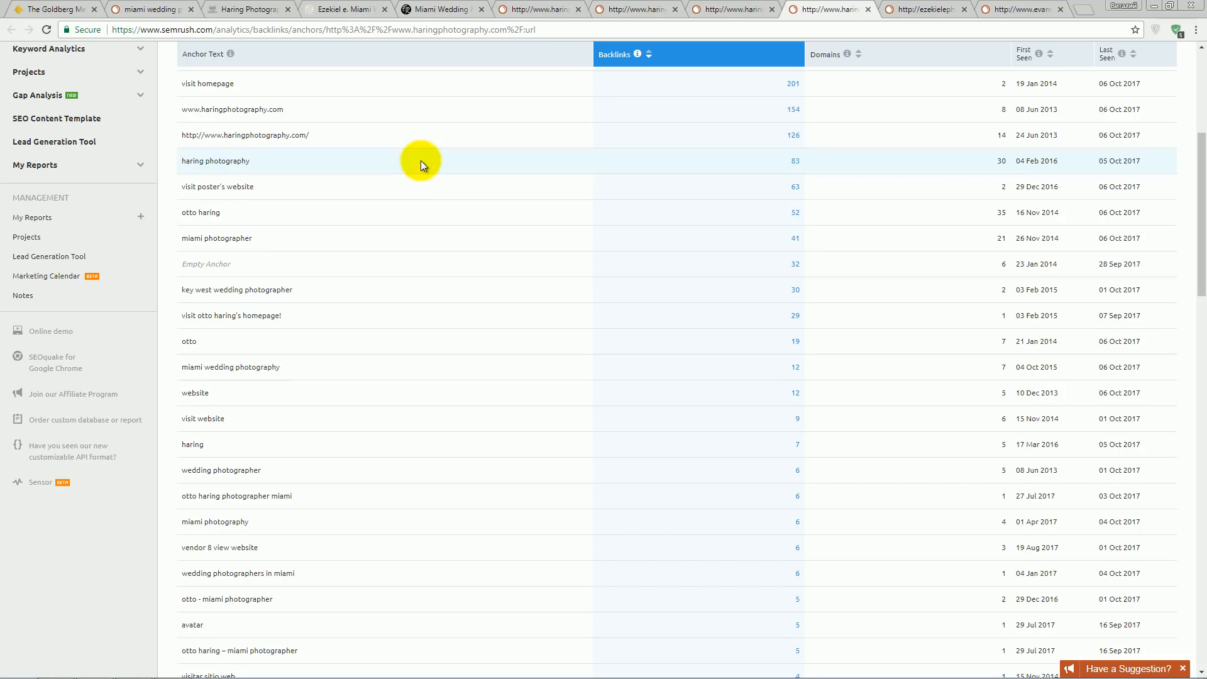
scroll(up, 3)
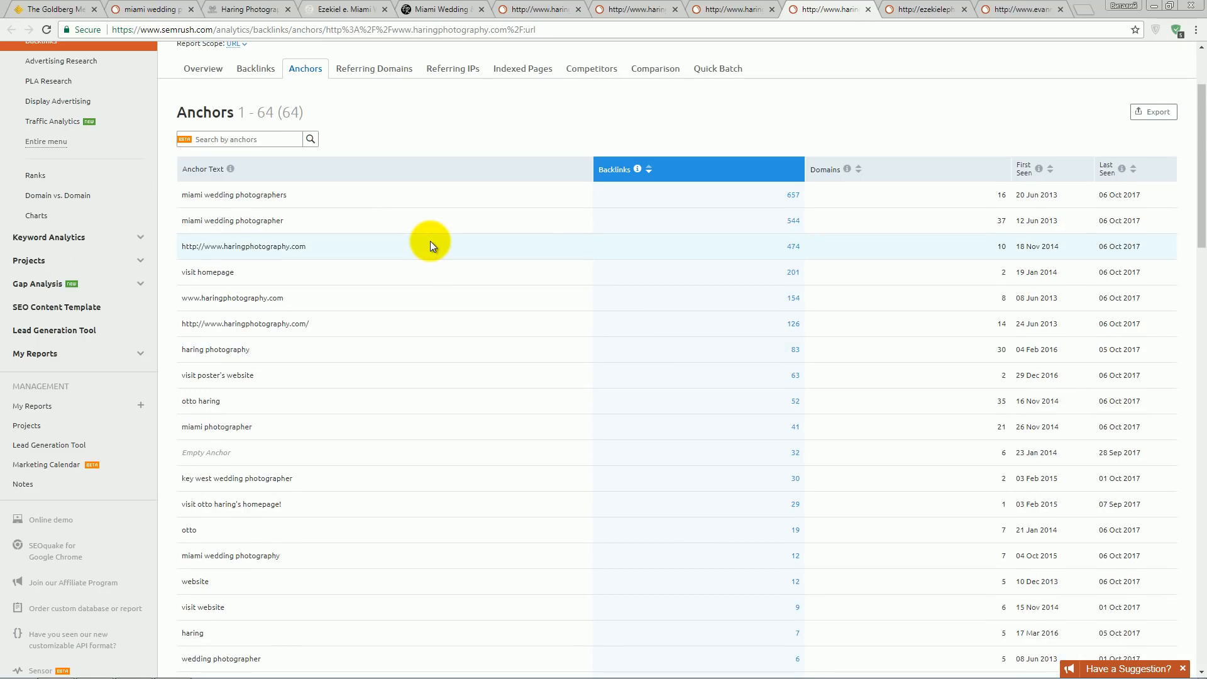
- Return to the backlinks overview with new & lost and total backlinks charts
click(202, 68)
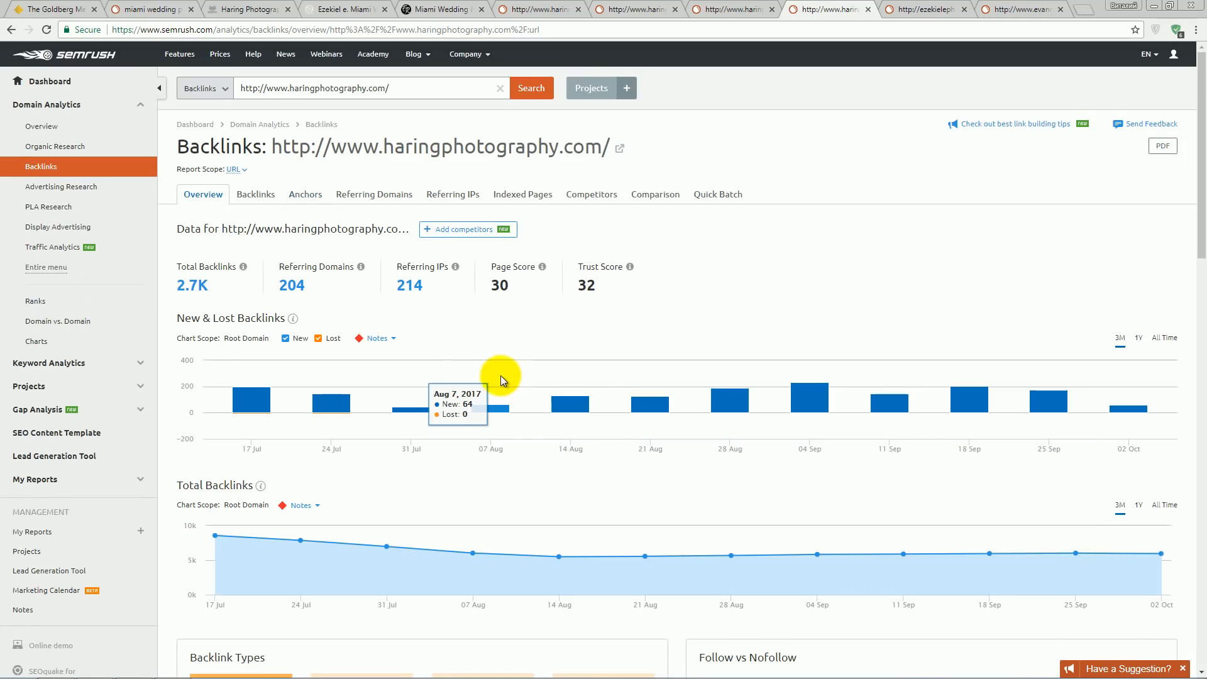
scroll(down, 3)
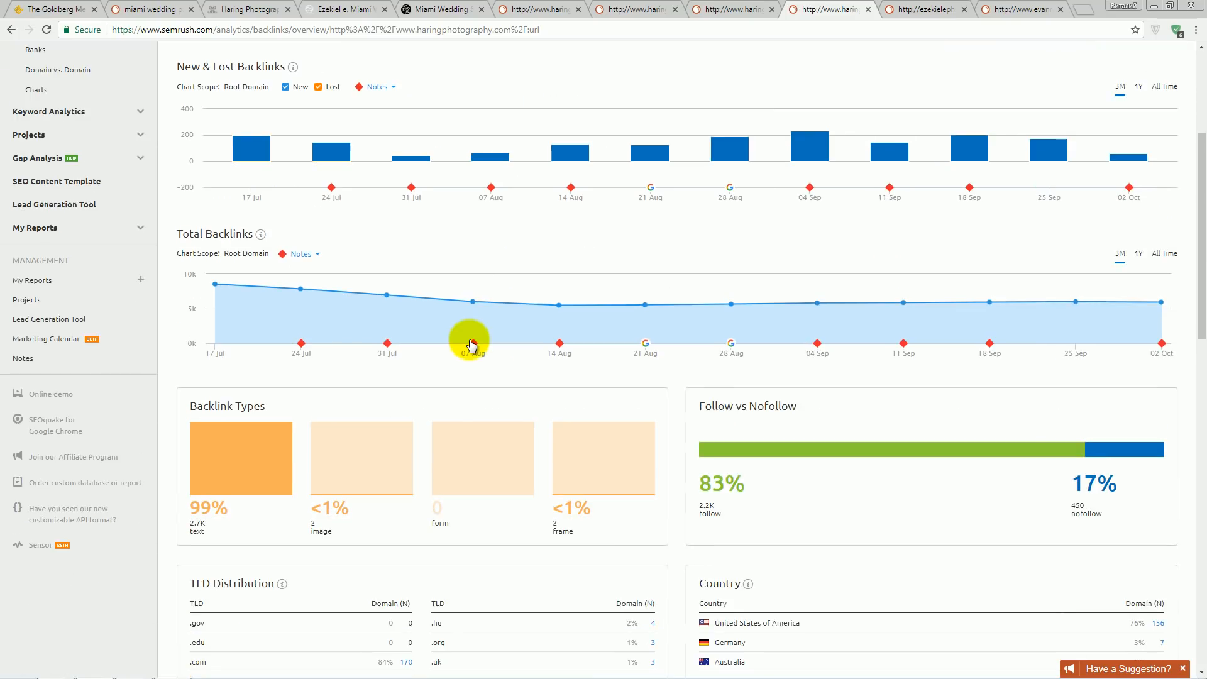